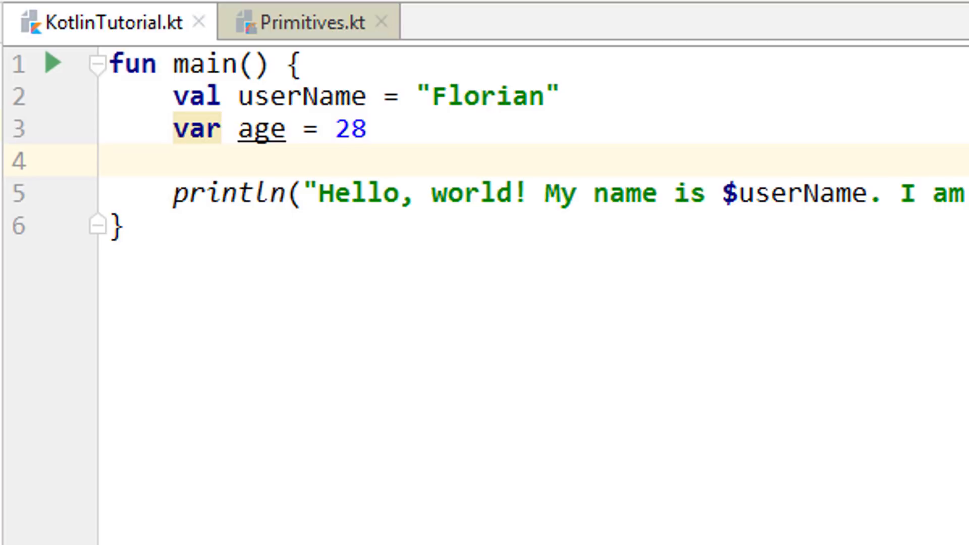
{"action": "mouse_move", "coordinate": [640, 329]}
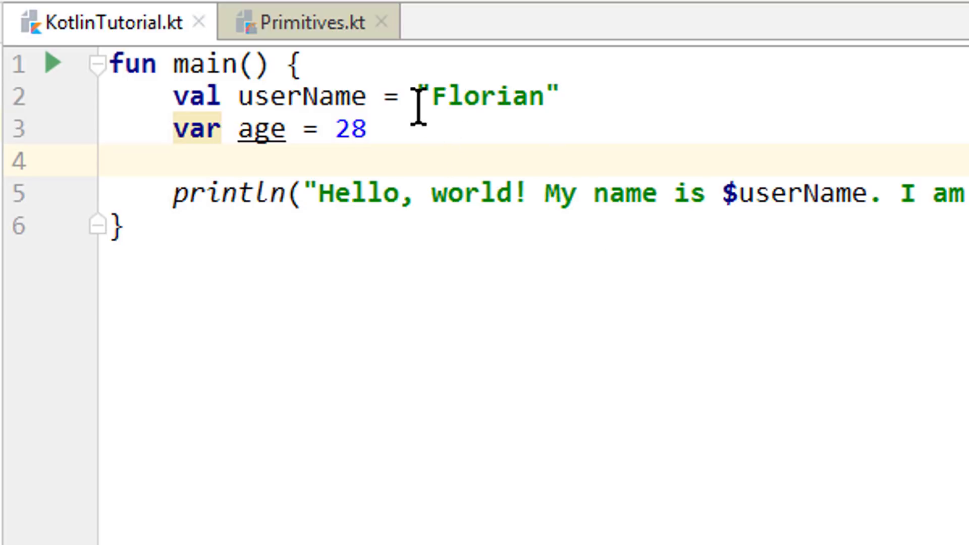
- In Primitives.kt, search the file for "class" with Ctrl+F
{"action": "double_click", "coordinate": [485, 96]}
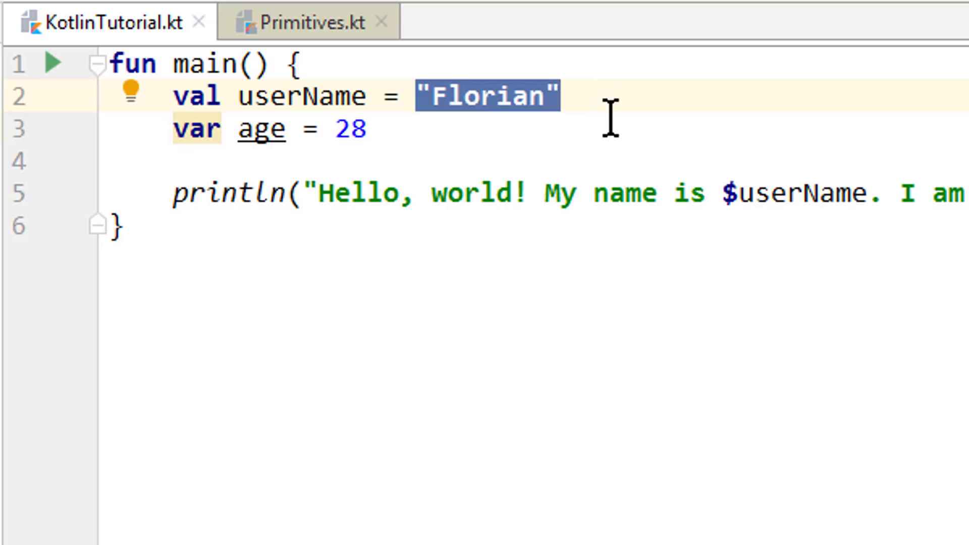
{"action": "mouse_move", "coordinate": [535, 149]}
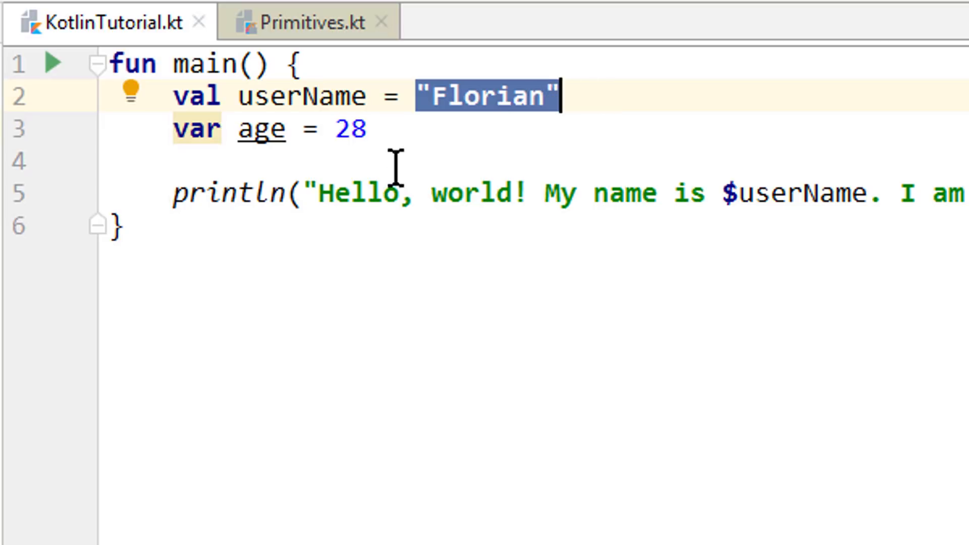
{"action": "mouse_move", "coordinate": [417, 158]}
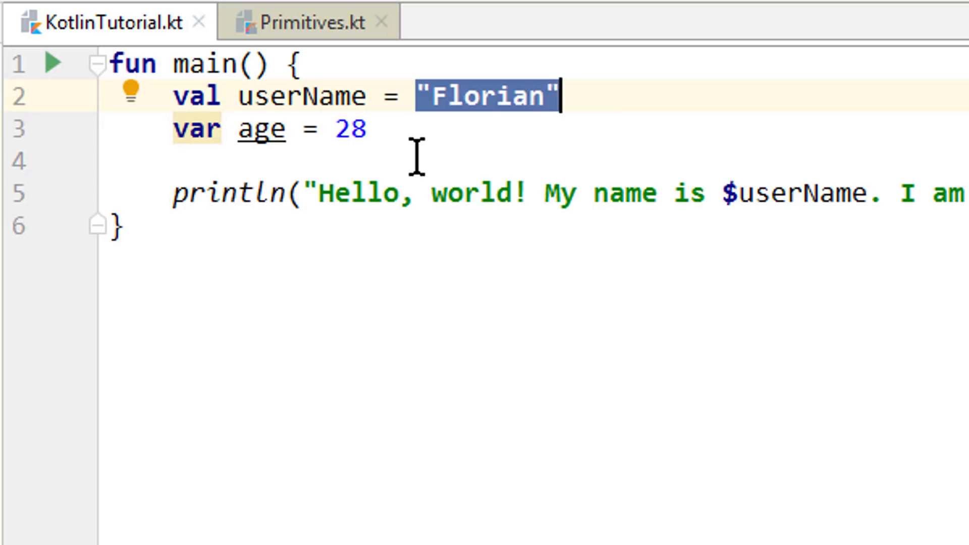
{"action": "mouse_move", "coordinate": [428, 142]}
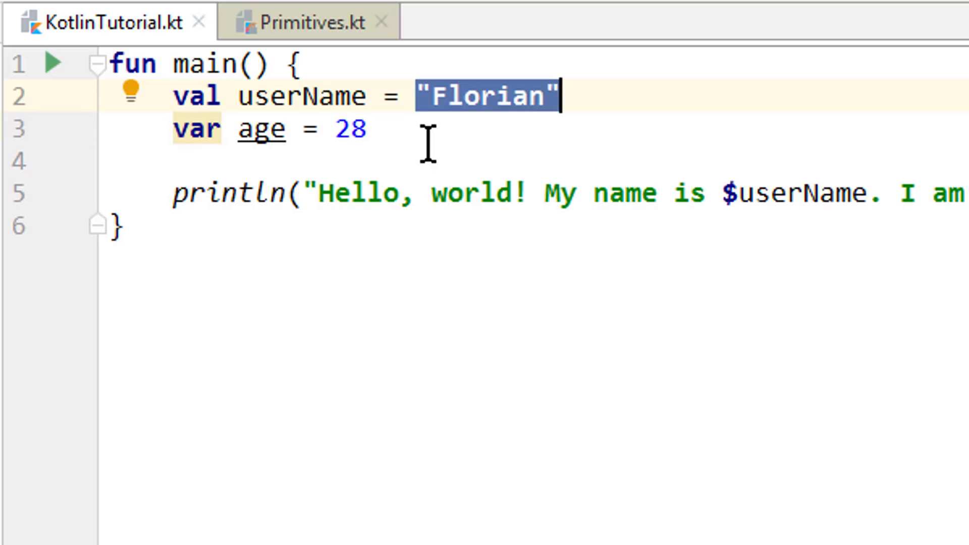
{"action": "left_click", "coordinate": [306, 21]}
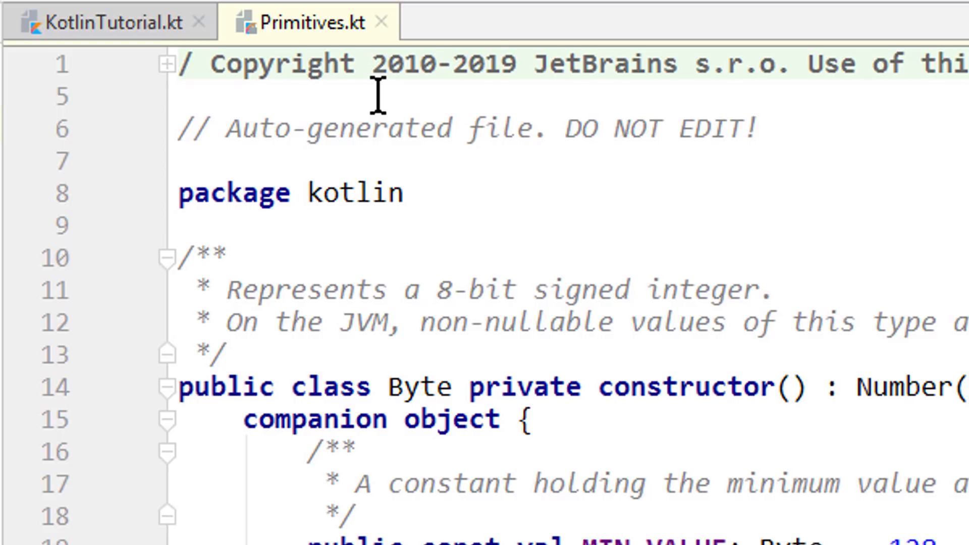
{"action": "key", "text": "ctrl+f"}
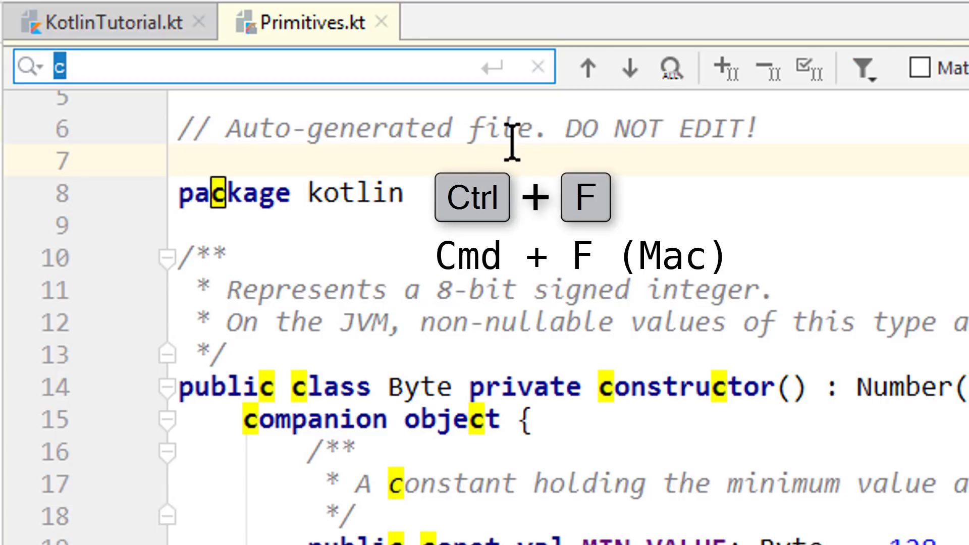
{"action": "type", "text": "lass"}
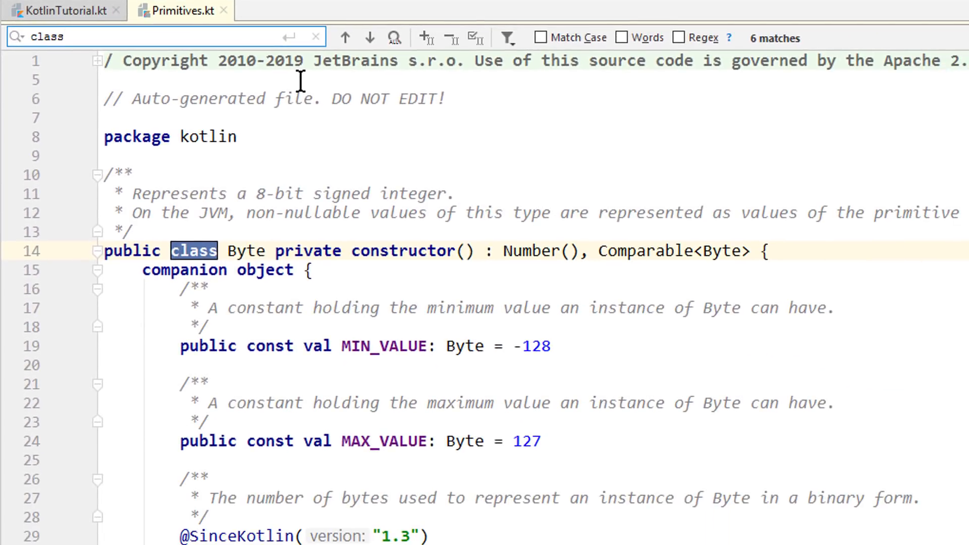
{"action": "mouse_move", "coordinate": [166, 226]}
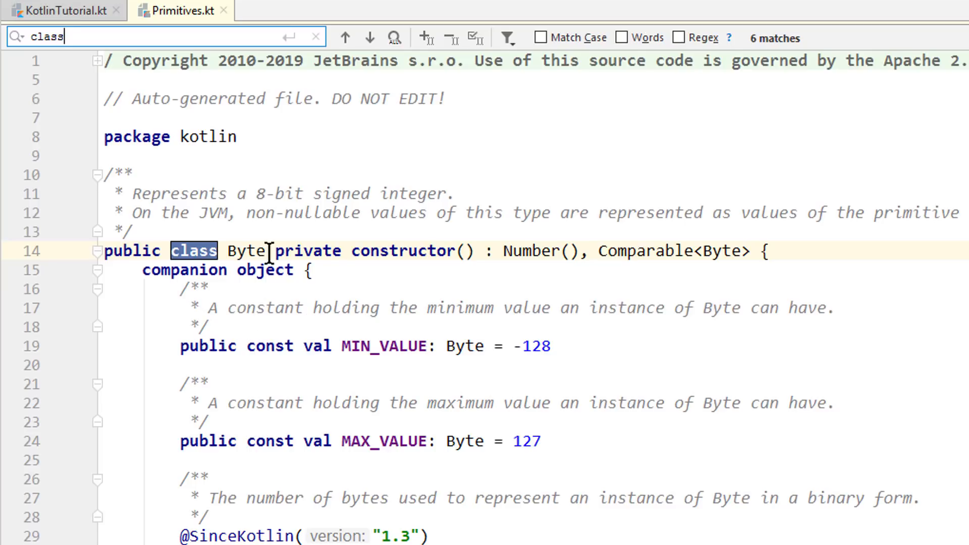
- Step through the "class" matches to reach the Float class definition
{"action": "left_click", "coordinate": [371, 37]}
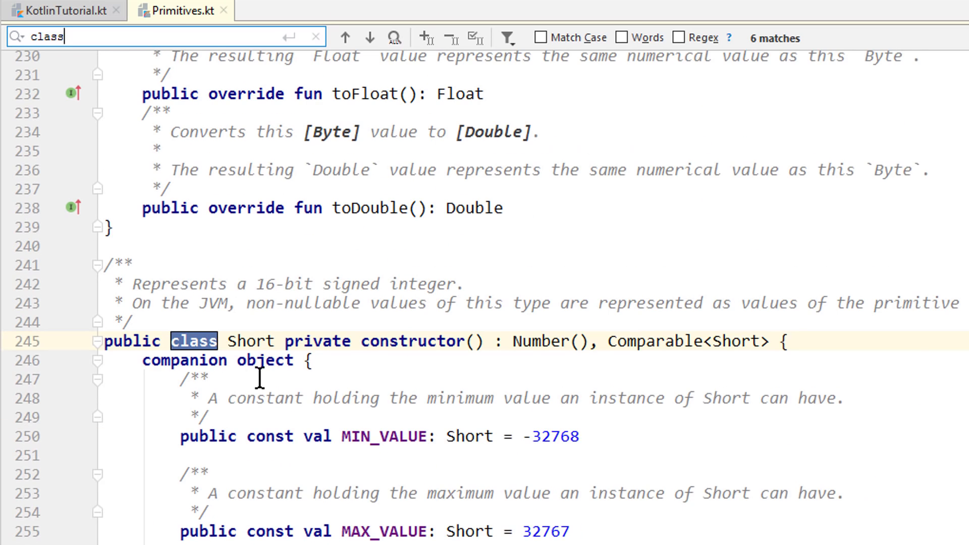
{"action": "left_click", "coordinate": [346, 37]}
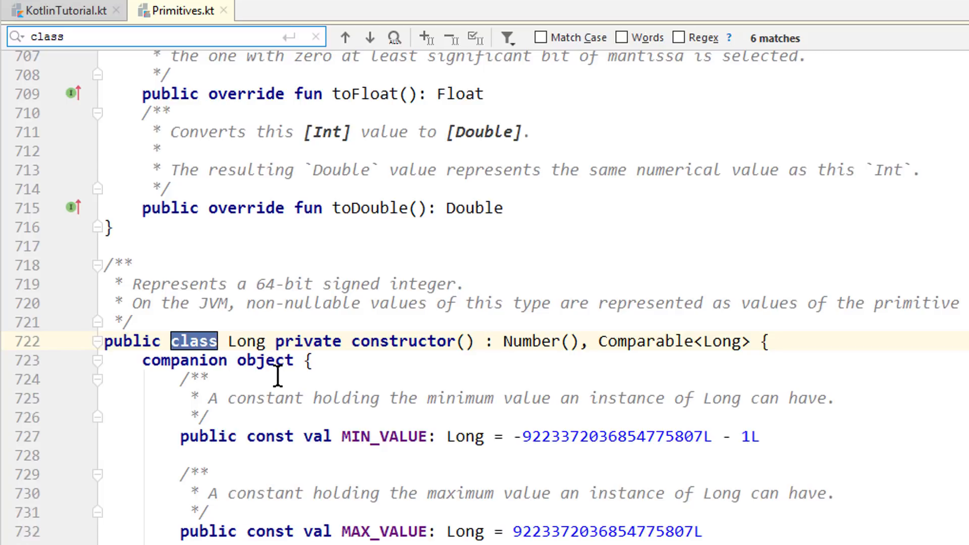
{"action": "left_click", "coordinate": [369, 37]}
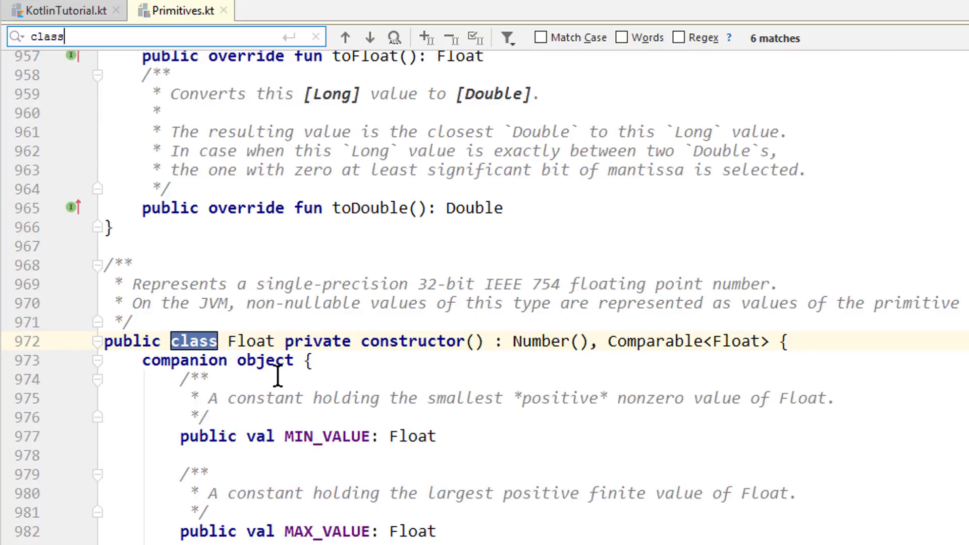
{"action": "left_click", "coordinate": [370, 37]}
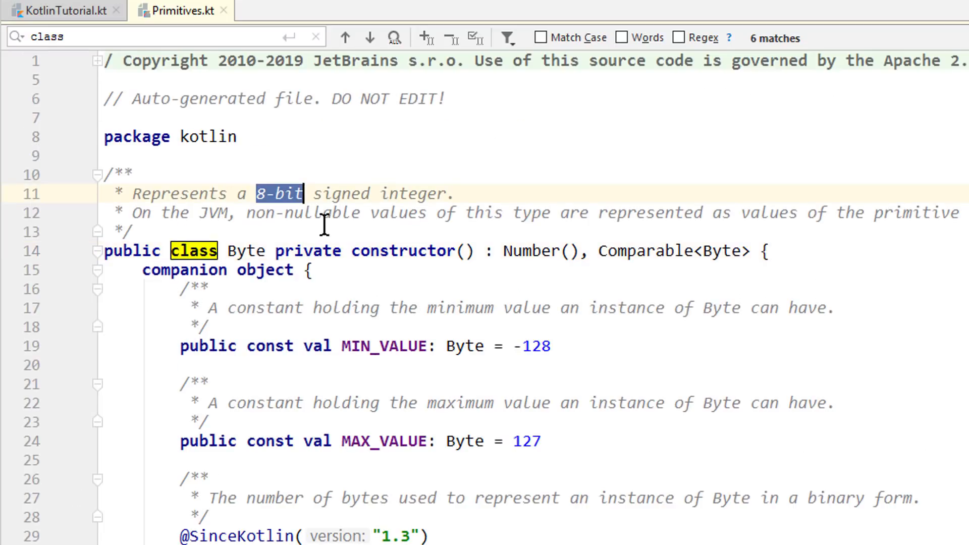
{"action": "mouse_move", "coordinate": [349, 279]}
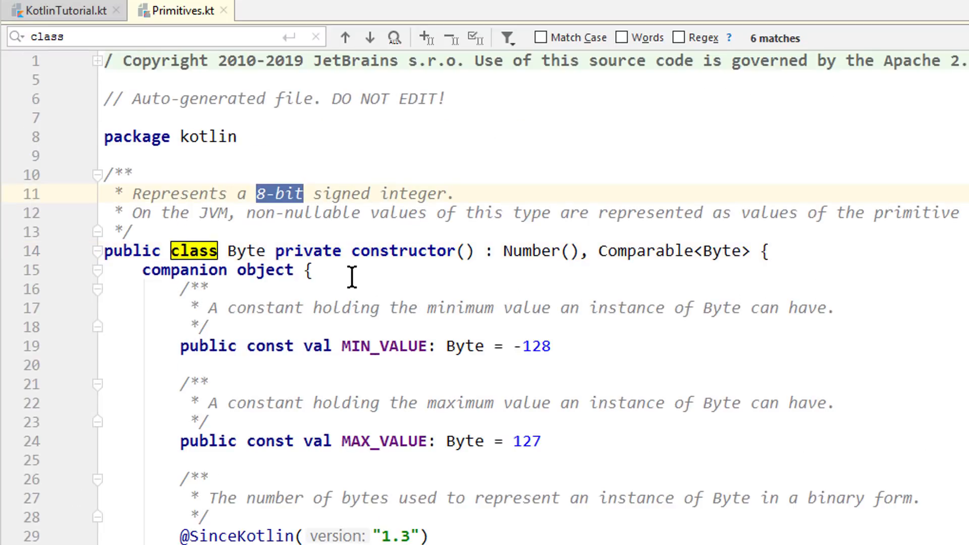
{"action": "left_click", "coordinate": [111, 37]}
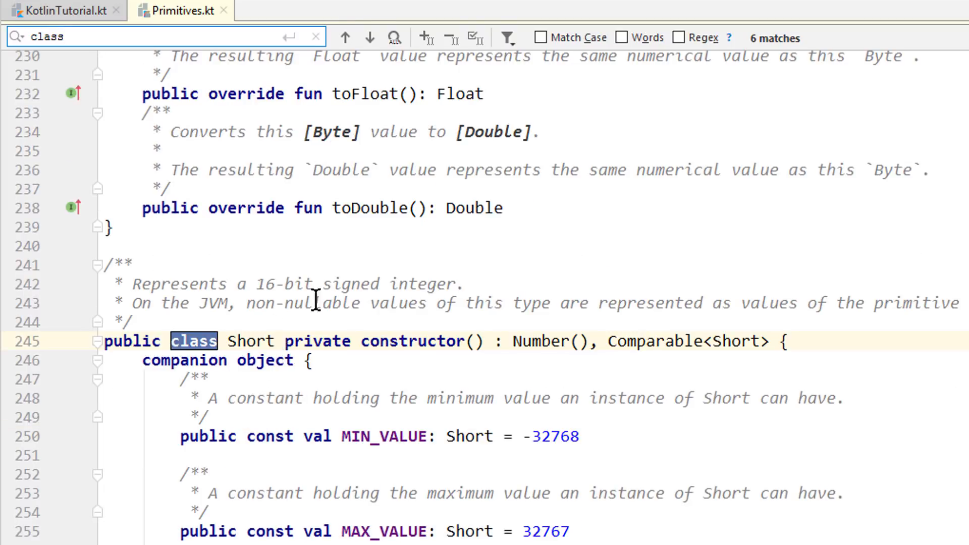
{"action": "left_click", "coordinate": [370, 37]}
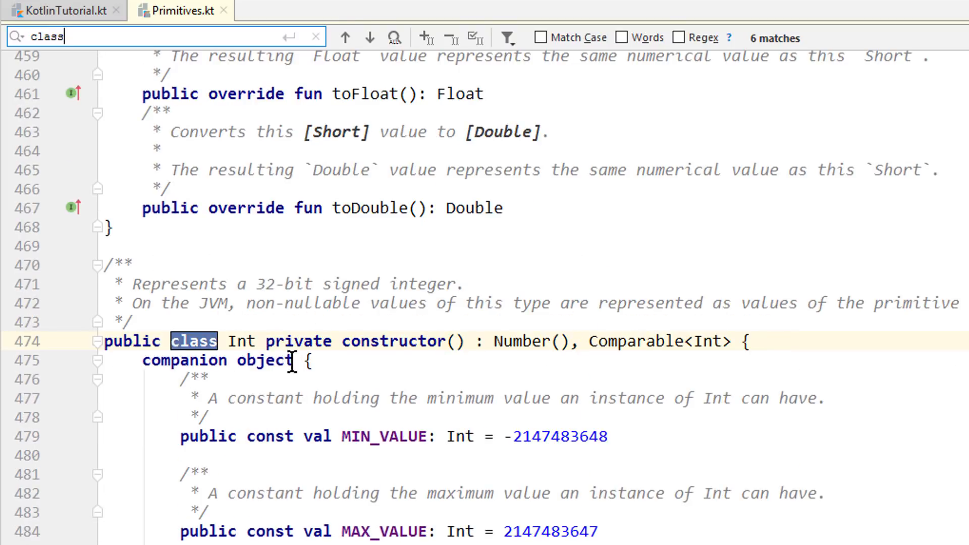
{"action": "left_click", "coordinate": [369, 38]}
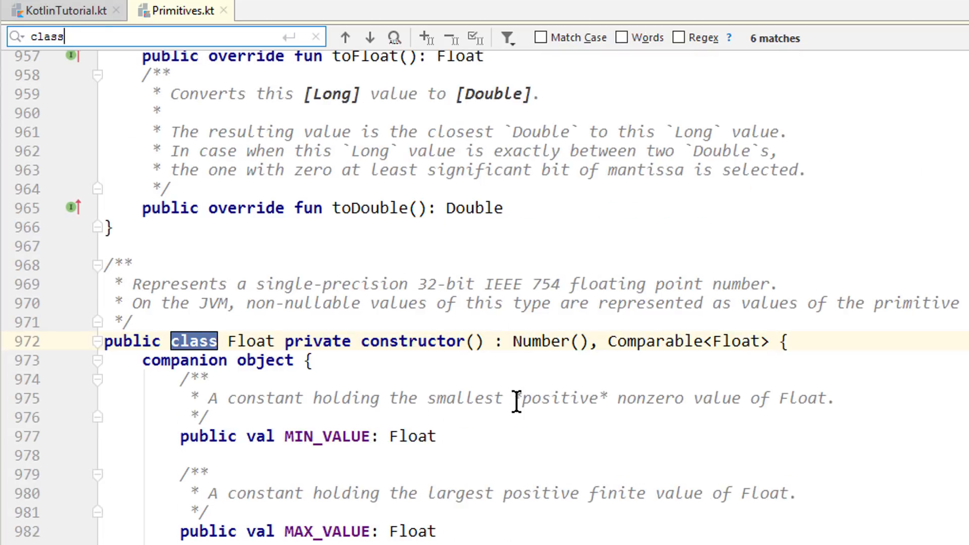
{"action": "left_click", "coordinate": [369, 37]}
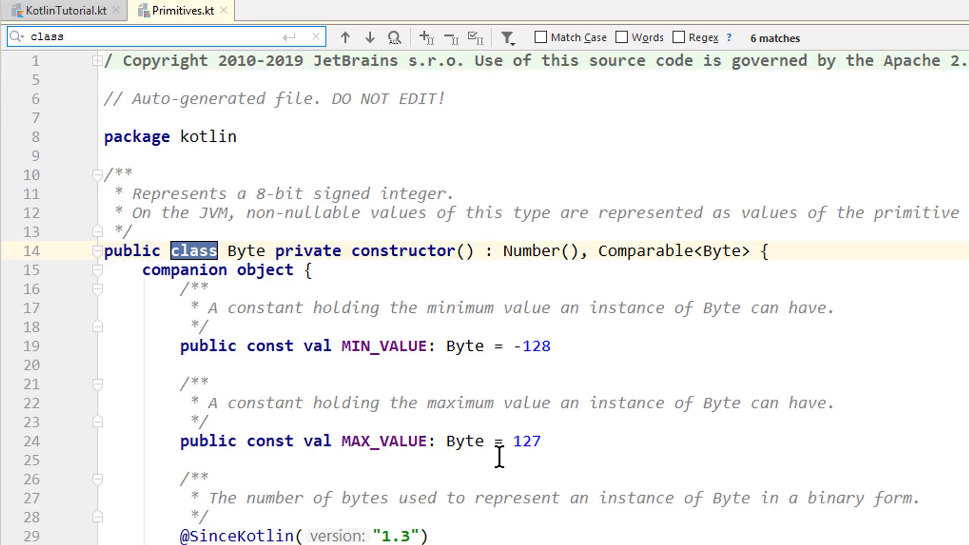
{"action": "mouse_move", "coordinate": [436, 394]}
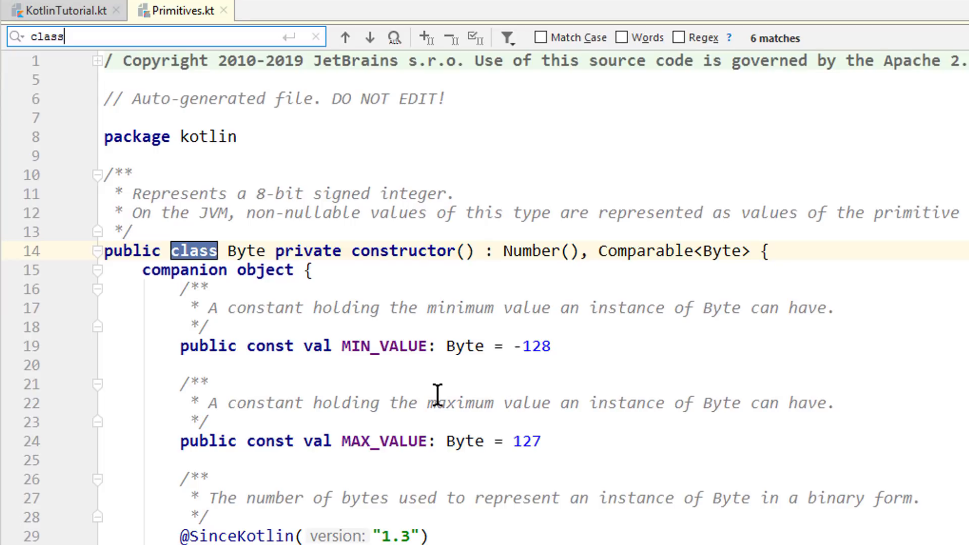
{"action": "mouse_move", "coordinate": [411, 374]}
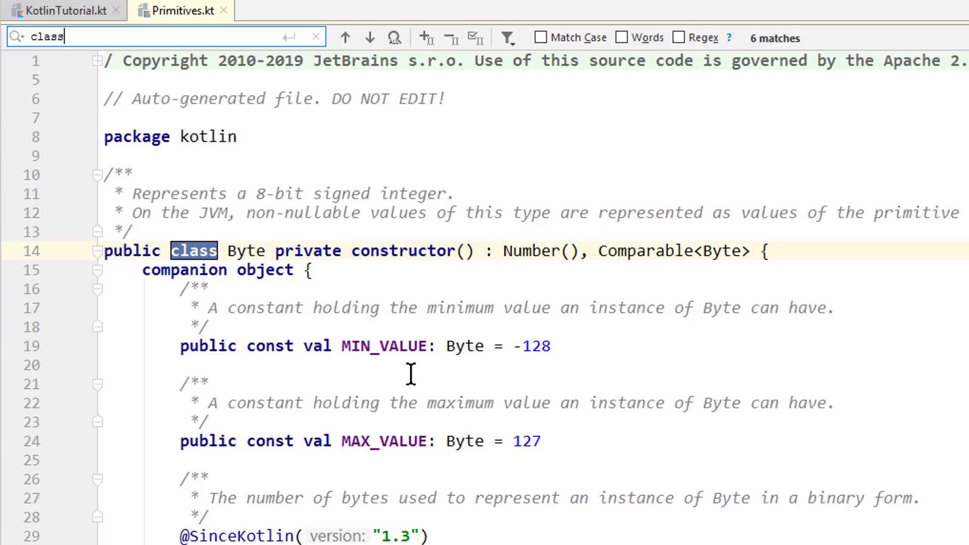
{"action": "mouse_move", "coordinate": [388, 312]}
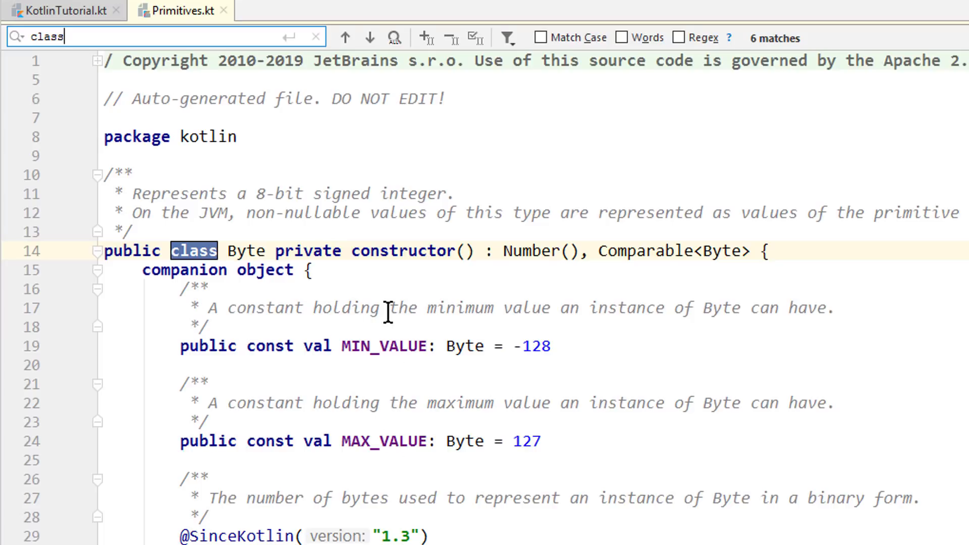
{"action": "mouse_move", "coordinate": [434, 382]}
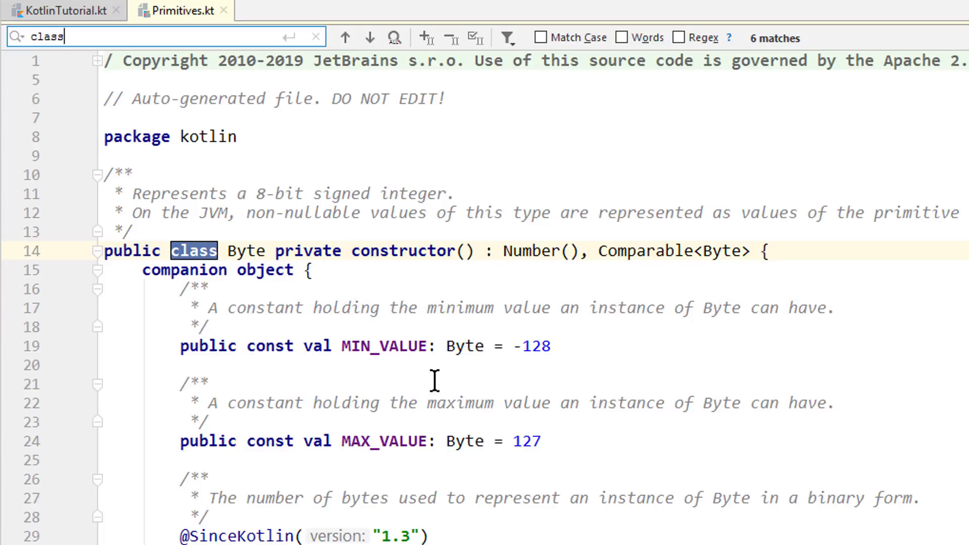
{"action": "mouse_move", "coordinate": [544, 367]}
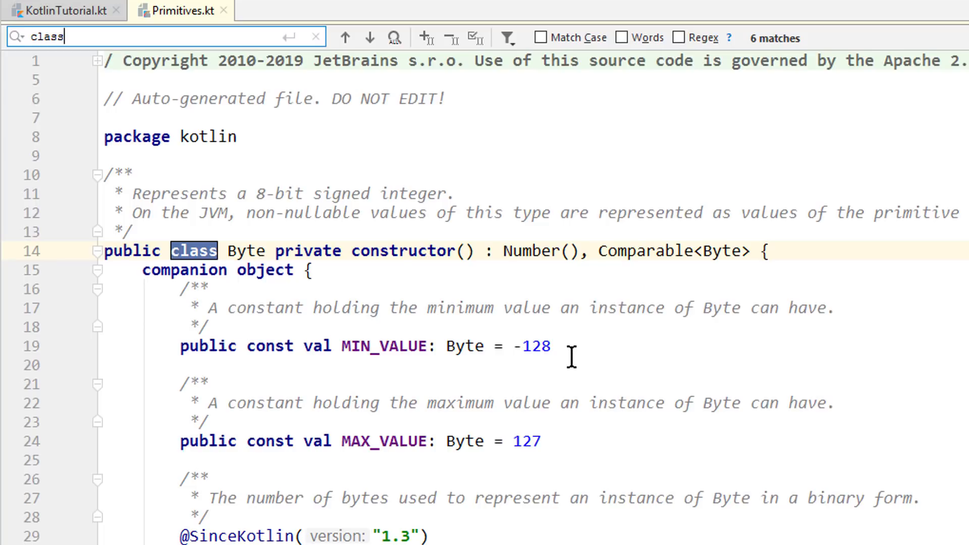
{"action": "mouse_move", "coordinate": [603, 337]}
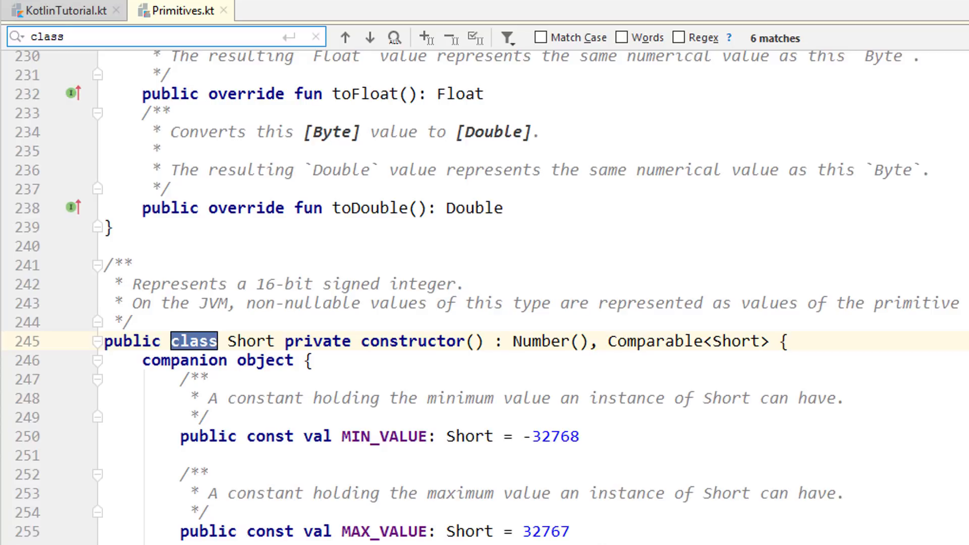
- Step to the Int class match and select the Int class name
{"action": "left_click", "coordinate": [62, 36]}
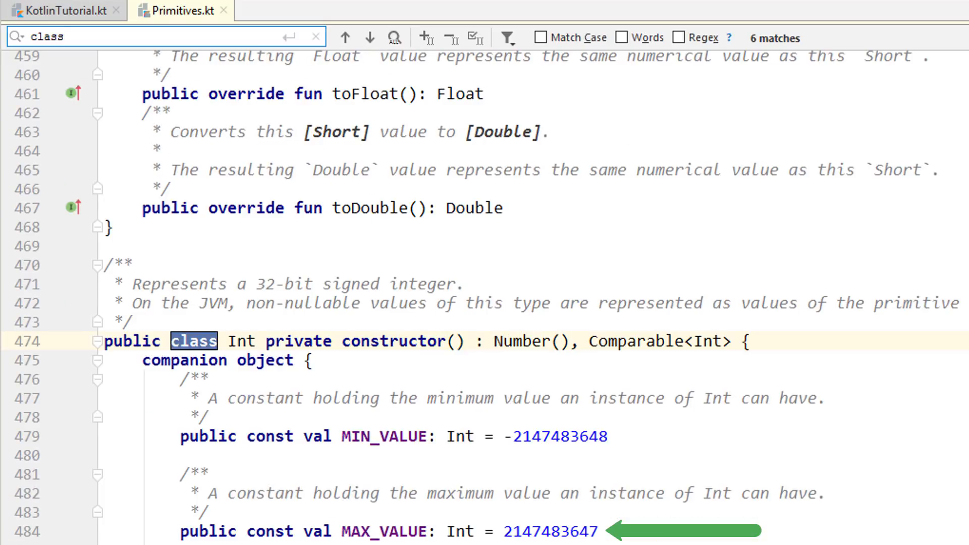
{"action": "mouse_move", "coordinate": [197, 382]}
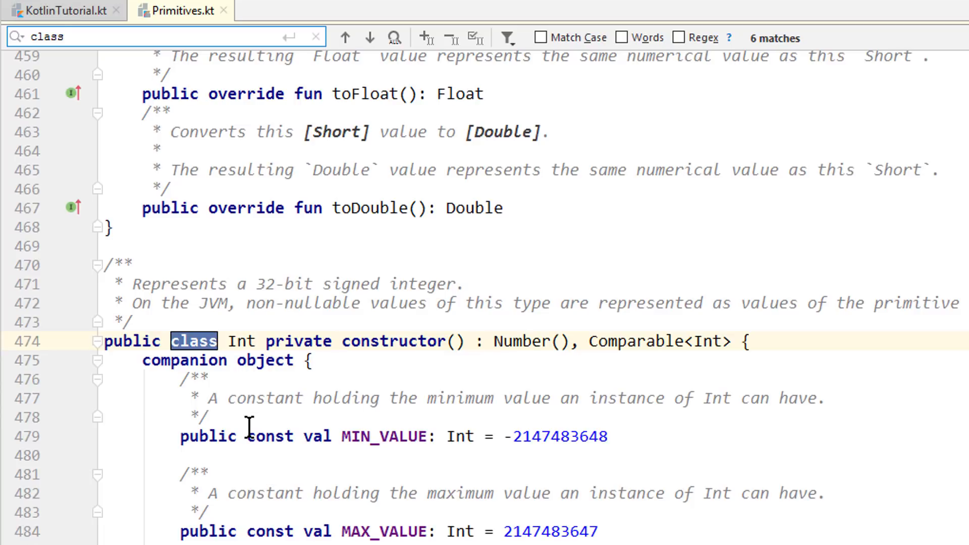
{"action": "left_click", "coordinate": [61, 36]}
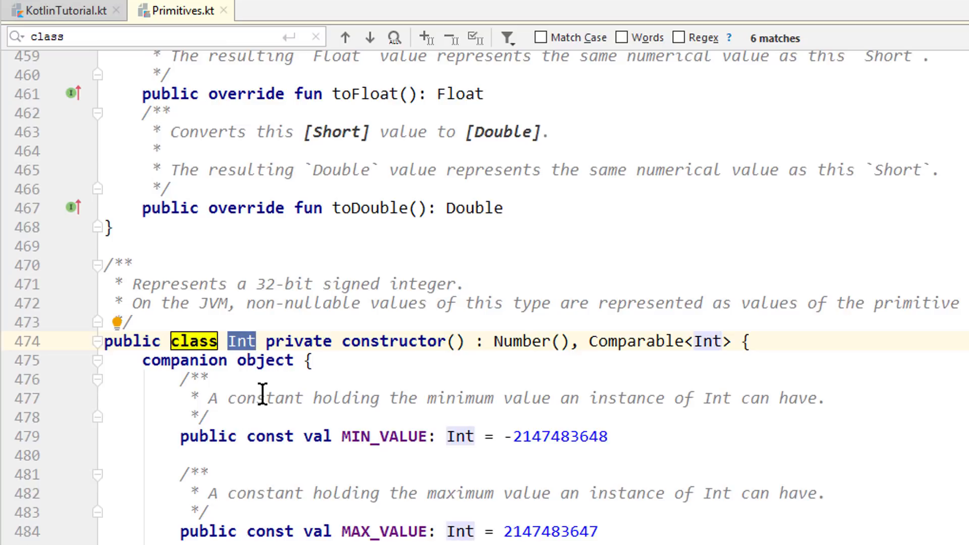
{"action": "mouse_move", "coordinate": [333, 350]}
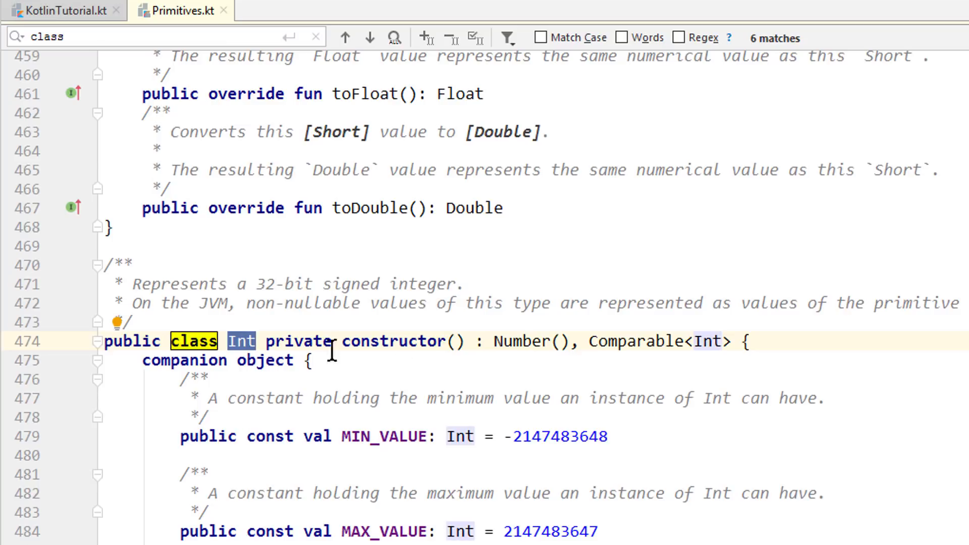
{"action": "double_click", "coordinate": [549, 532]}
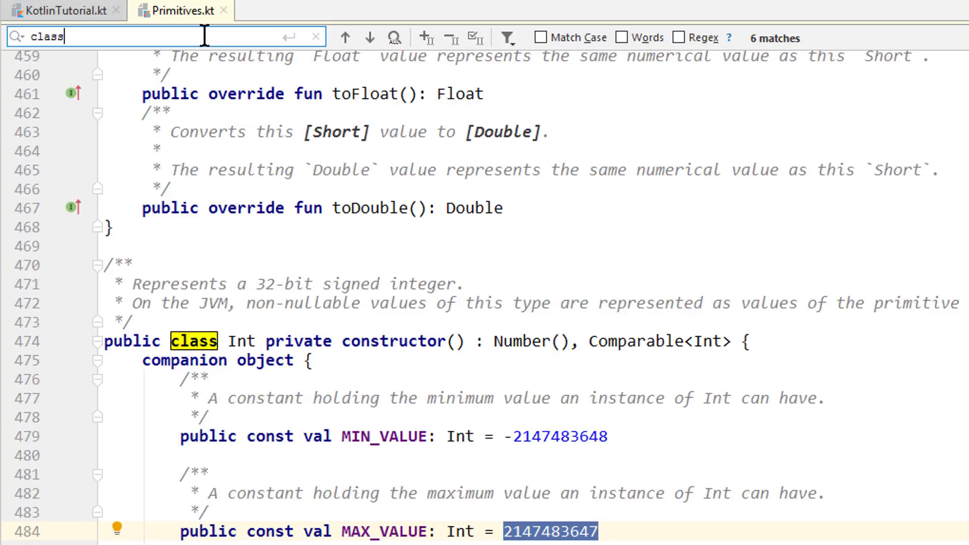
- Advance the search past the Long class to the Double class definition
{"action": "left_click", "coordinate": [370, 37]}
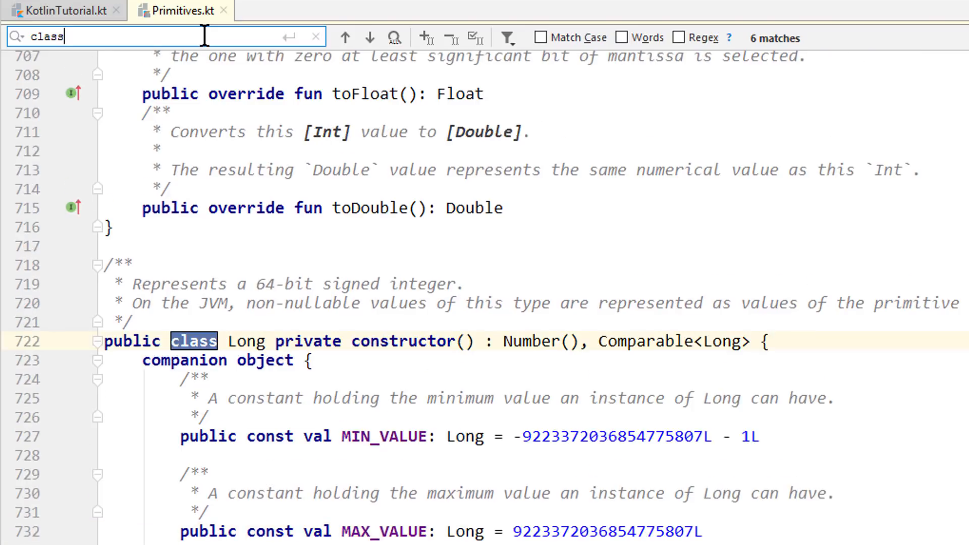
{"action": "left_click", "coordinate": [369, 37]}
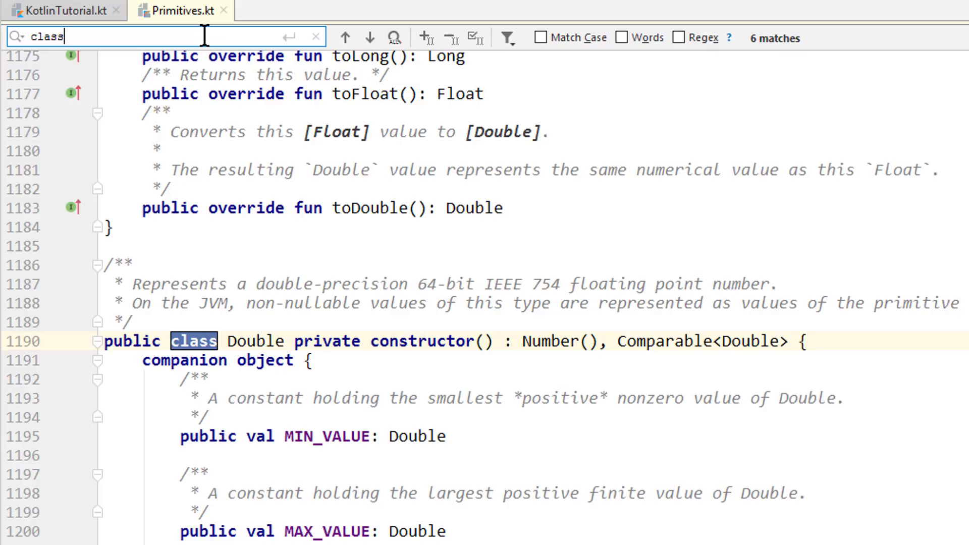
{"action": "mouse_move", "coordinate": [569, 458]}
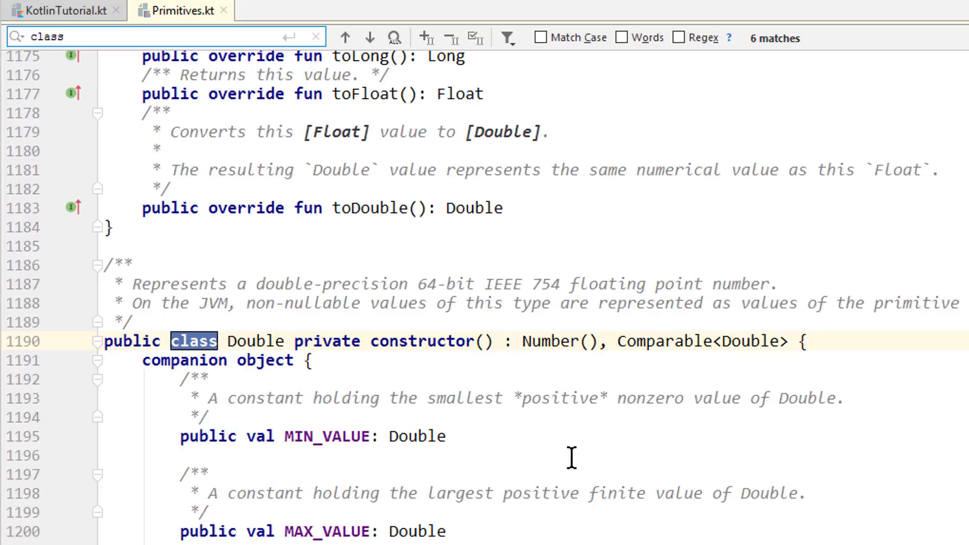
{"action": "mouse_move", "coordinate": [591, 257]}
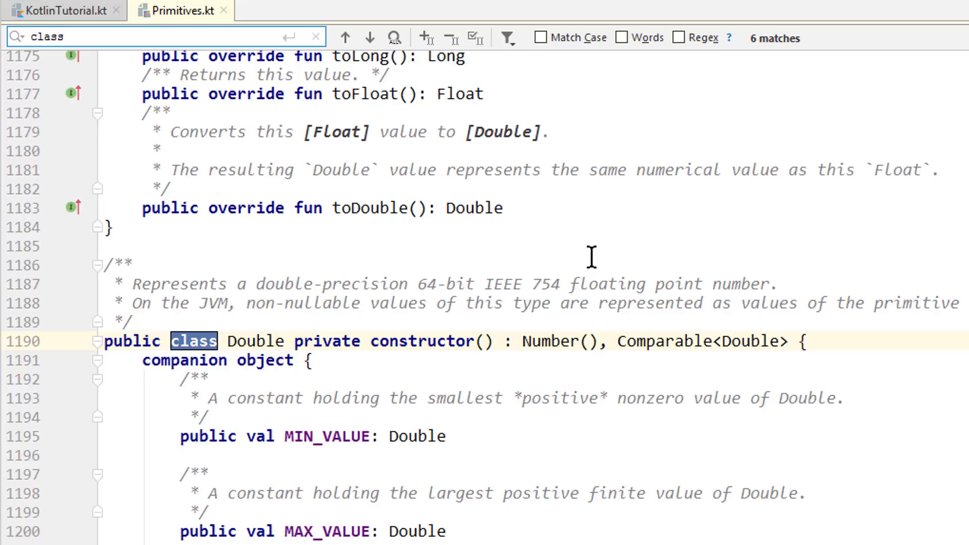
{"action": "mouse_move", "coordinate": [263, 343]}
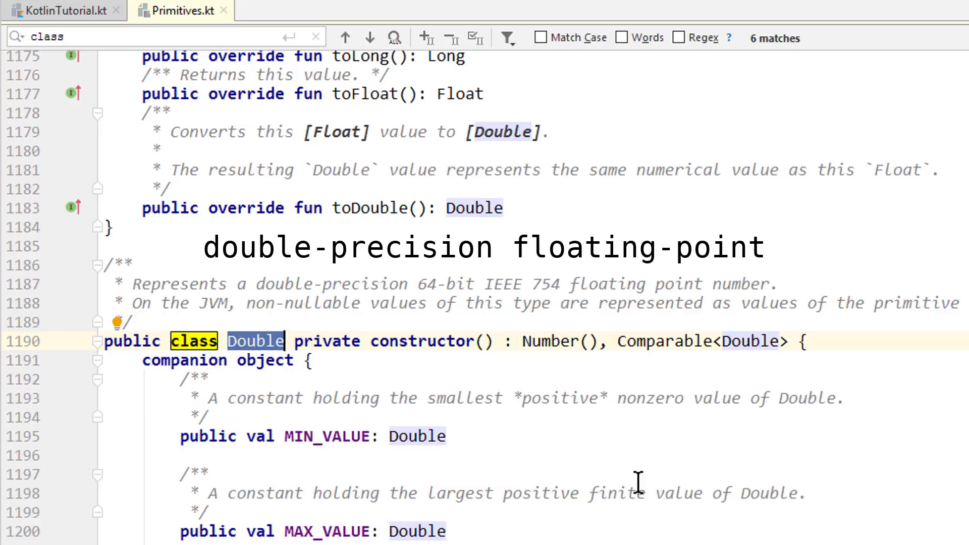
{"action": "mouse_move", "coordinate": [571, 539]}
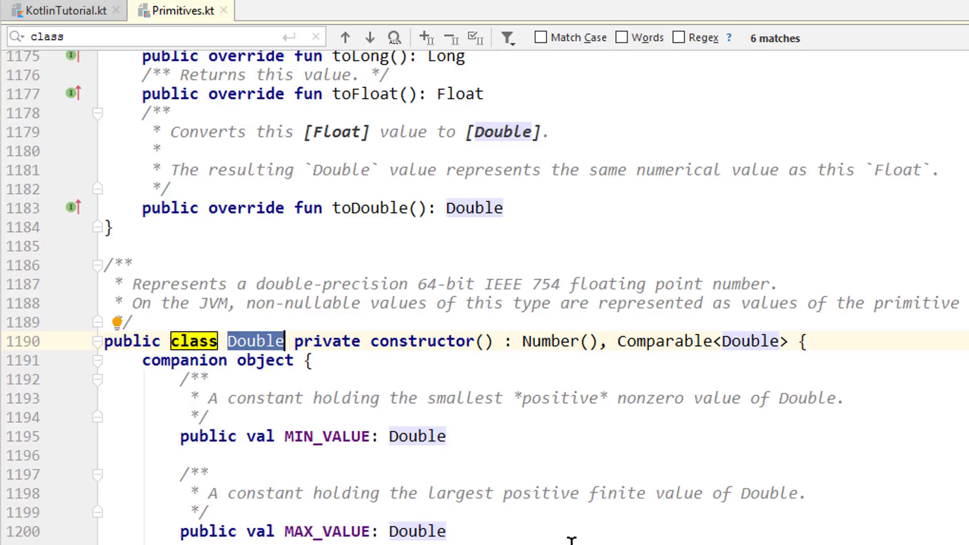
{"action": "mouse_move", "coordinate": [610, 524]}
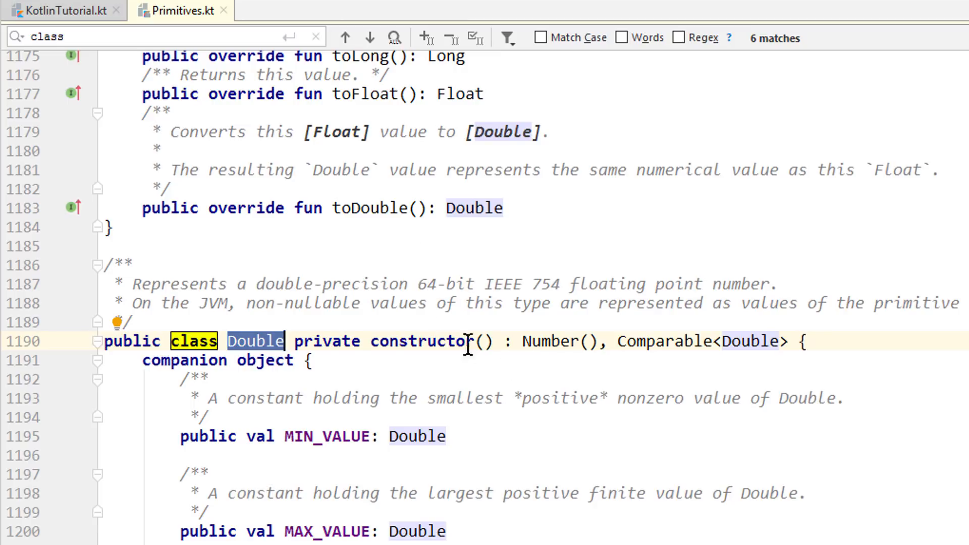
{"action": "mouse_move", "coordinate": [450, 326]}
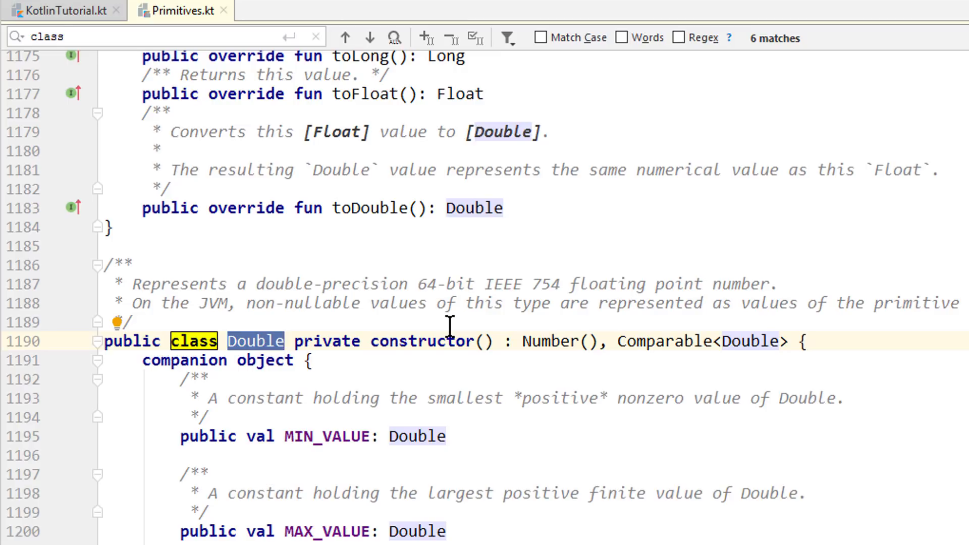
{"action": "mouse_move", "coordinate": [395, 208]}
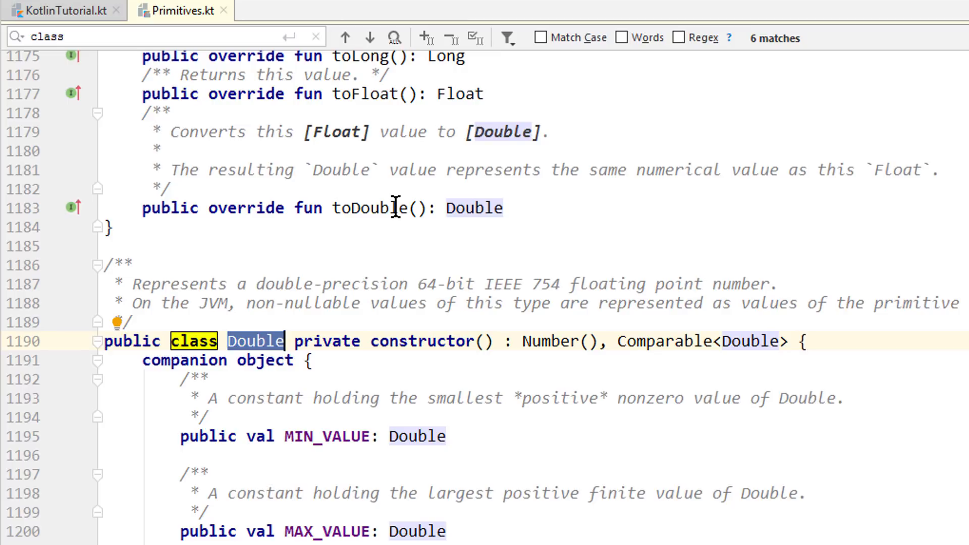
{"action": "mouse_move", "coordinate": [312, 234]}
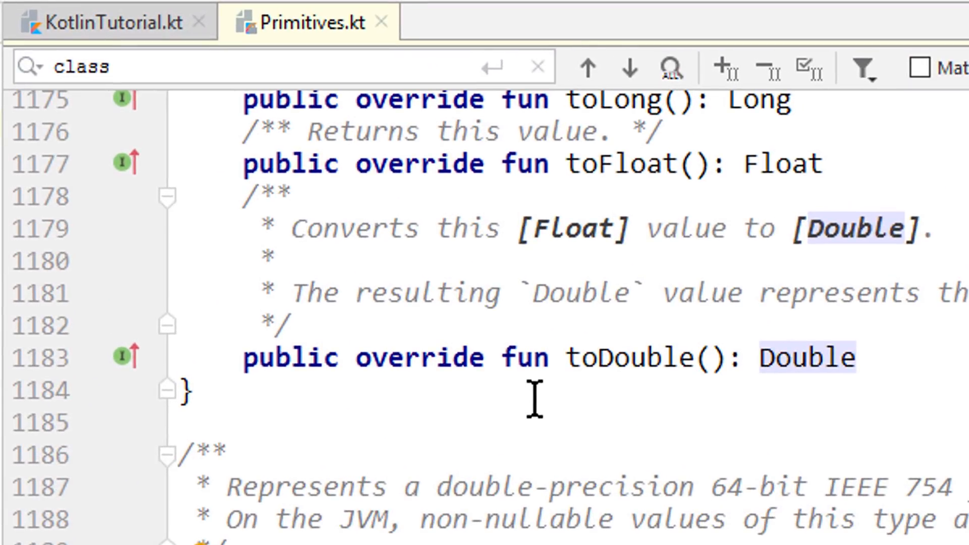
{"action": "mouse_move", "coordinate": [600, 396]}
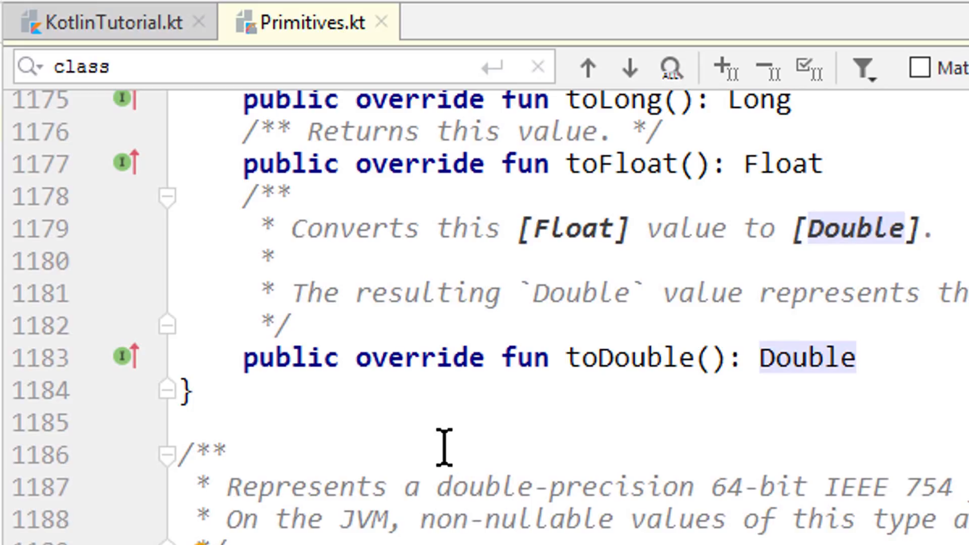
{"action": "mouse_move", "coordinate": [385, 21]}
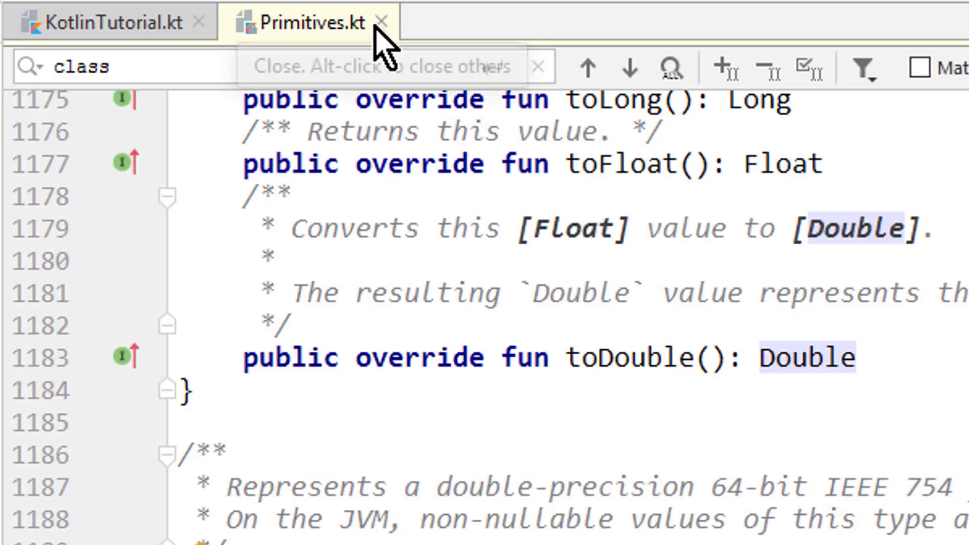
- Close Primitives.kt to return to the main function in KotlinTutorial.kt
{"action": "left_click", "coordinate": [382, 21]}
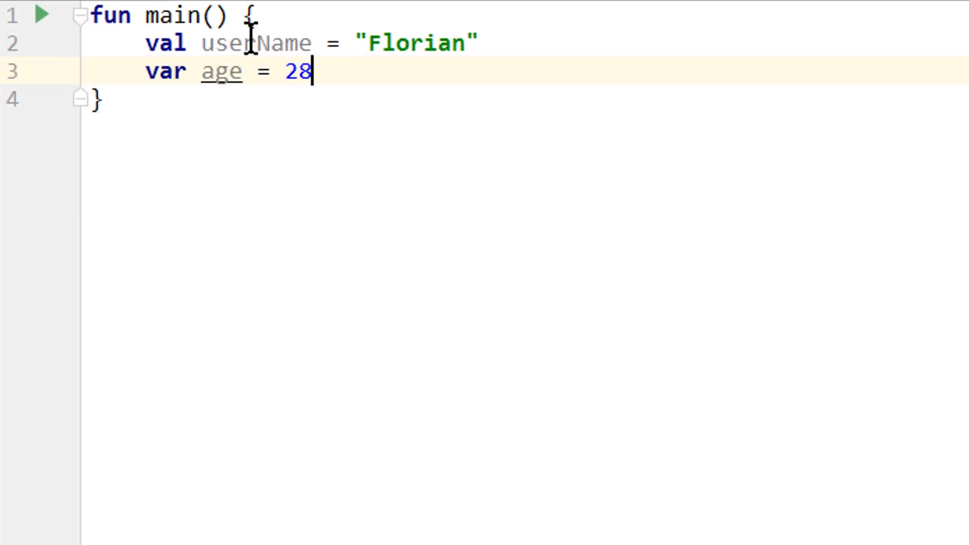
- Rename userName to exampleString and age to exampleNumber, declaring exampleNumber with val
{"action": "double_click", "coordinate": [256, 43]}
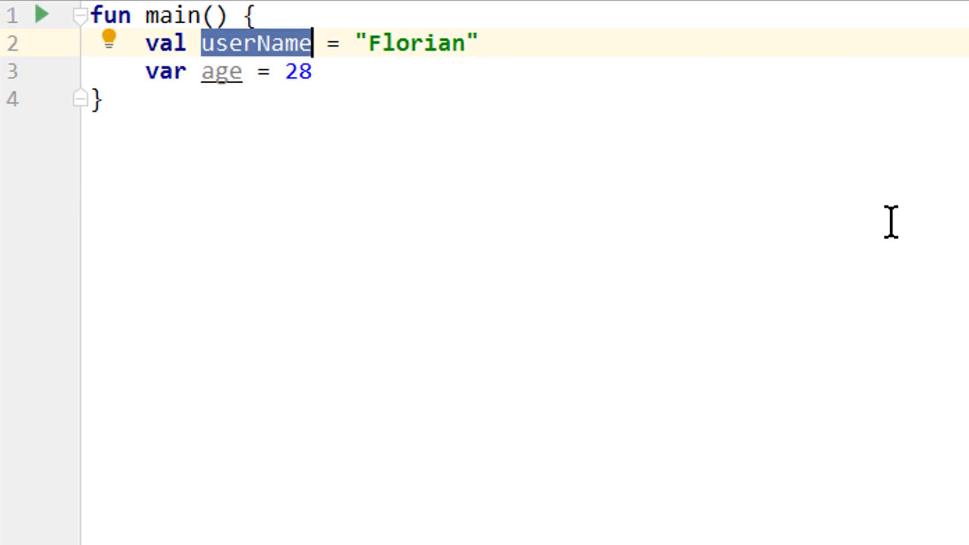
{"action": "type", "text": "examp"}
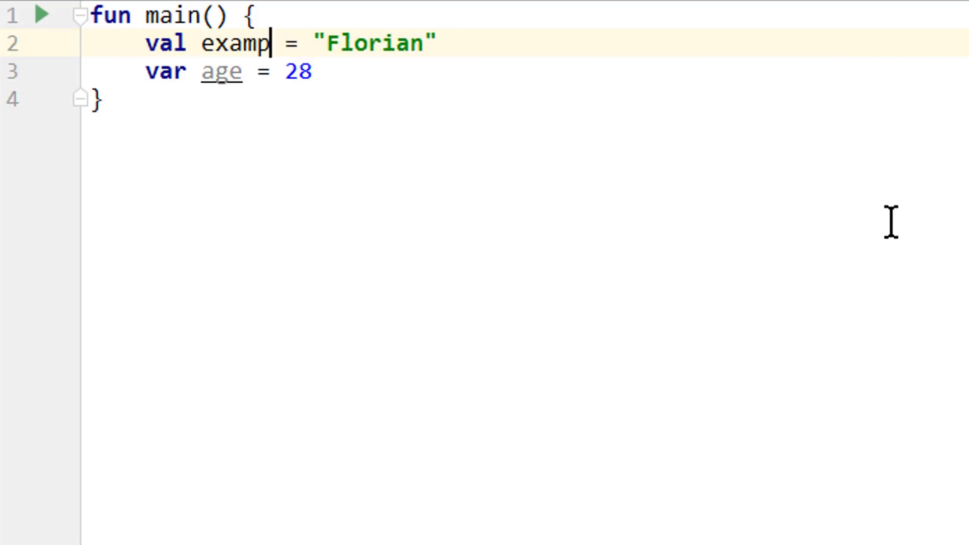
{"action": "type", "text": "leString"}
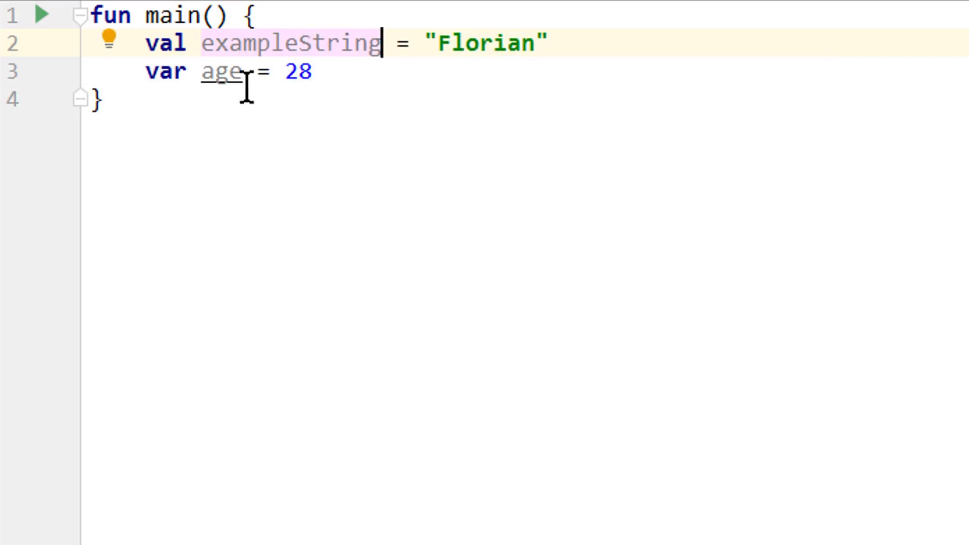
{"action": "type", "text": "exampleNumber"}
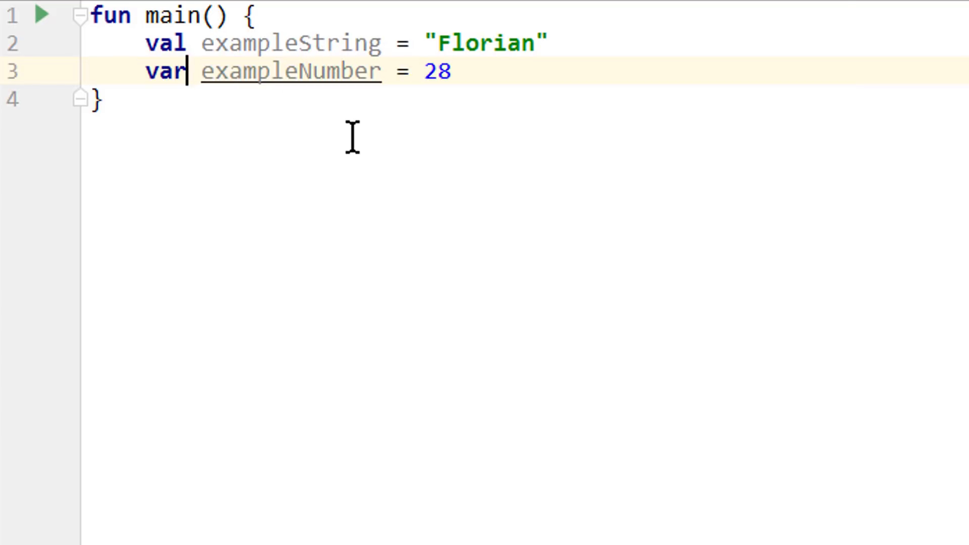
{"action": "type", "text": "val"}
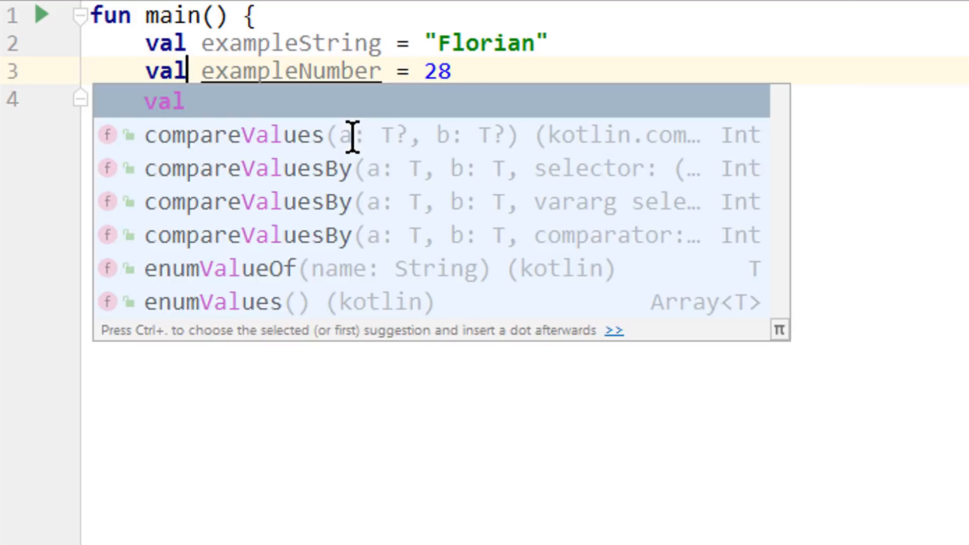
{"action": "key", "text": "Escape"}
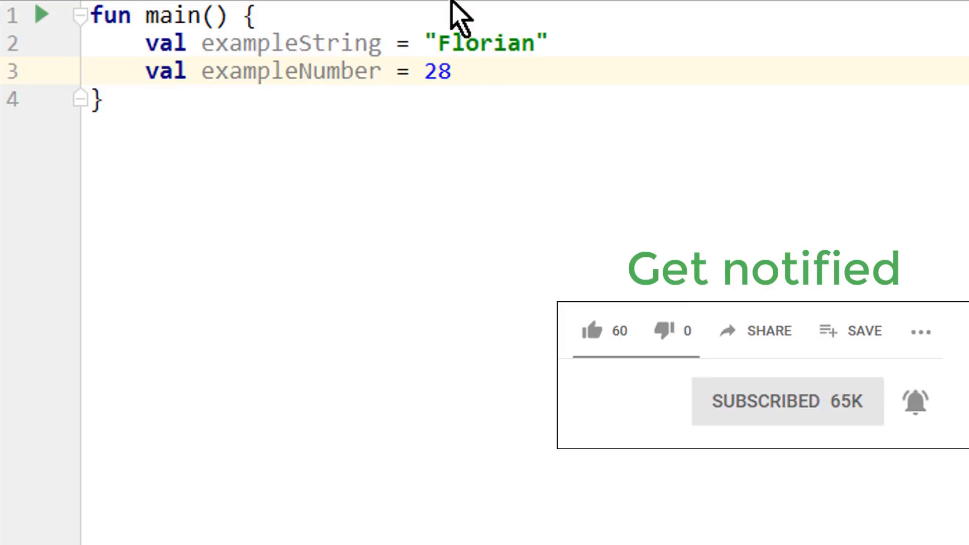
{"action": "mouse_move", "coordinate": [551, 106]}
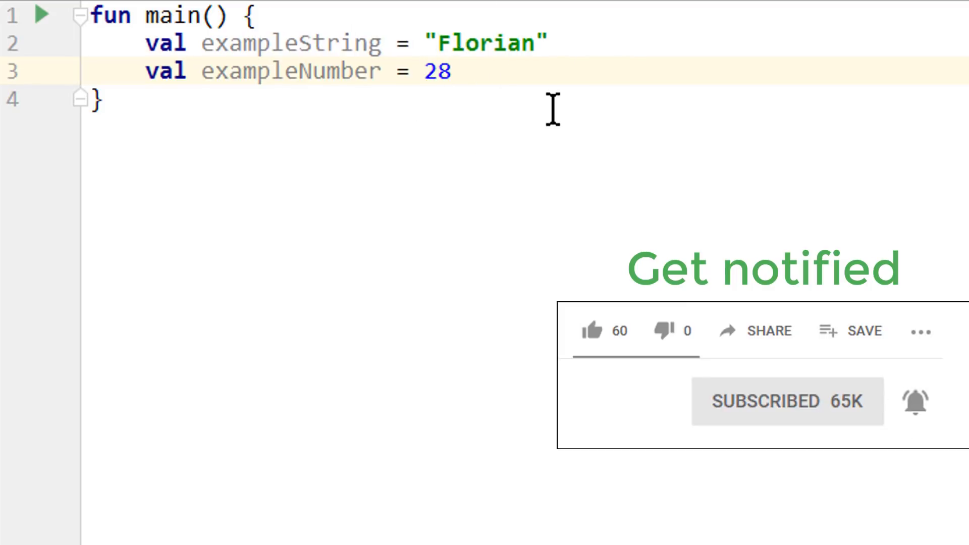
{"action": "double_click", "coordinate": [438, 71]}
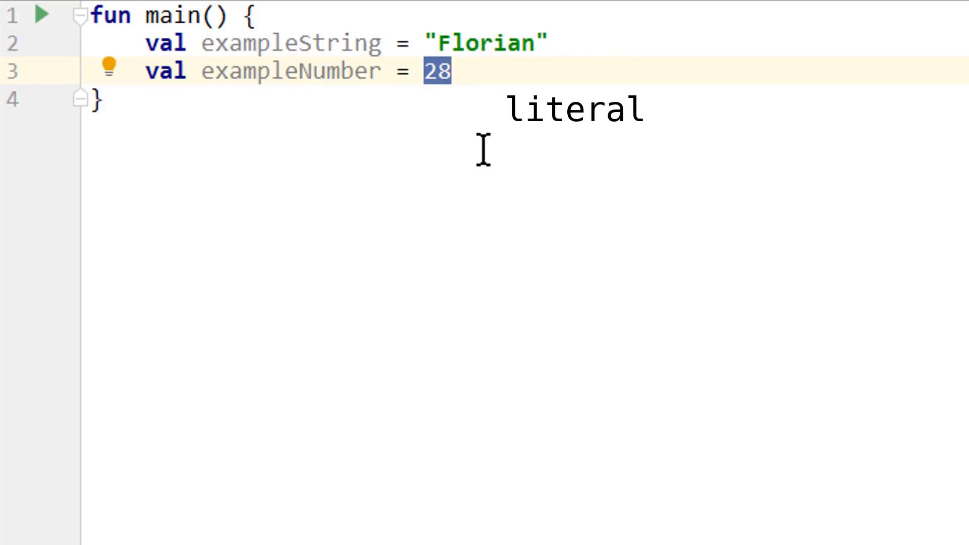
{"action": "mouse_move", "coordinate": [458, 110]}
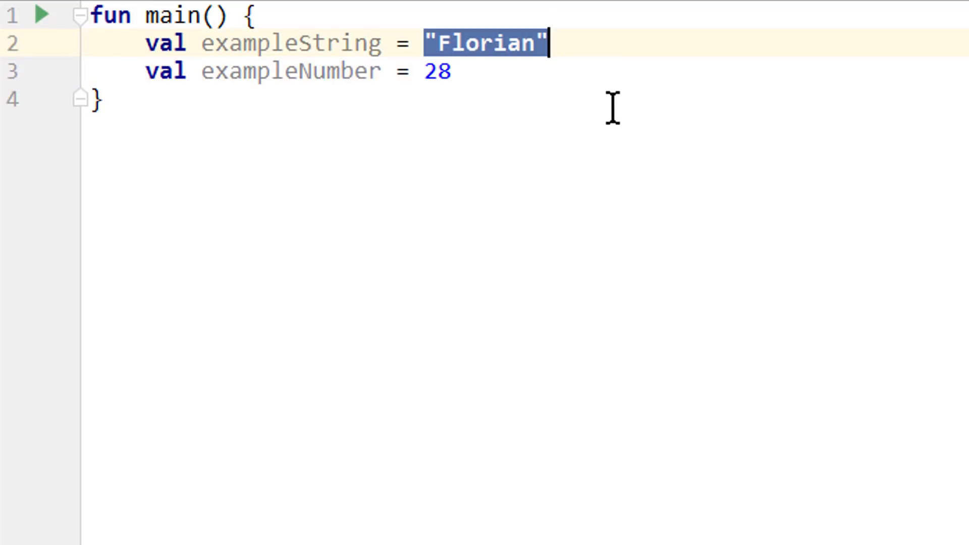
{"action": "mouse_move", "coordinate": [584, 127]}
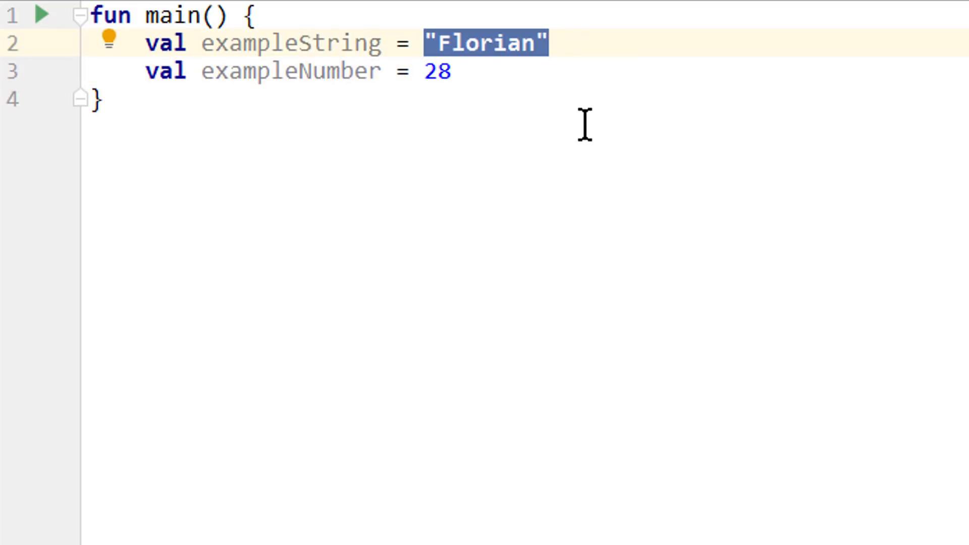
{"action": "double_click", "coordinate": [437, 70]}
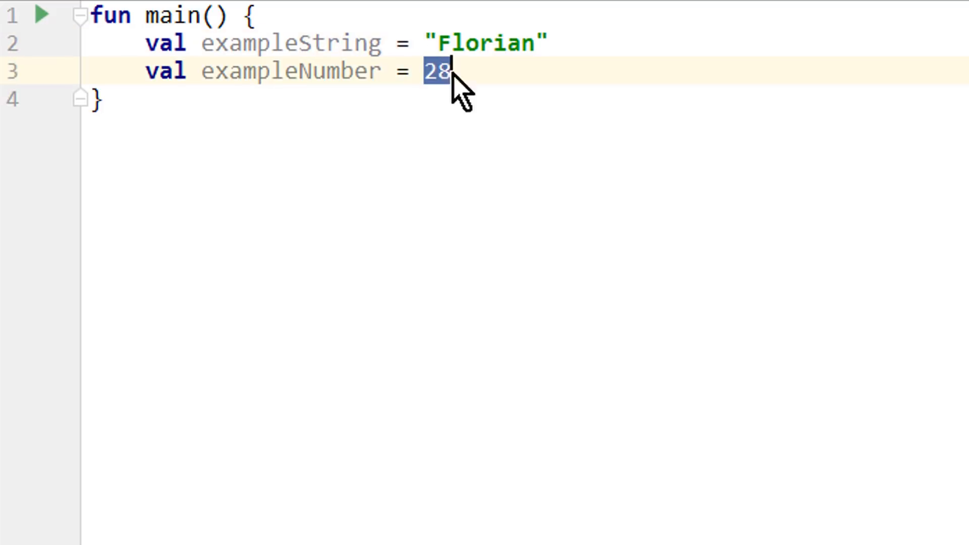
{"action": "mouse_move", "coordinate": [462, 108]}
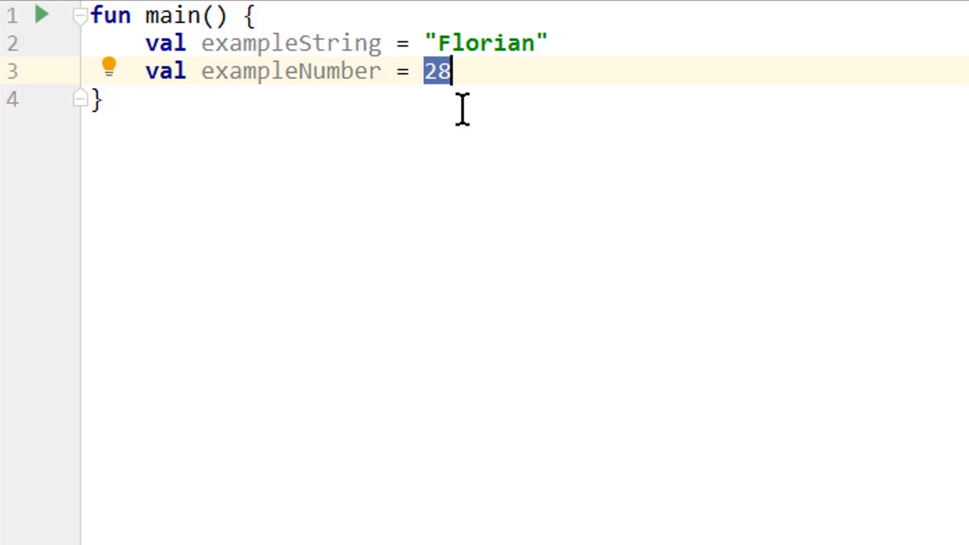
{"action": "mouse_move", "coordinate": [569, 271]}
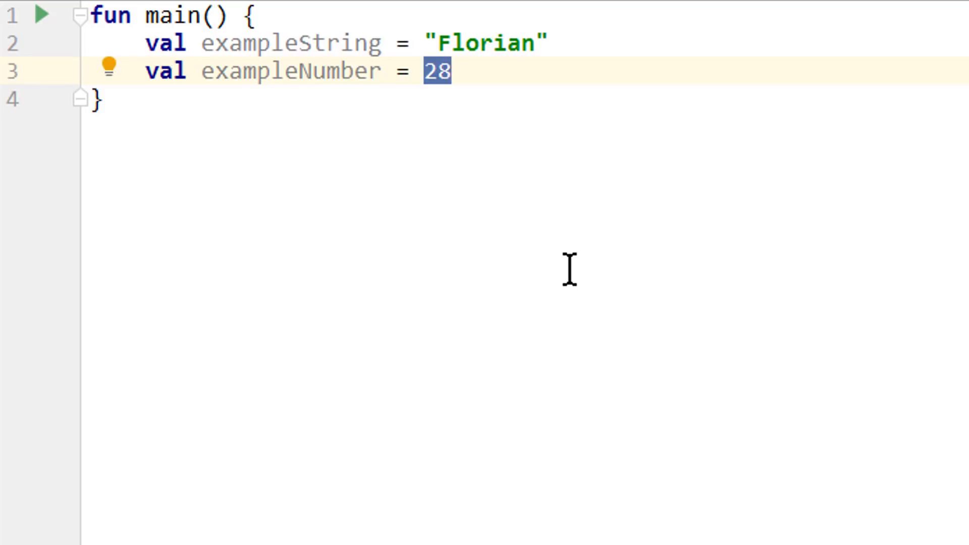
{"action": "left_click", "coordinate": [451, 71]}
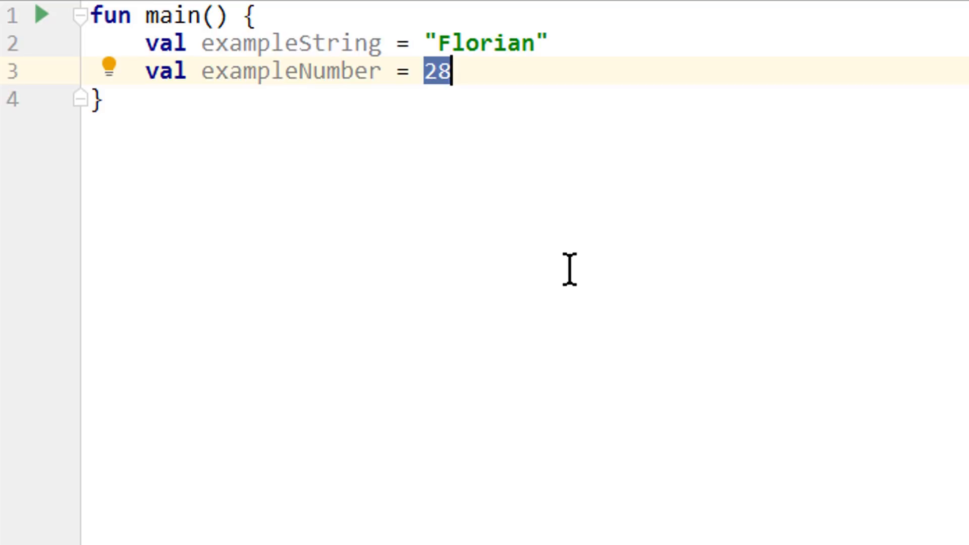
{"action": "left_click", "coordinate": [302, 71]}
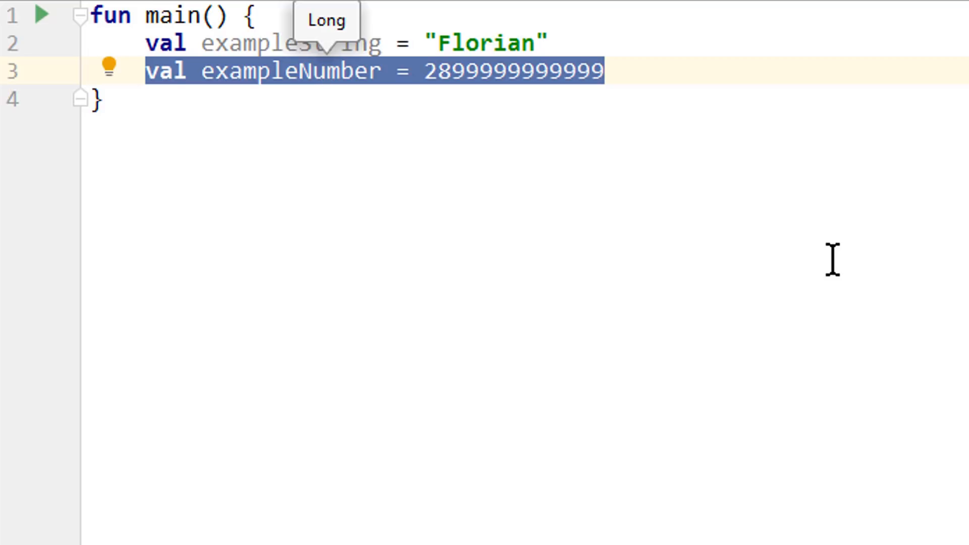
{"action": "mouse_move", "coordinate": [569, 93]}
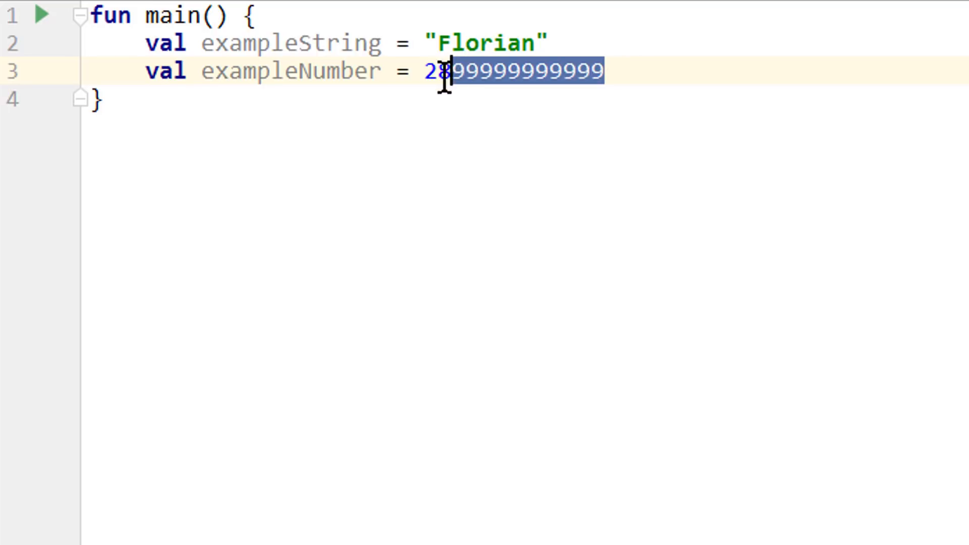
- Shorten exampleNumber to 28 with an L suffix, then try explicit Long and Byte types
{"action": "key", "text": "Delete"}
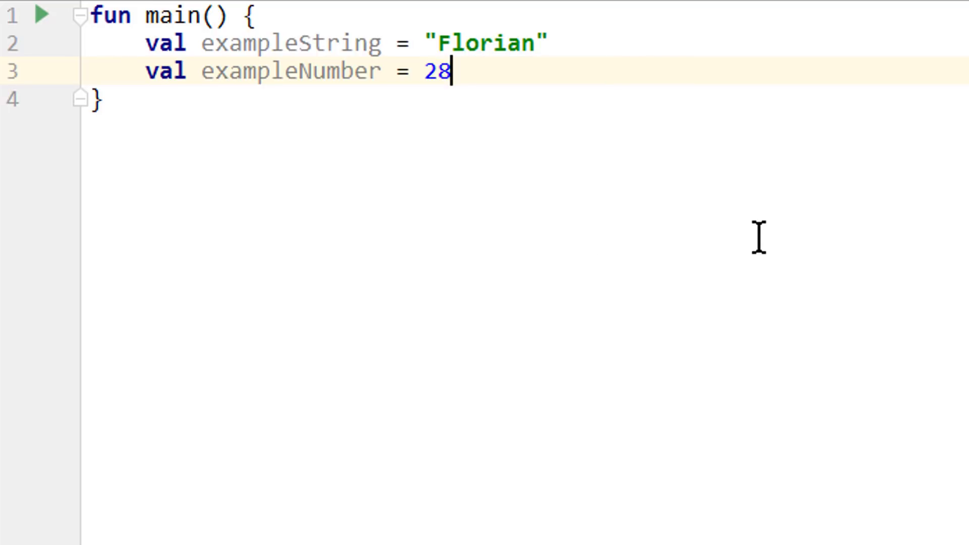
{"action": "type", "text": "L"}
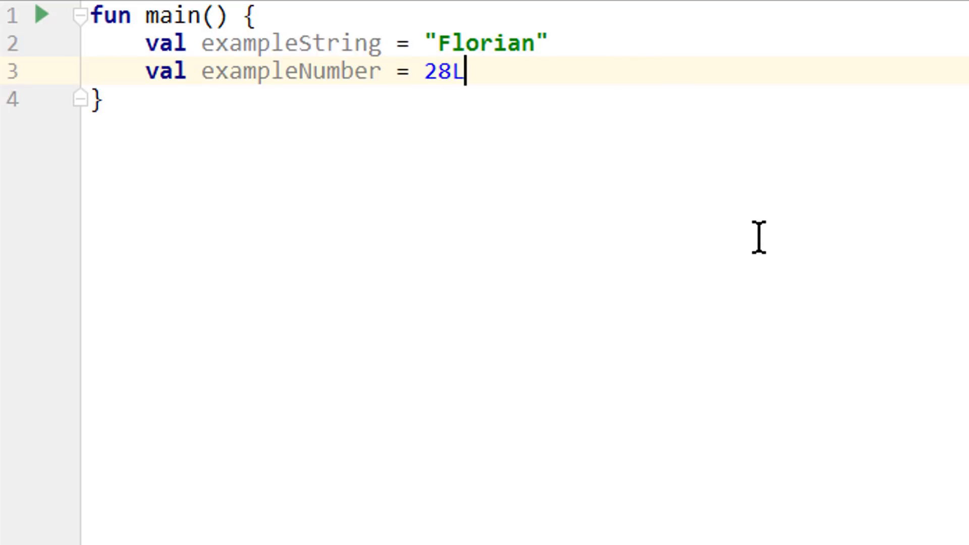
{"action": "mouse_move", "coordinate": [409, 71]}
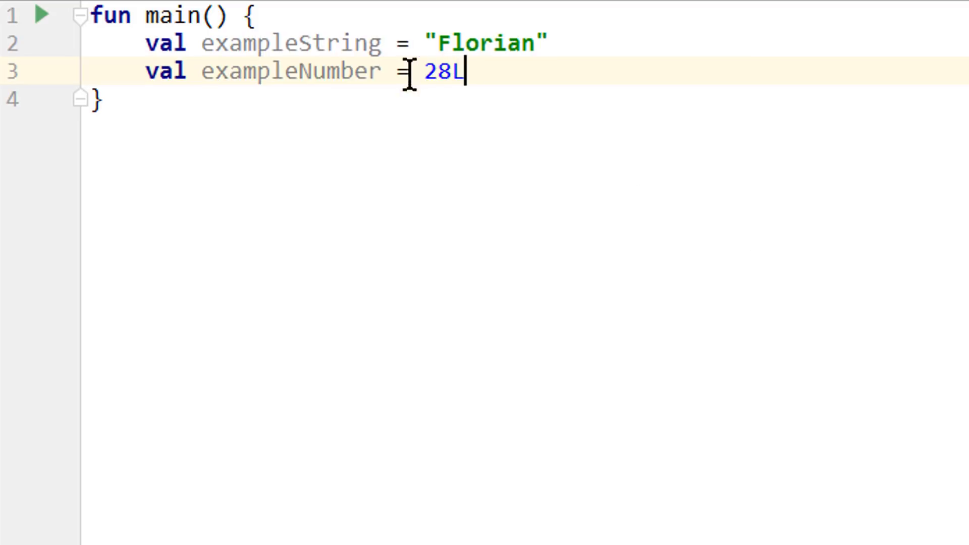
{"action": "left_click", "coordinate": [291, 70]}
{"action": "type", "text": ": "}
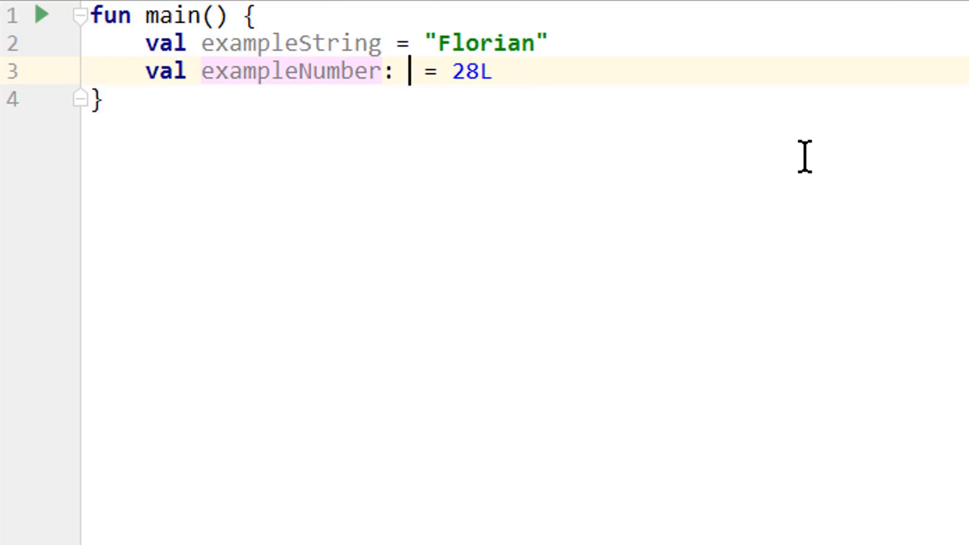
{"action": "type", "text": "Long"}
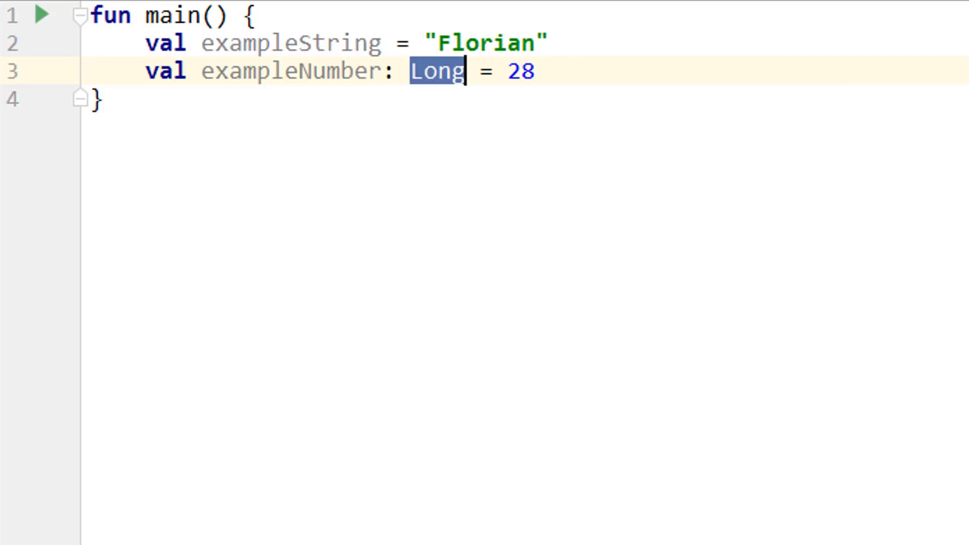
{"action": "type", "text": "Byte"}
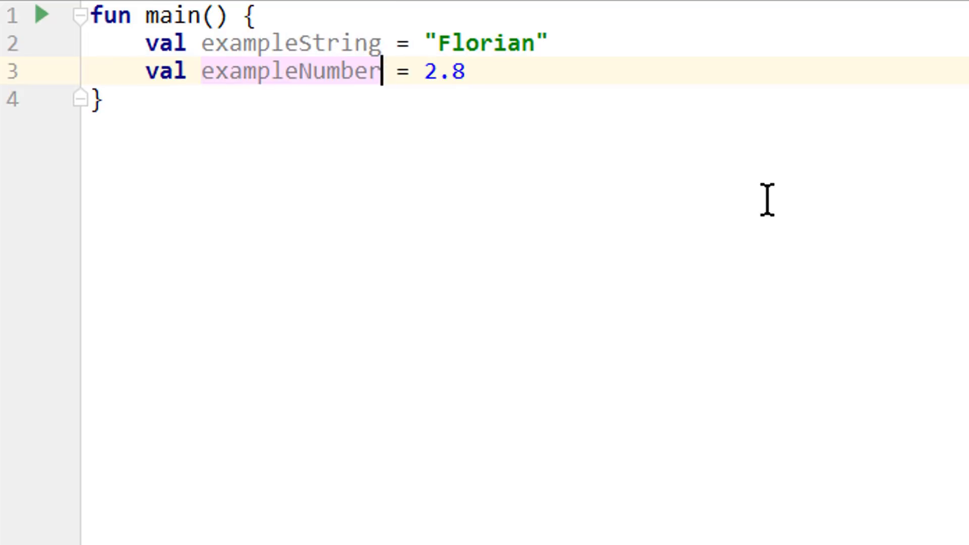
- Try a Float F suffix and E3 / E-3 exponents on 2.8, then revert to plain 2.8
{"action": "left_click", "coordinate": [460, 71]}
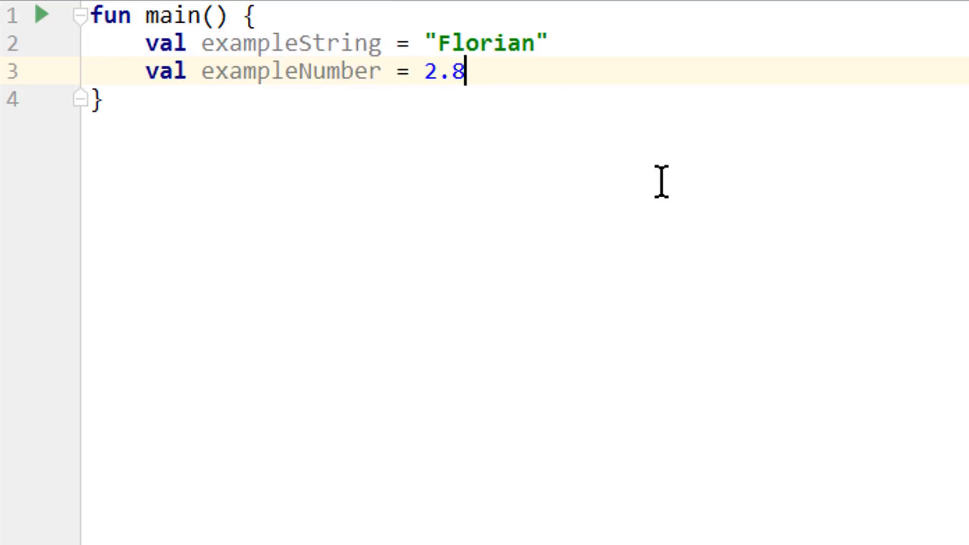
{"action": "type", "text": "F"}
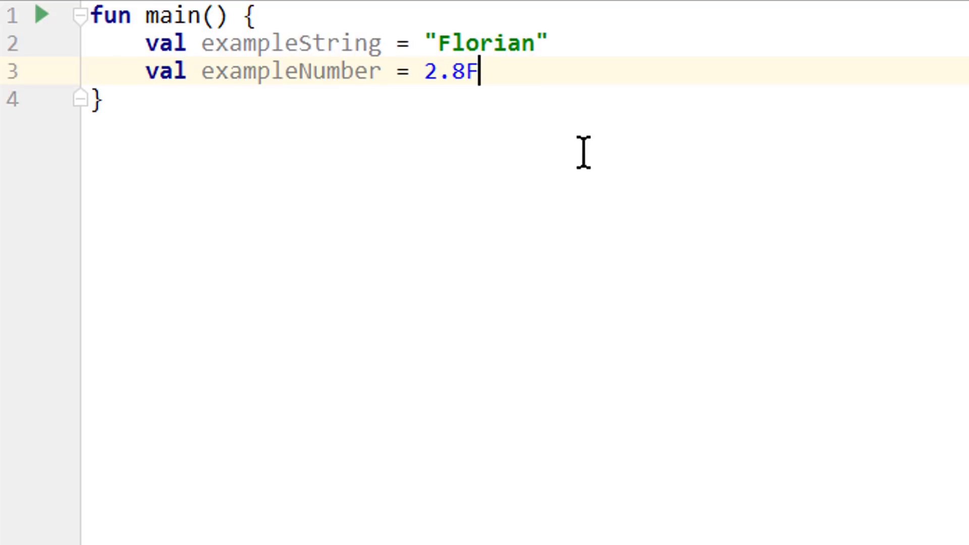
{"action": "mouse_move", "coordinate": [504, 119]}
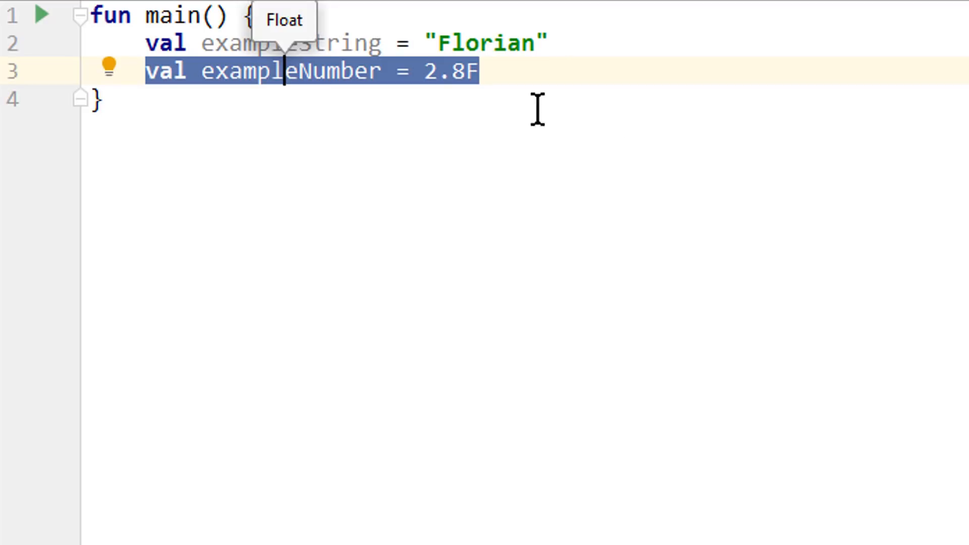
{"action": "key", "text": "backspace"}
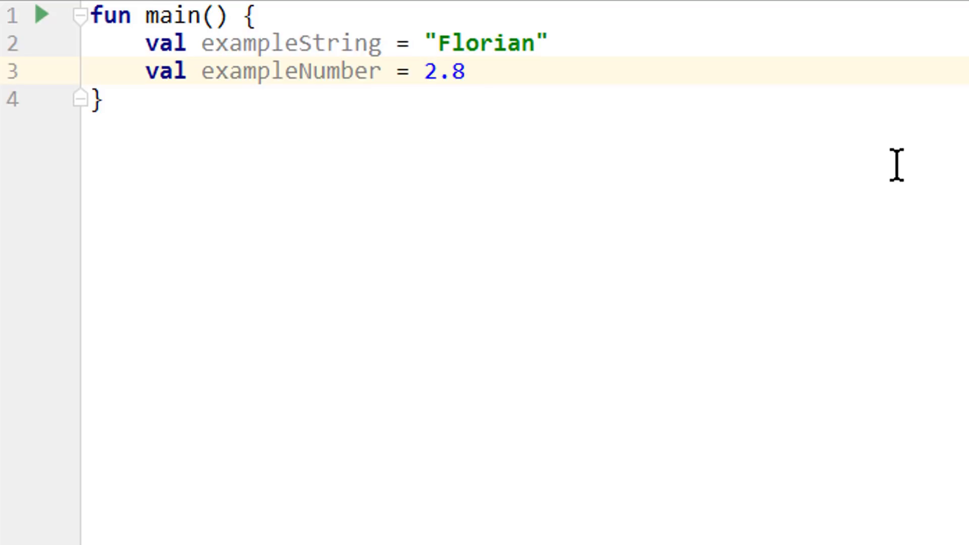
{"action": "type", "text": "E3"}
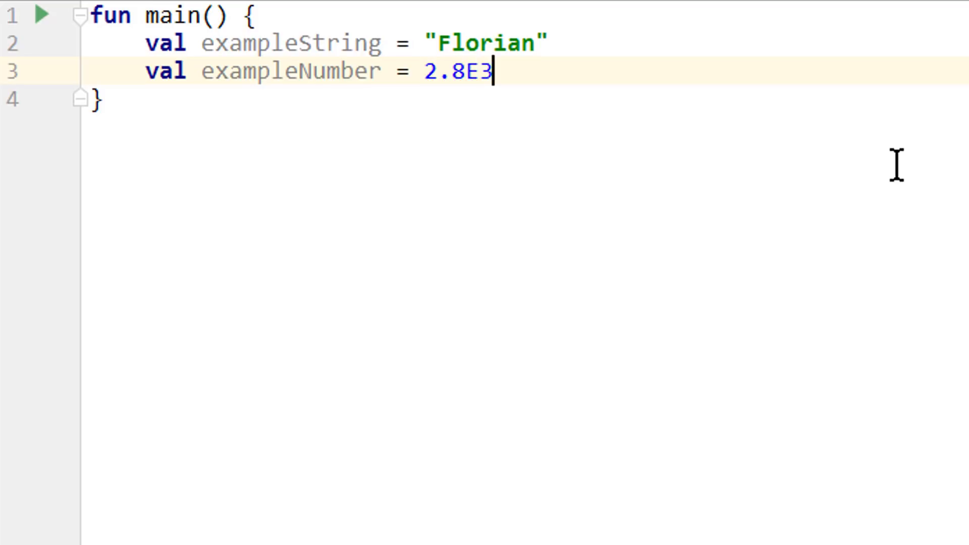
{"action": "mouse_move", "coordinate": [446, 104]}
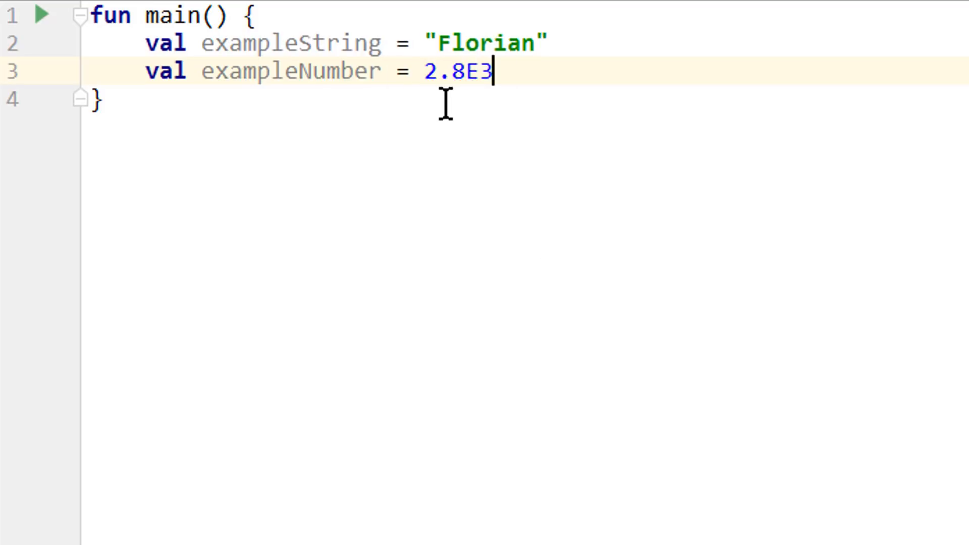
{"action": "mouse_move", "coordinate": [485, 154]}
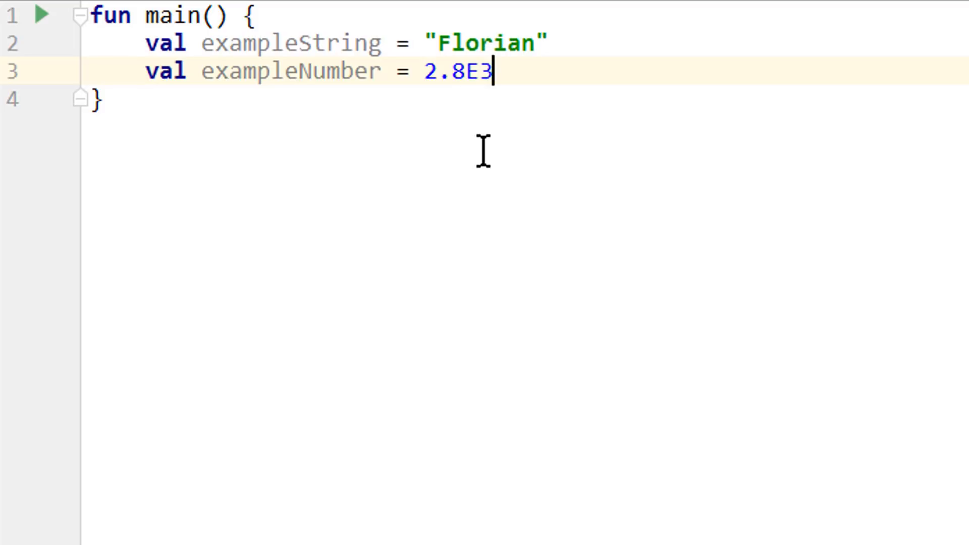
{"action": "mouse_move", "coordinate": [533, 100]}
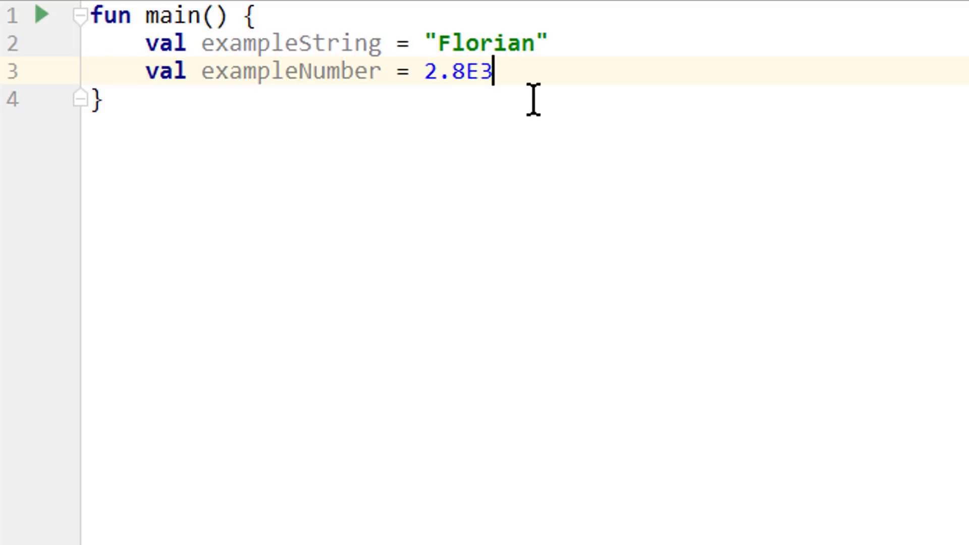
{"action": "type", "text": "-"}
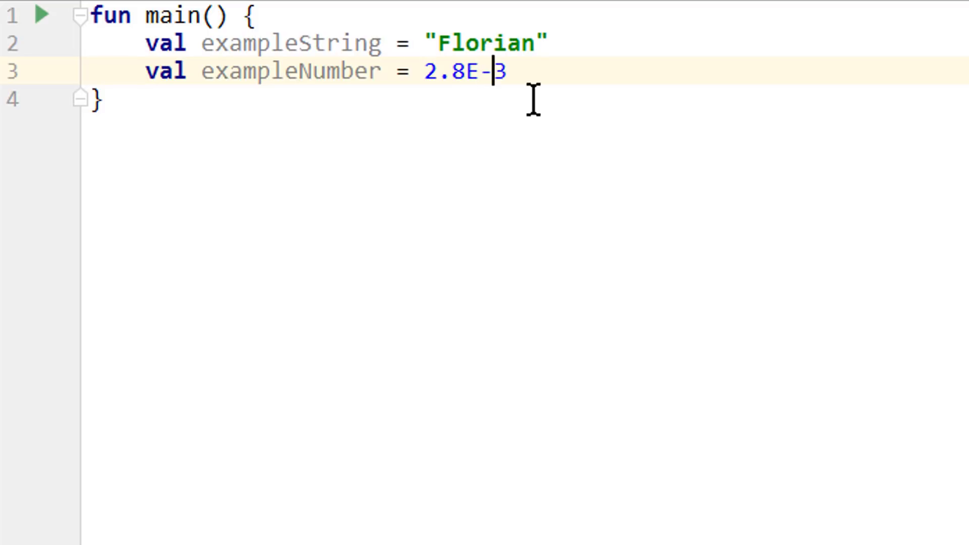
{"action": "mouse_move", "coordinate": [538, 136]}
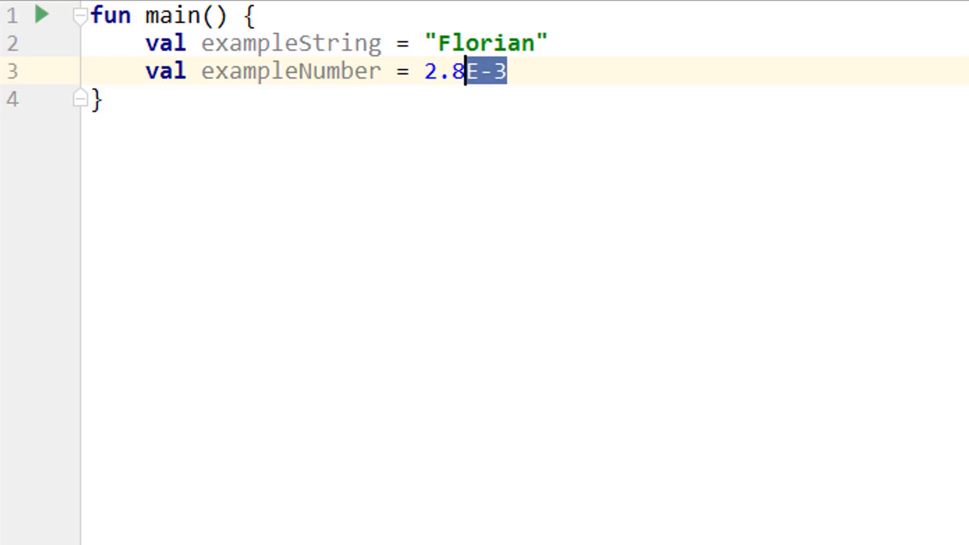
{"action": "key", "text": "Delete"}
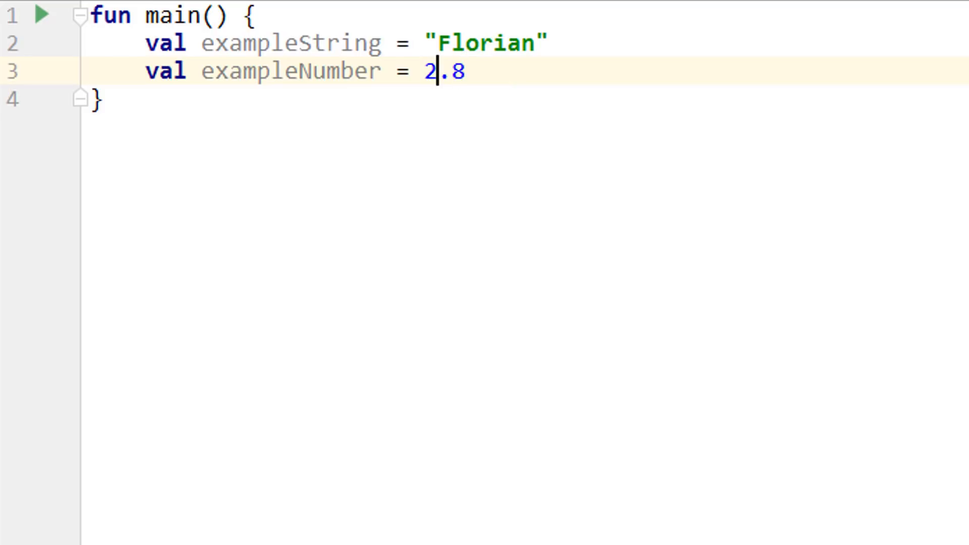
- Write the literal as 2_000_000.8 with underscore separators and append Int after it
{"action": "type", "text": "_000_0"}
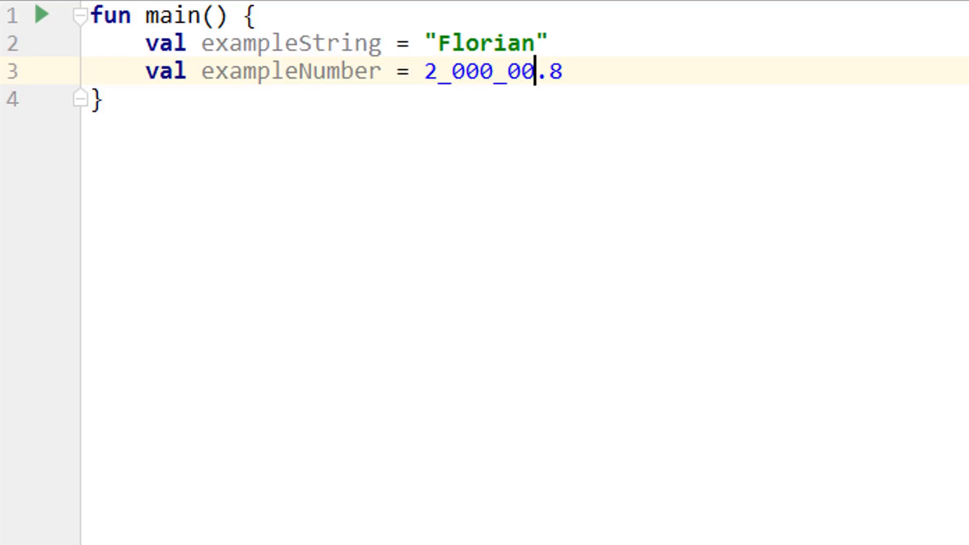
{"action": "type", "text": "0"}
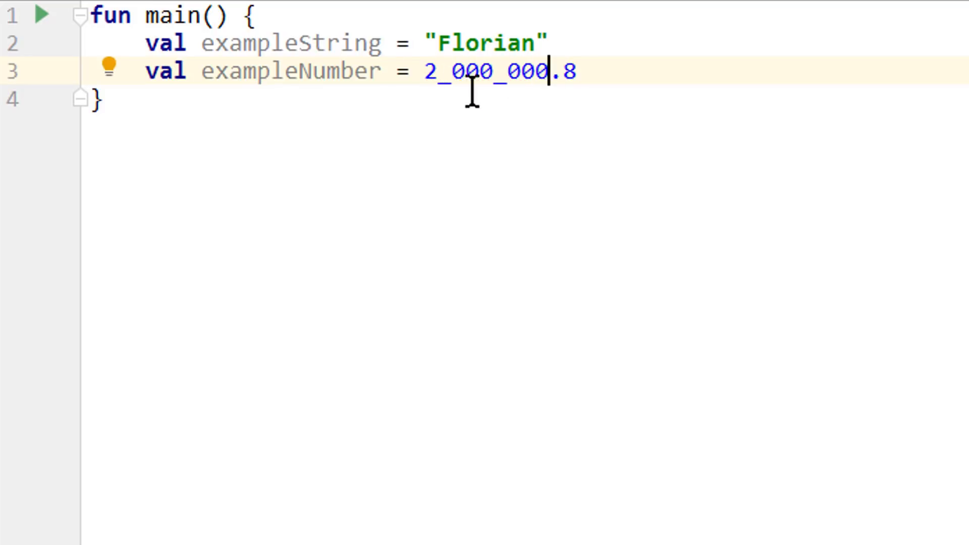
{"action": "left_click", "coordinate": [425, 70]}
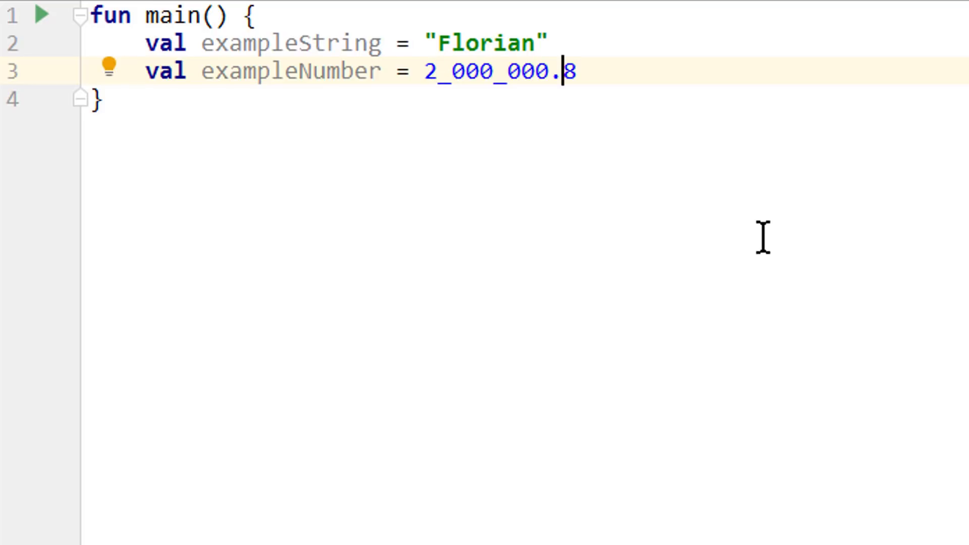
{"action": "key", "text": "left"}
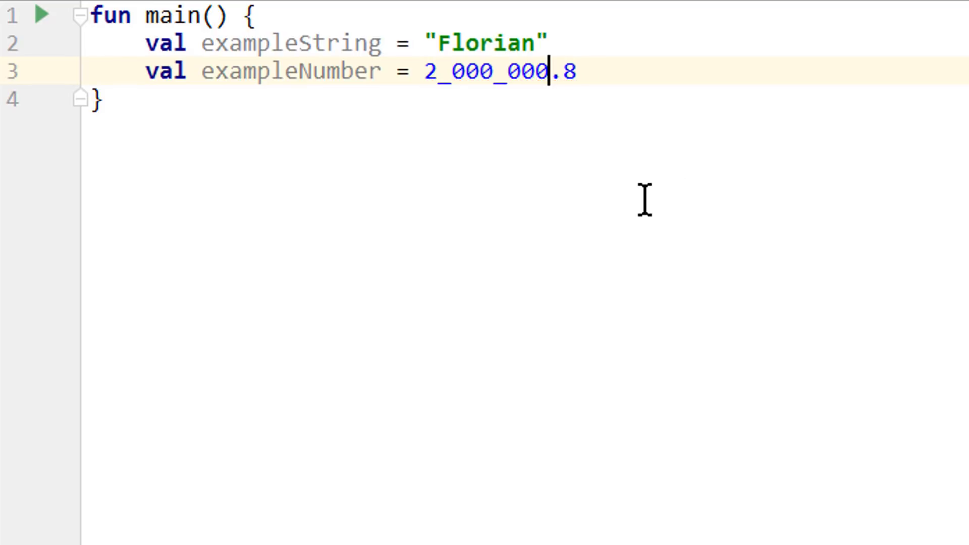
{"action": "mouse_move", "coordinate": [744, 468]}
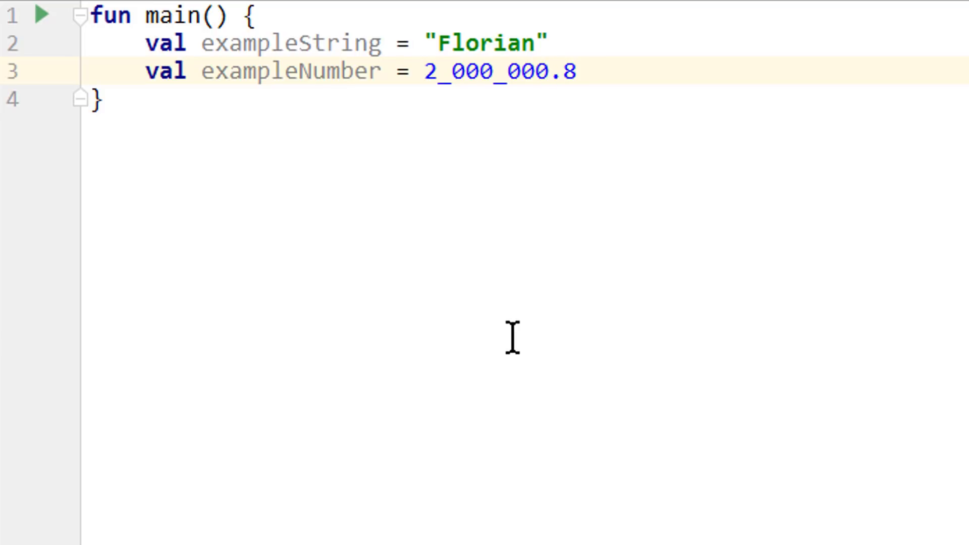
{"action": "left_click", "coordinate": [577, 70]}
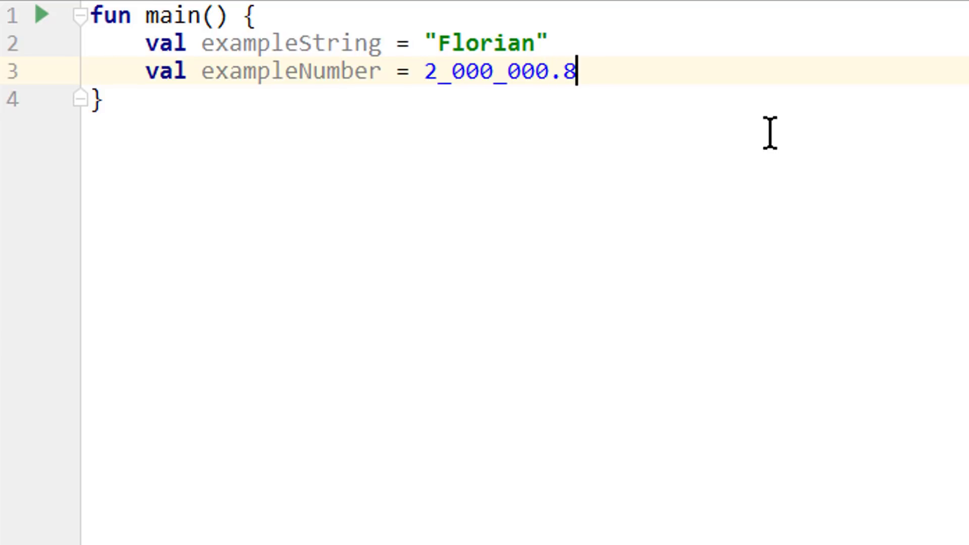
{"action": "type", "text": "Int"}
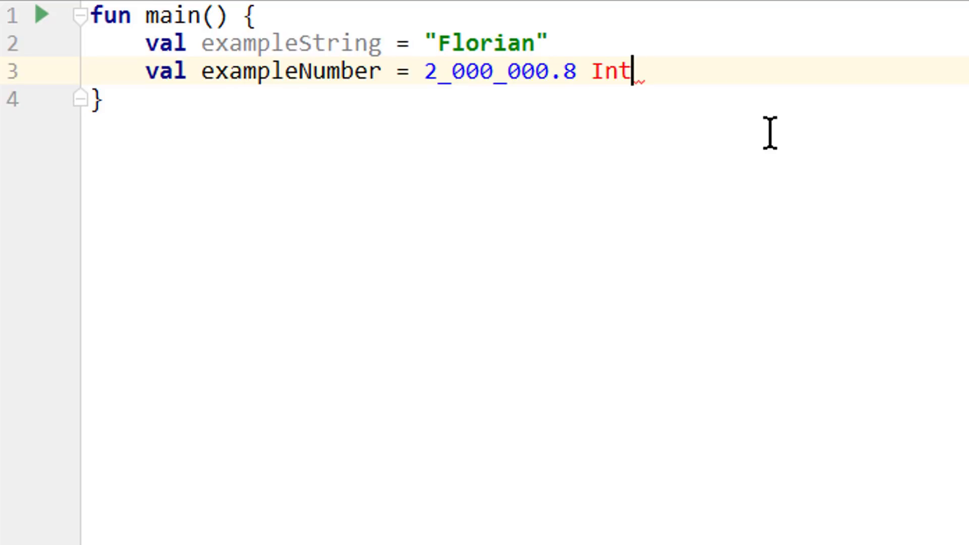
- Delete the stray Int after 2_000_000.8, leaving a blank line above exampleNumber
{"action": "double_click", "coordinate": [615, 71]}
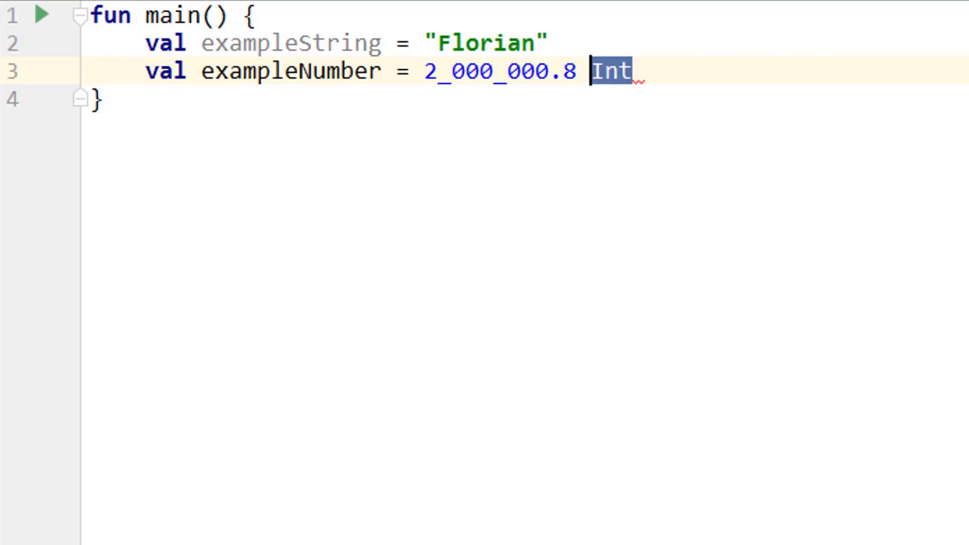
{"action": "mouse_move", "coordinate": [770, 71]}
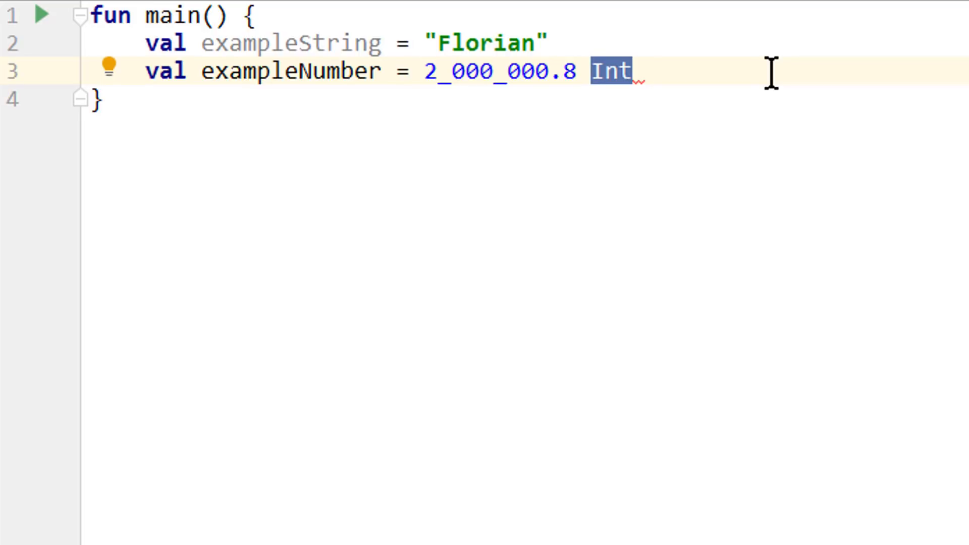
{"action": "key", "text": "backspace"}
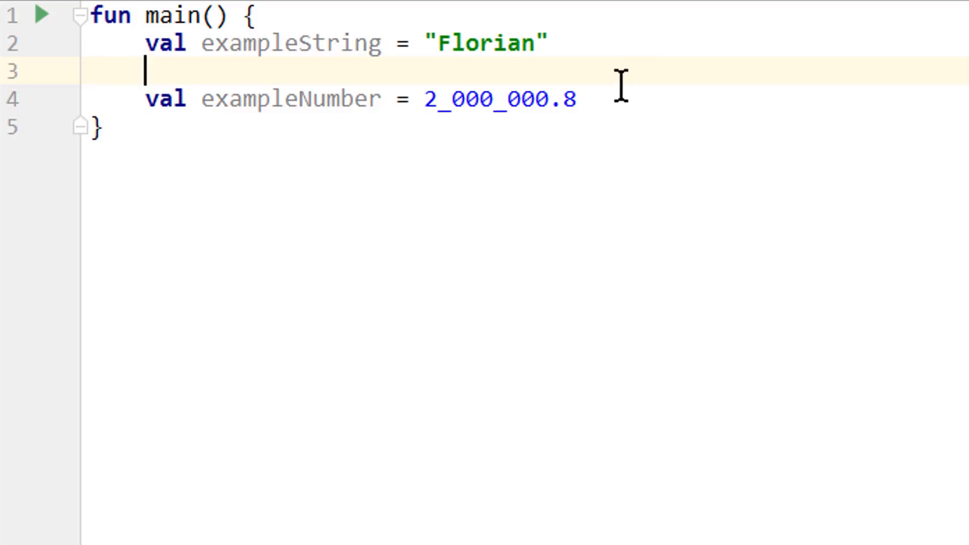
- Trim exampleNumber to 2_000_000 and declare val exampleLong: Long = exampleNumber
{"action": "left_click", "coordinate": [562, 99]}
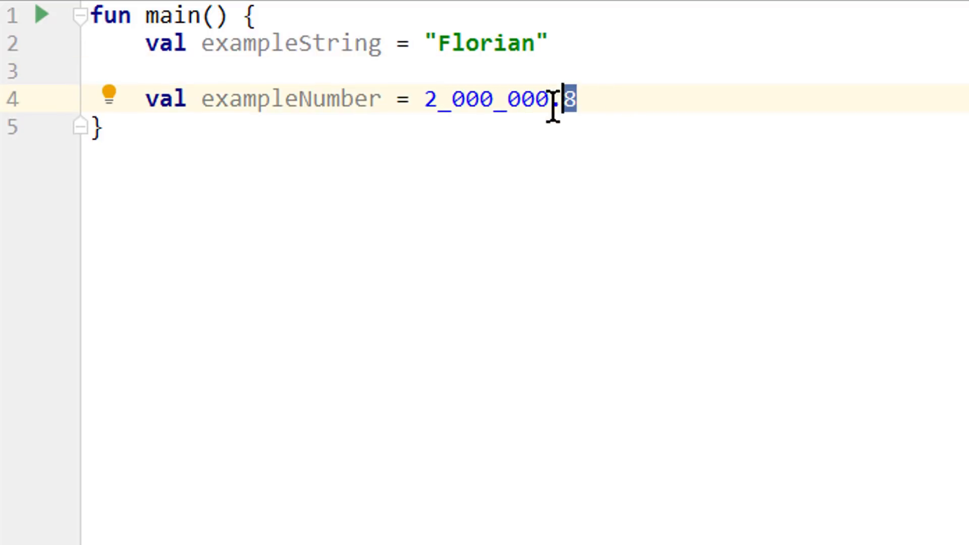
{"action": "key", "text": "Backspace"}
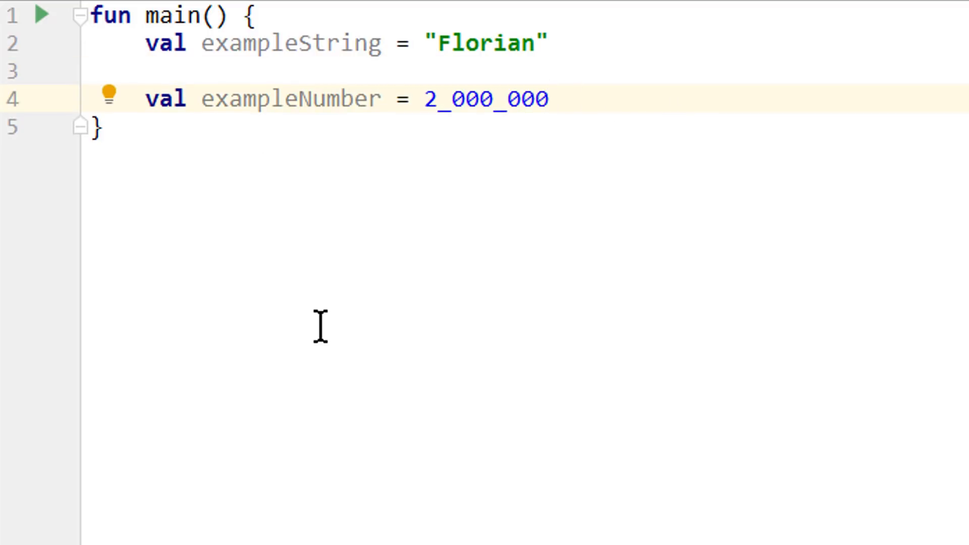
{"action": "mouse_move", "coordinate": [629, 154]}
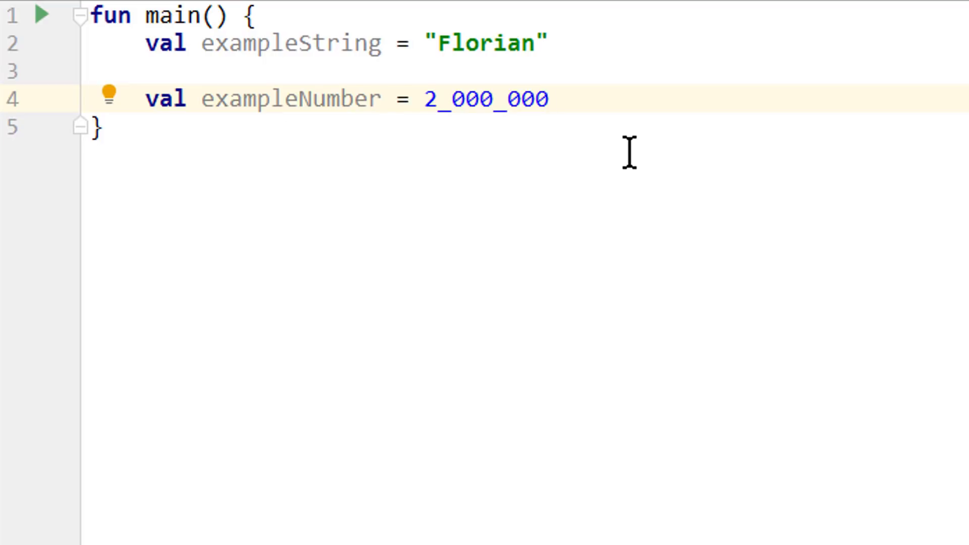
{"action": "type", "text": "val"}
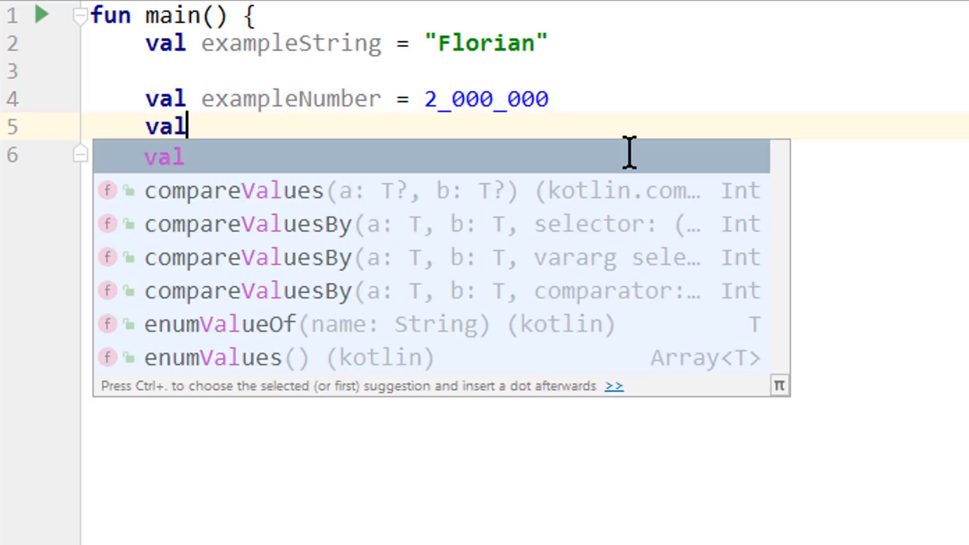
{"action": "type", "text": "exampleLong: Long ="}
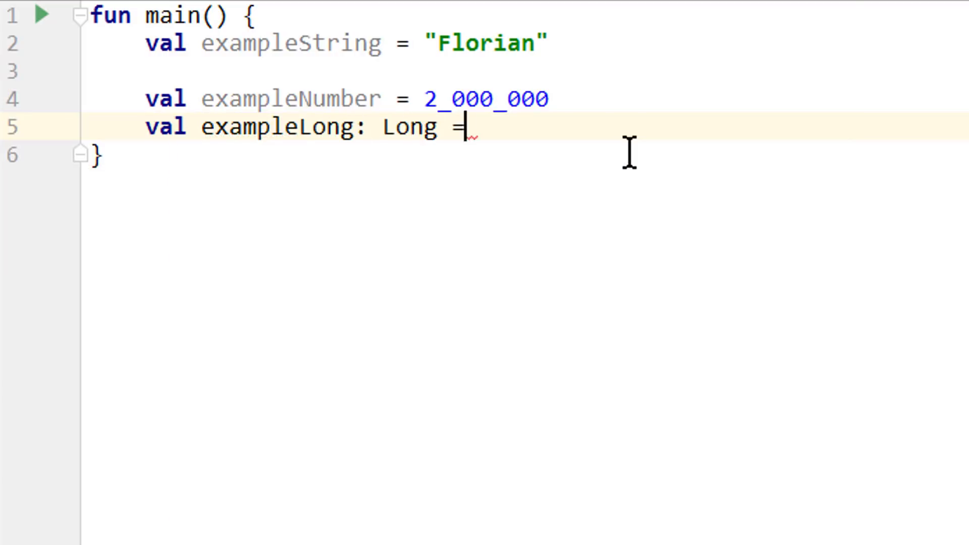
{"action": "type", "text": "exampleNumber"}
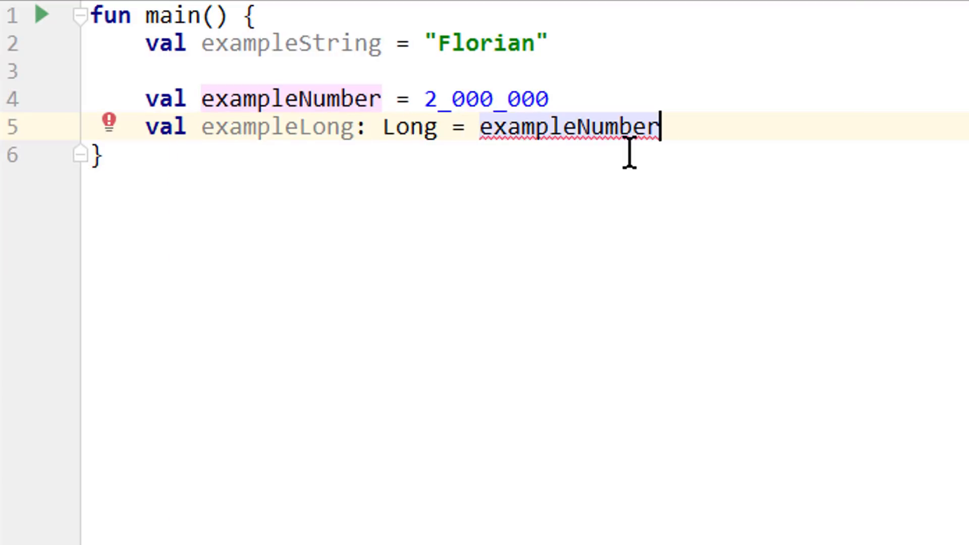
{"action": "mouse_move", "coordinate": [361, 145]}
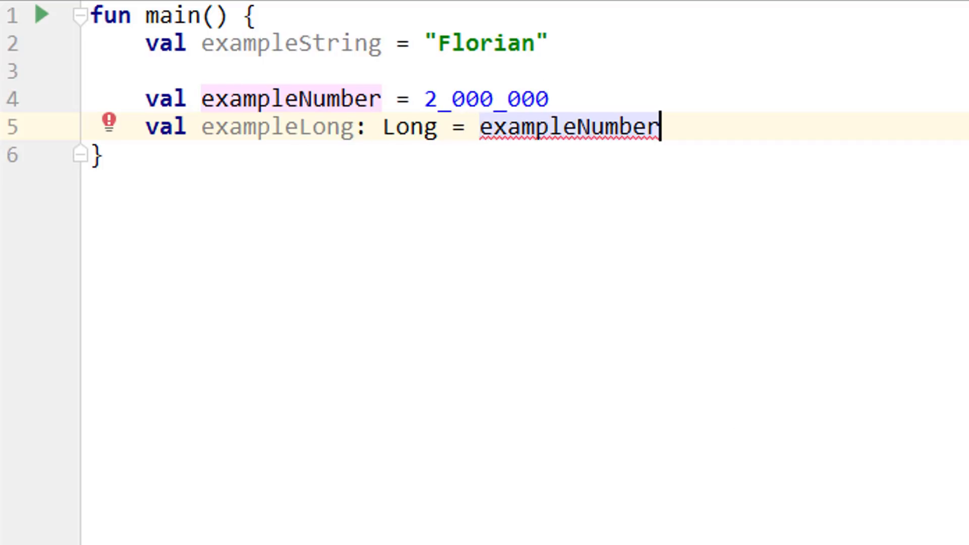
{"action": "mouse_move", "coordinate": [544, 387]}
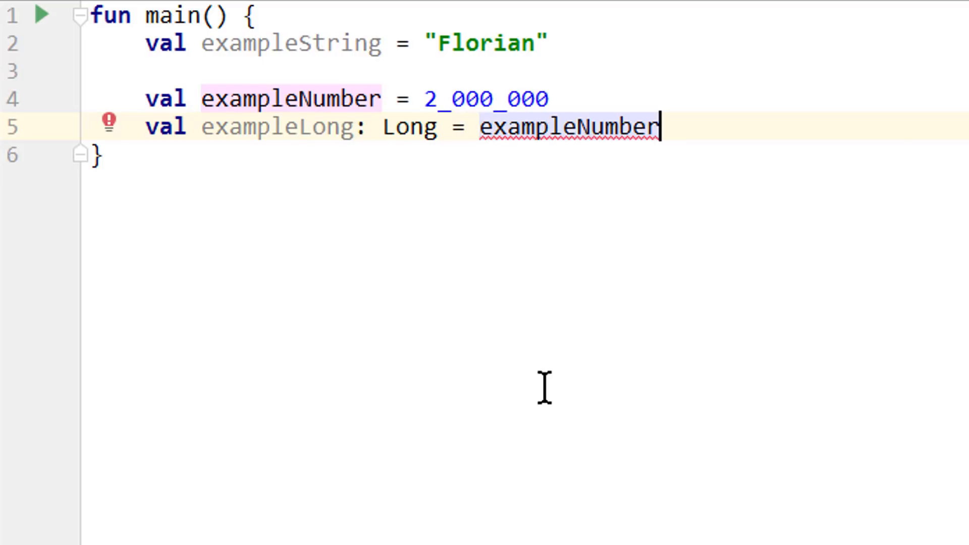
{"action": "mouse_move", "coordinate": [809, 337]}
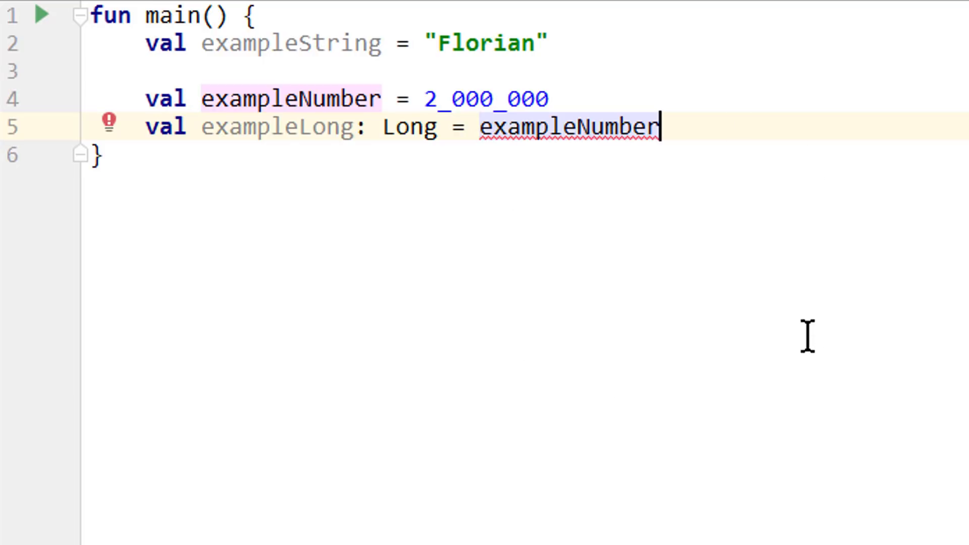
- Assign exampleLong from exampleNumber.toLong(), clearing the type mismatch
{"action": "type", "text": "."}
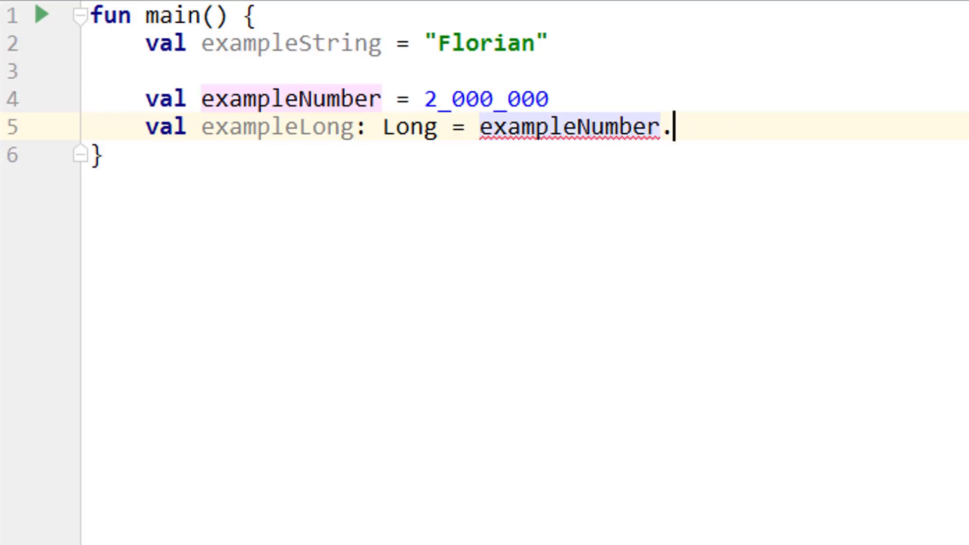
{"action": "type", "text": "toLong()"}
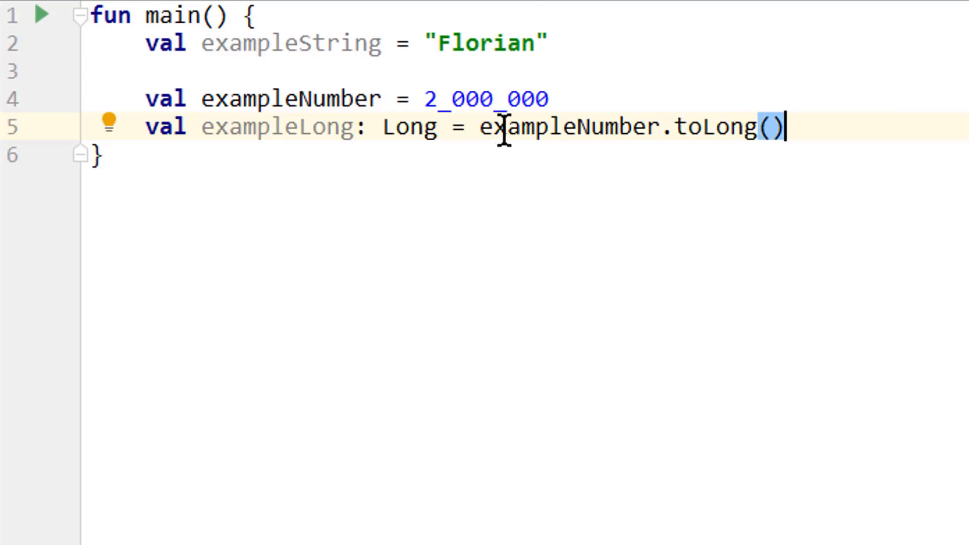
{"action": "mouse_move", "coordinate": [510, 197]}
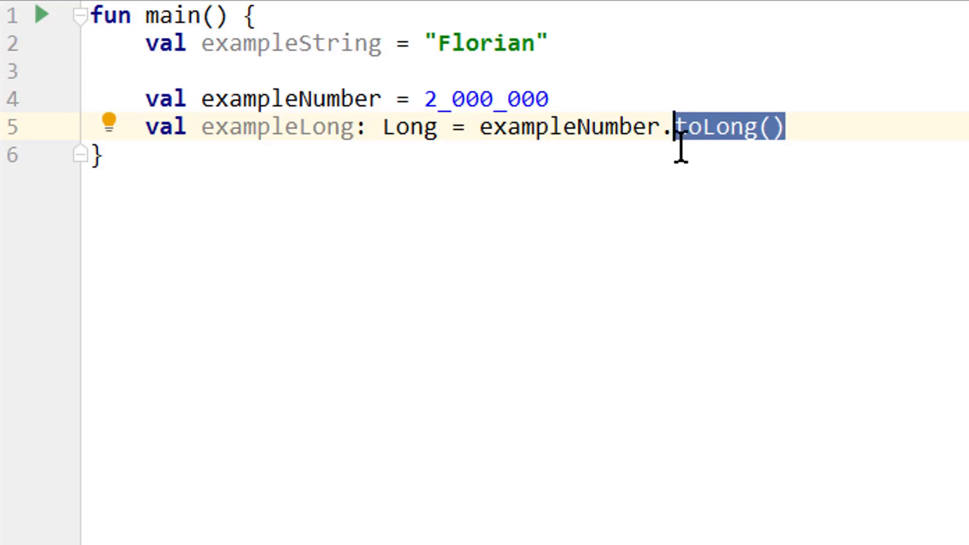
{"action": "mouse_move", "coordinate": [674, 197]}
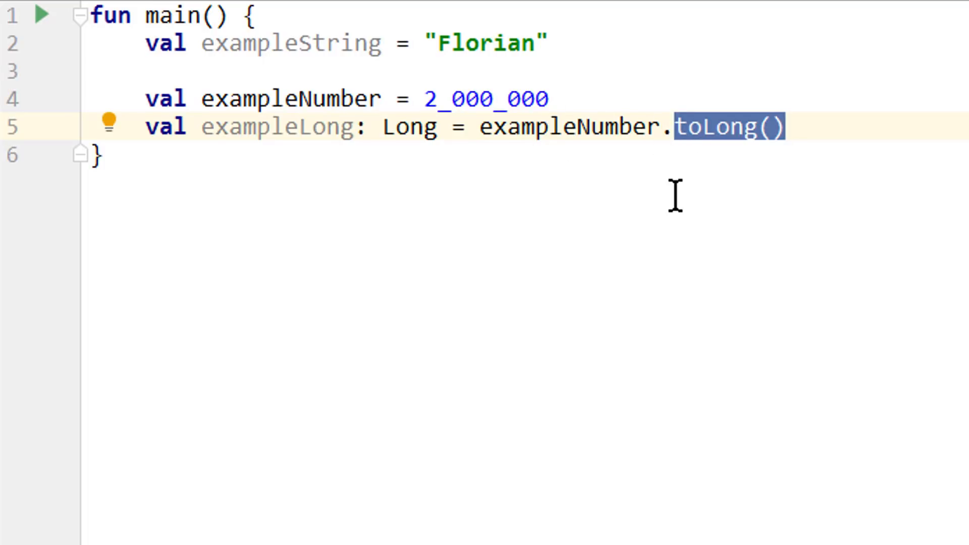
{"action": "mouse_move", "coordinate": [772, 197]}
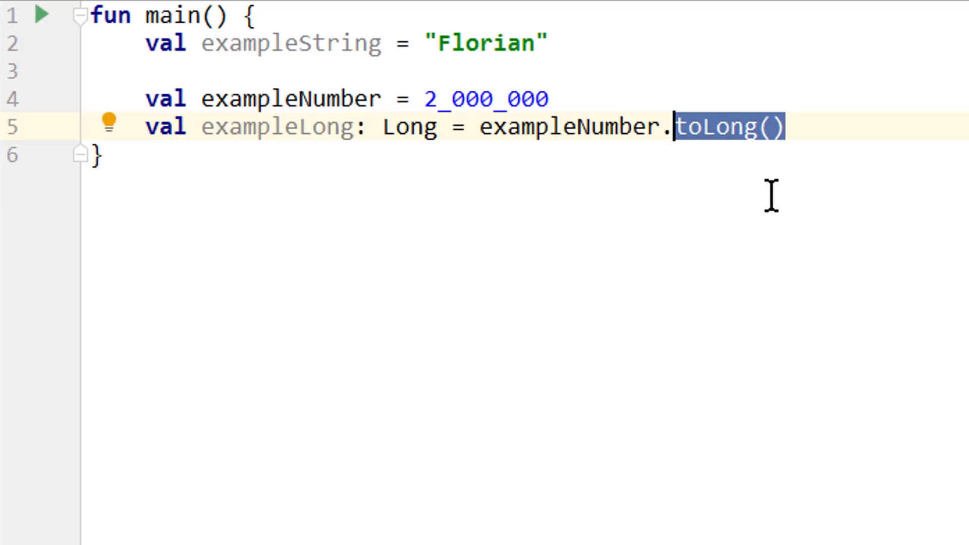
{"action": "mouse_move", "coordinate": [736, 180]}
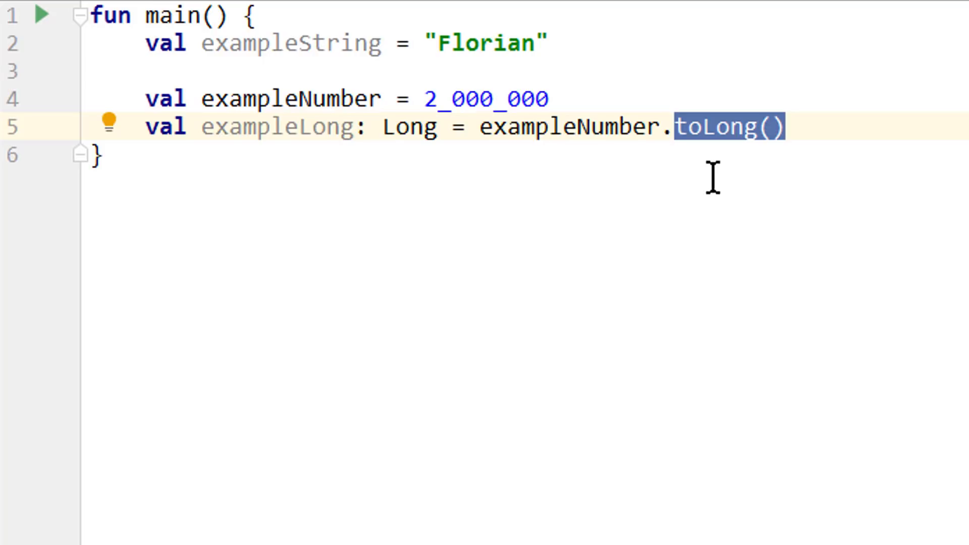
{"action": "mouse_move", "coordinate": [664, 67]}
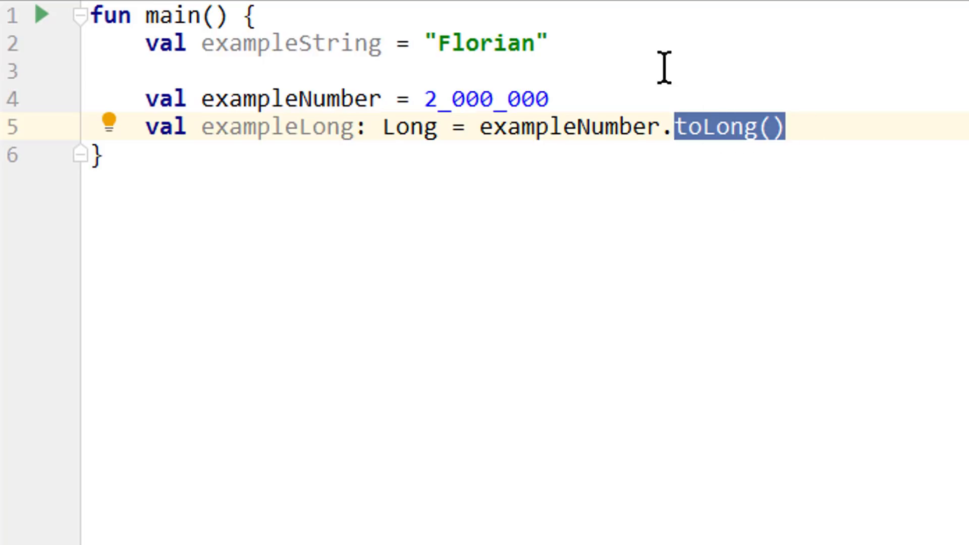
{"action": "mouse_move", "coordinate": [608, 173]}
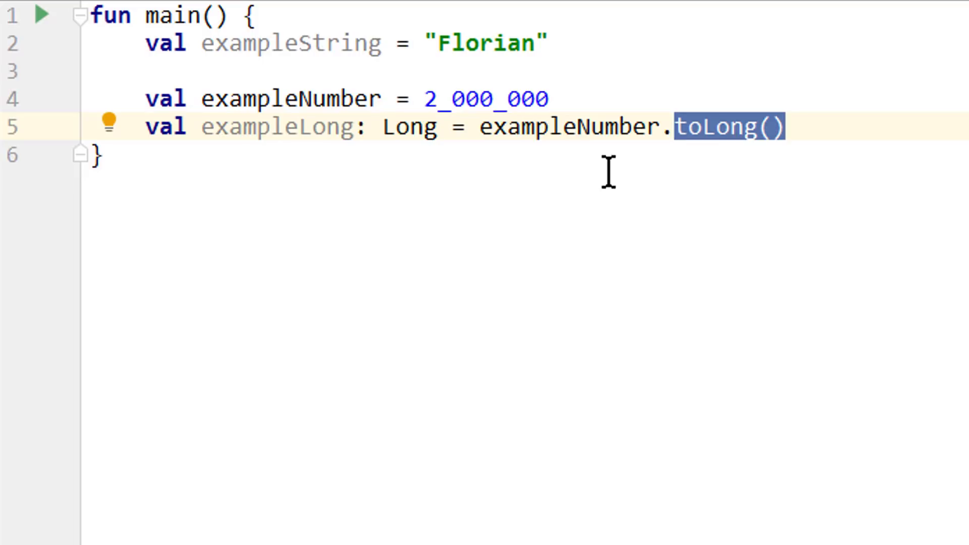
{"action": "mouse_move", "coordinate": [521, 74]}
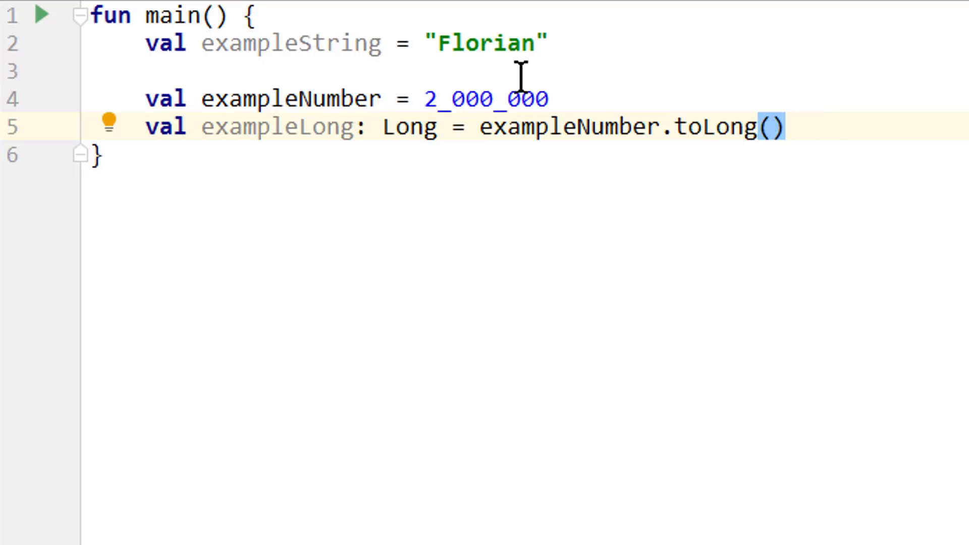
{"action": "mouse_move", "coordinate": [739, 264]}
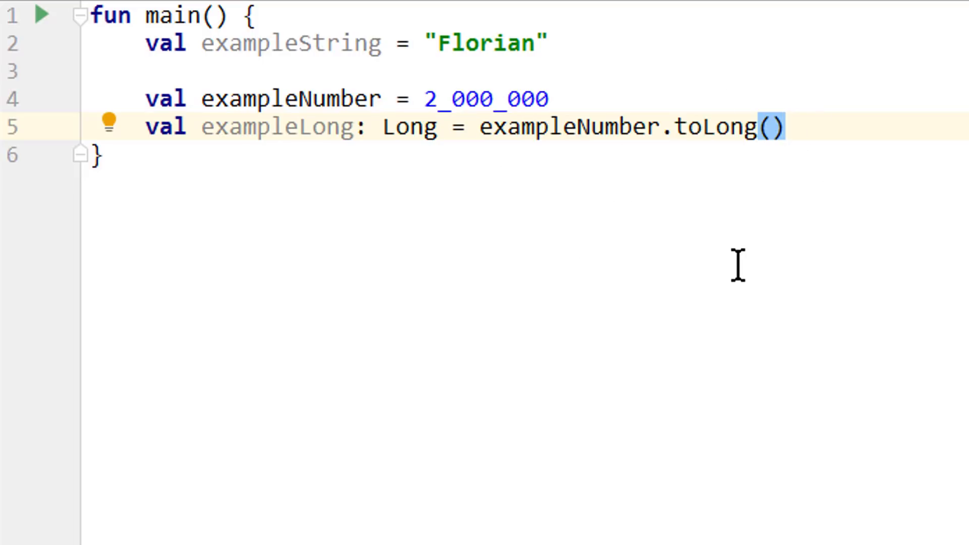
{"action": "mouse_move", "coordinate": [691, 213]}
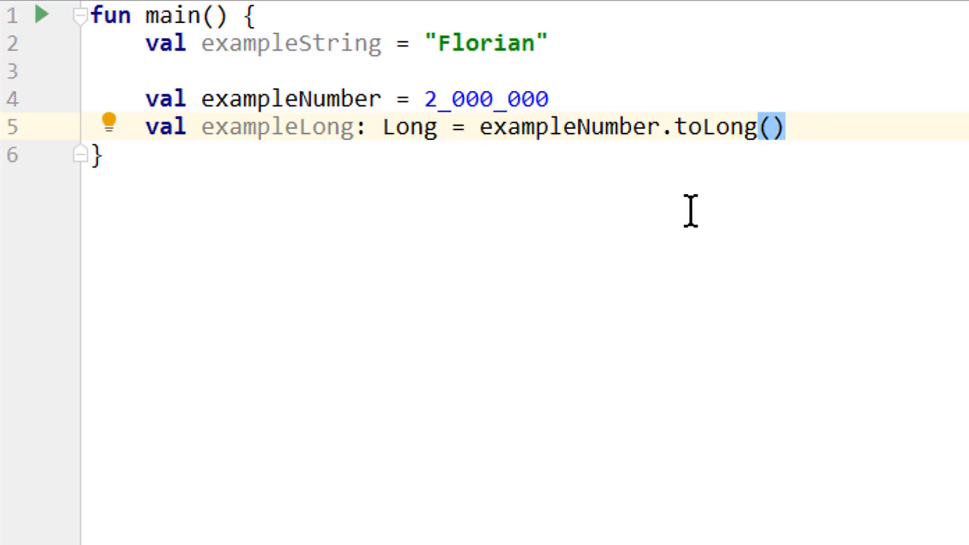
{"action": "mouse_move", "coordinate": [665, 192]}
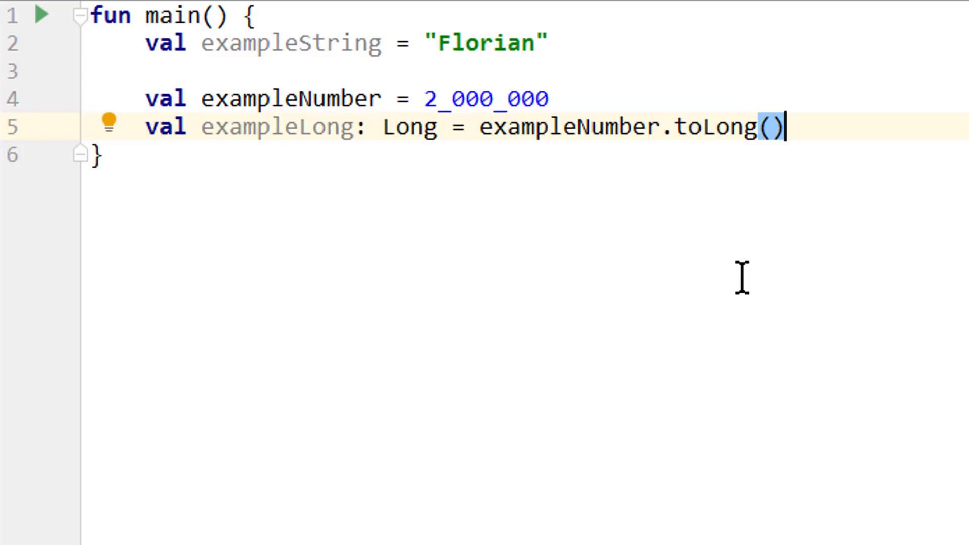
- Change exampleNumber's value to the decimal 2_000_000.12
{"action": "left_click", "coordinate": [549, 98]}
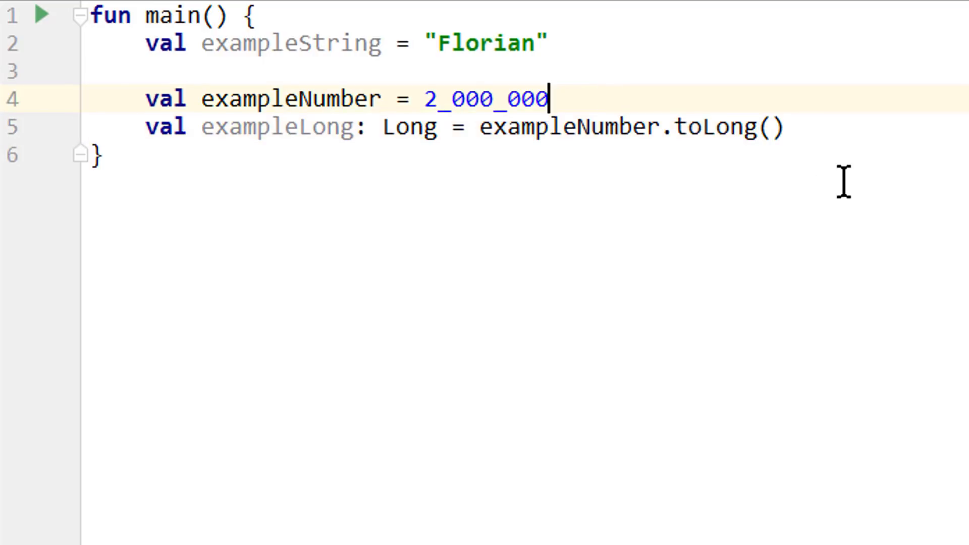
{"action": "type", "text": ".12"}
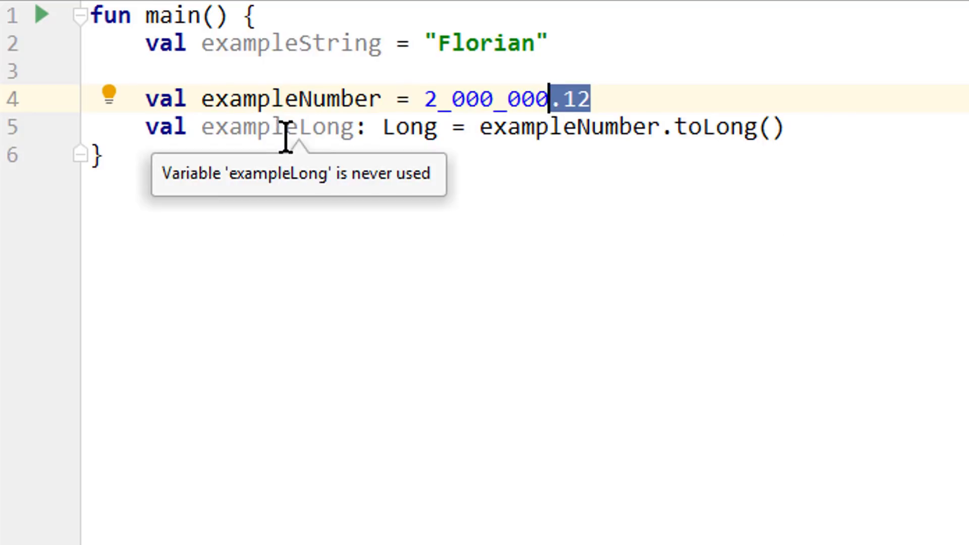
{"action": "mouse_move", "coordinate": [665, 321]}
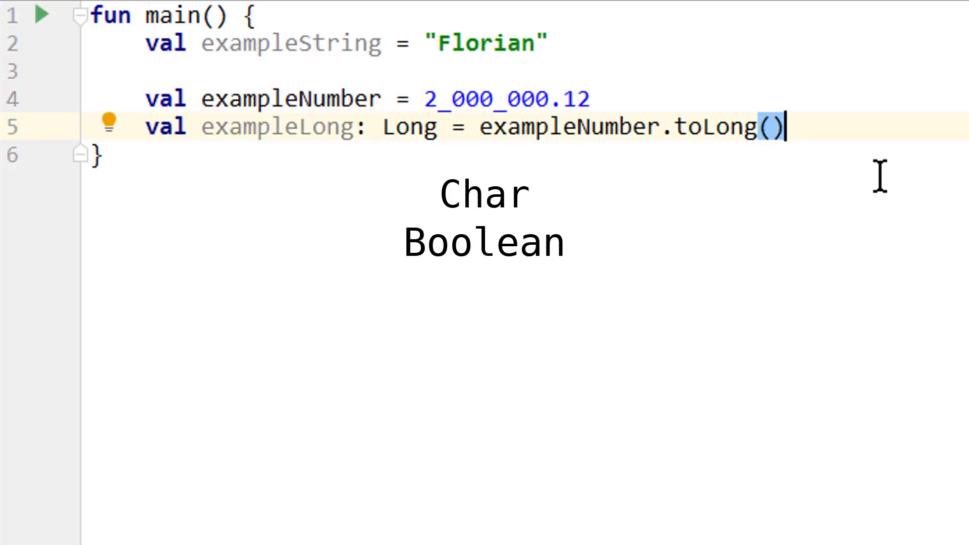
{"action": "mouse_move", "coordinate": [702, 515]}
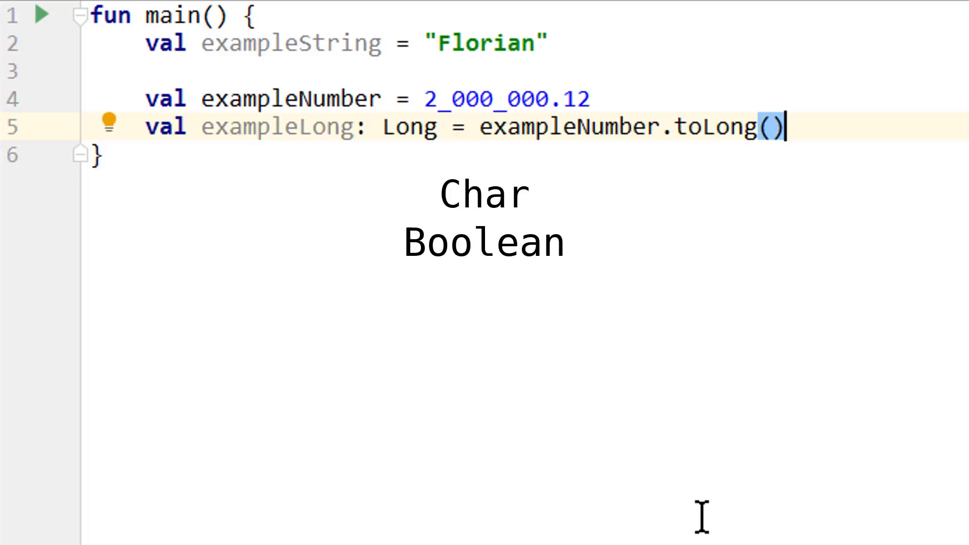
- Declare val exampleChar = '?' and begin the next val declaration below it
{"action": "type", "text": "val examp"}
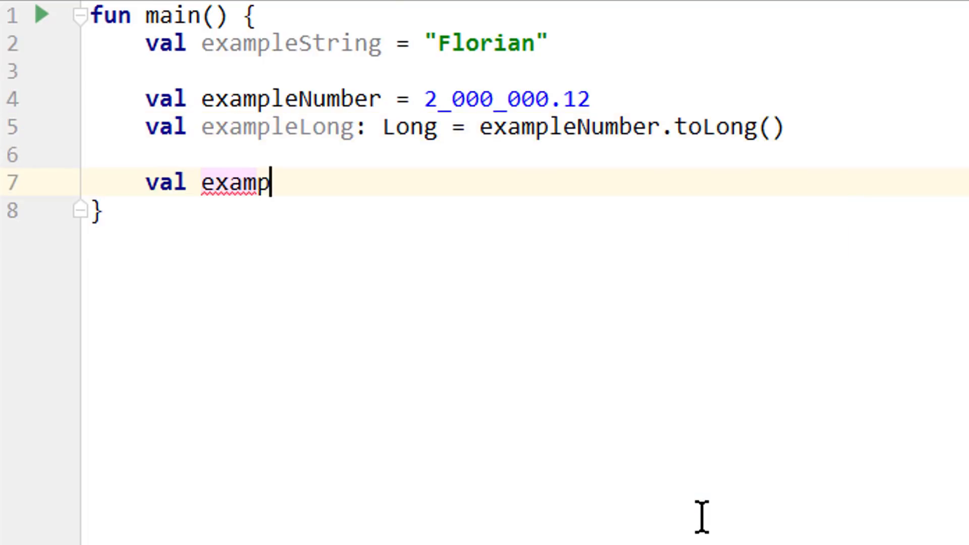
{"action": "type", "text": "leChar ="}
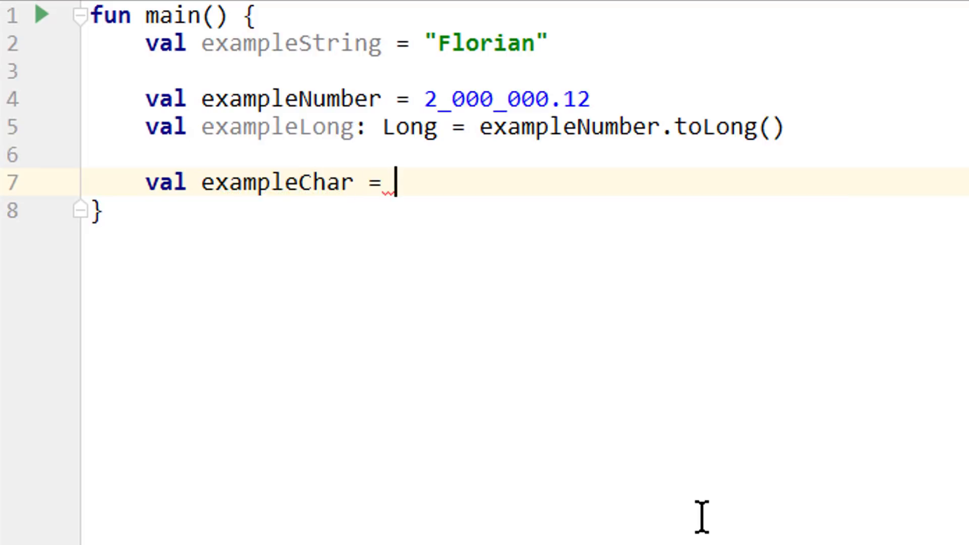
{"action": "type", "text": "''"}
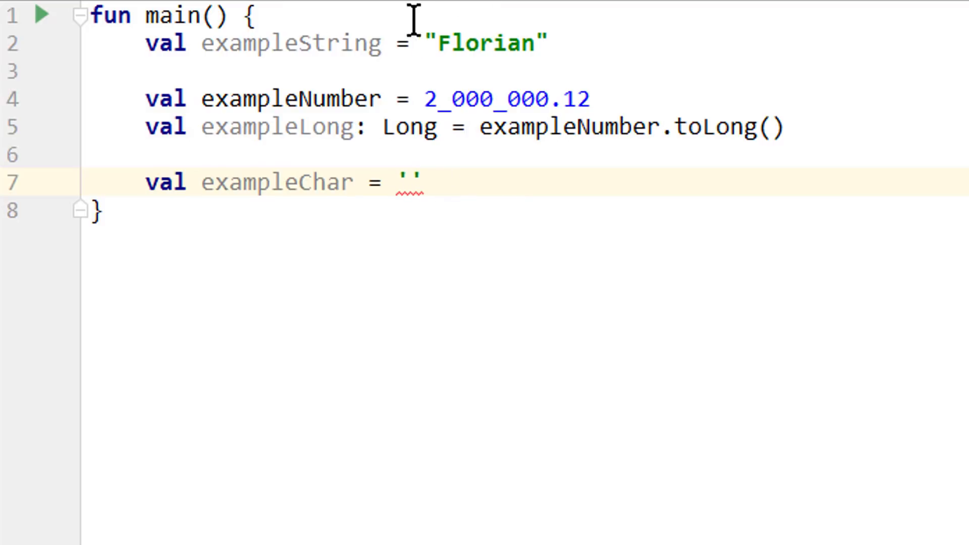
{"action": "mouse_move", "coordinate": [674, 373]}
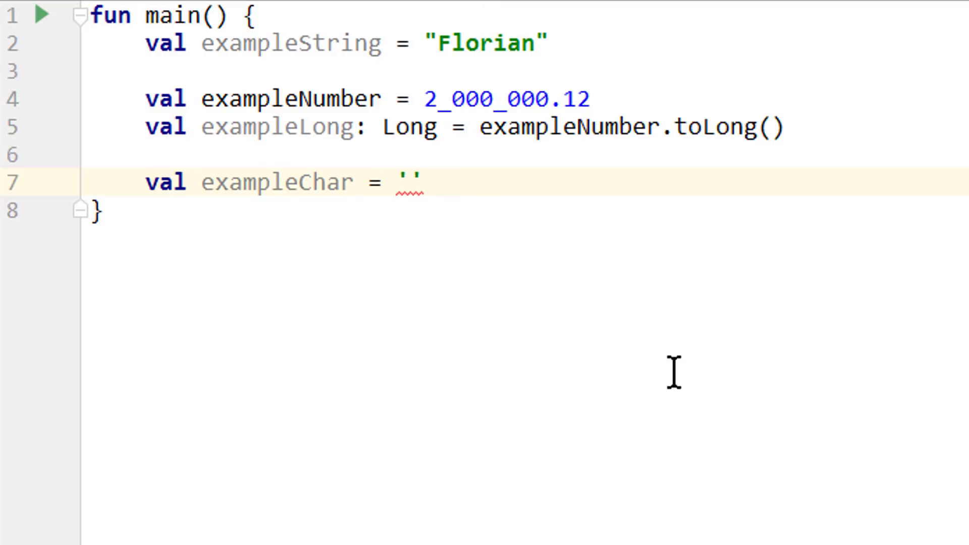
{"action": "mouse_move", "coordinate": [688, 370]}
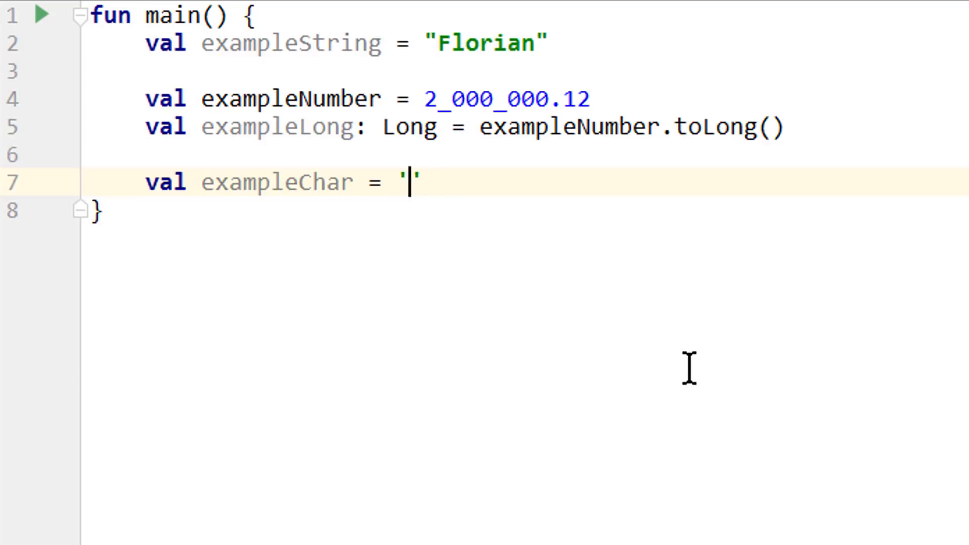
{"action": "type", "text": "?"}
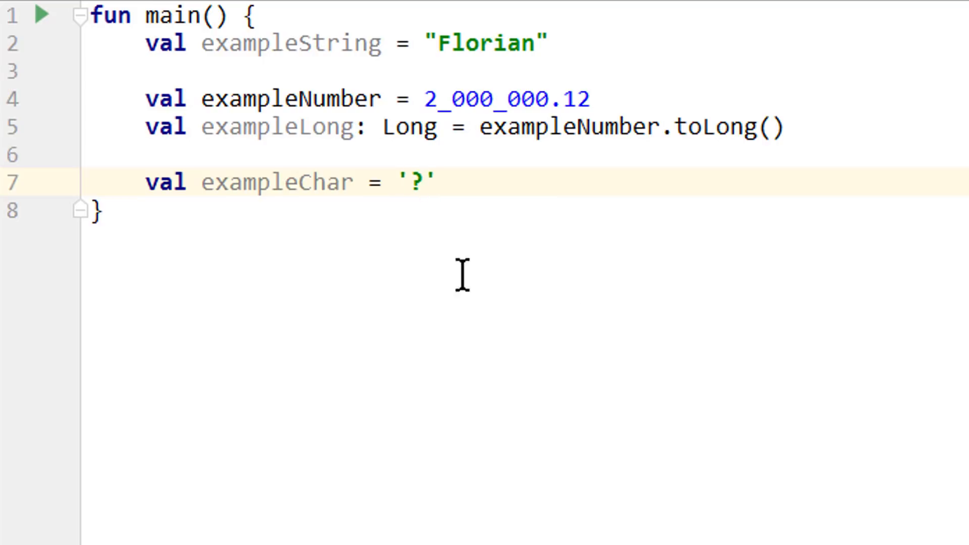
{"action": "type", "text": "va"}
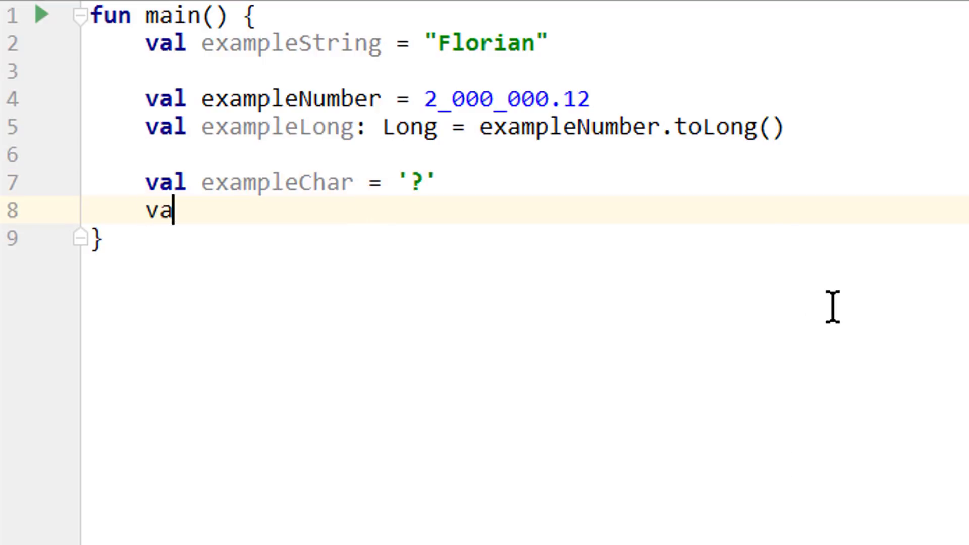
- Declare val exampleBoolean = false beneath exampleChar
{"action": "type", "text": "l exampleBoolean ="}
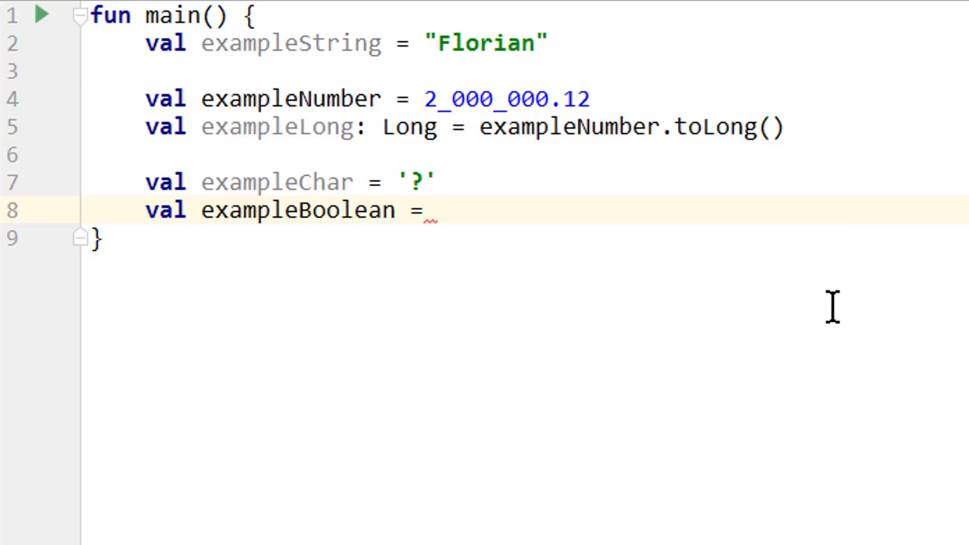
{"action": "type", "text": "f"}
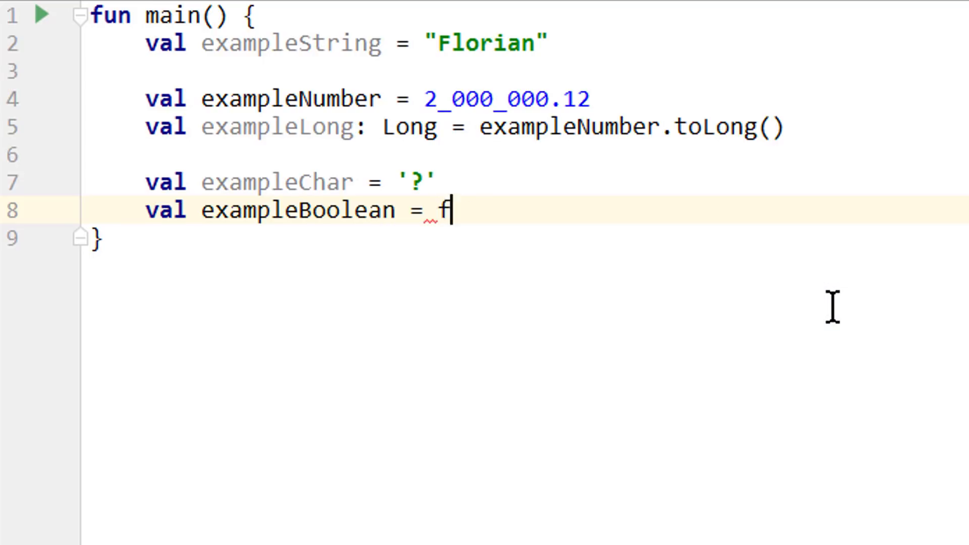
{"action": "type", "text": "alse"}
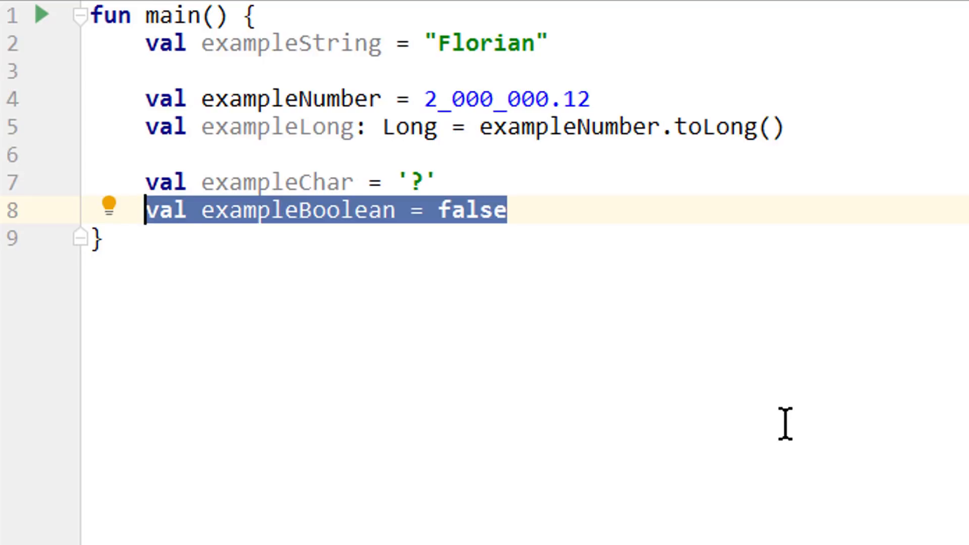
{"action": "mouse_move", "coordinate": [440, 89]}
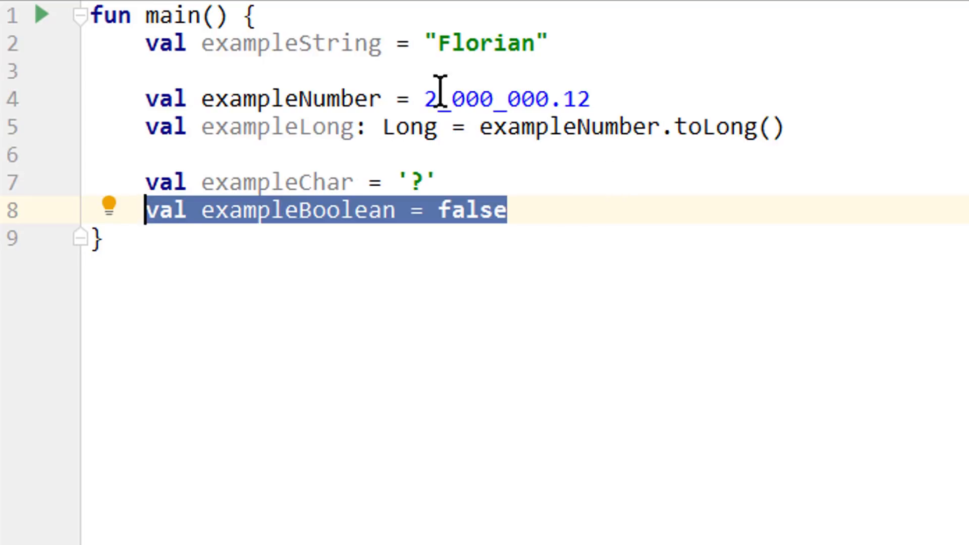
{"action": "mouse_move", "coordinate": [507, 334]}
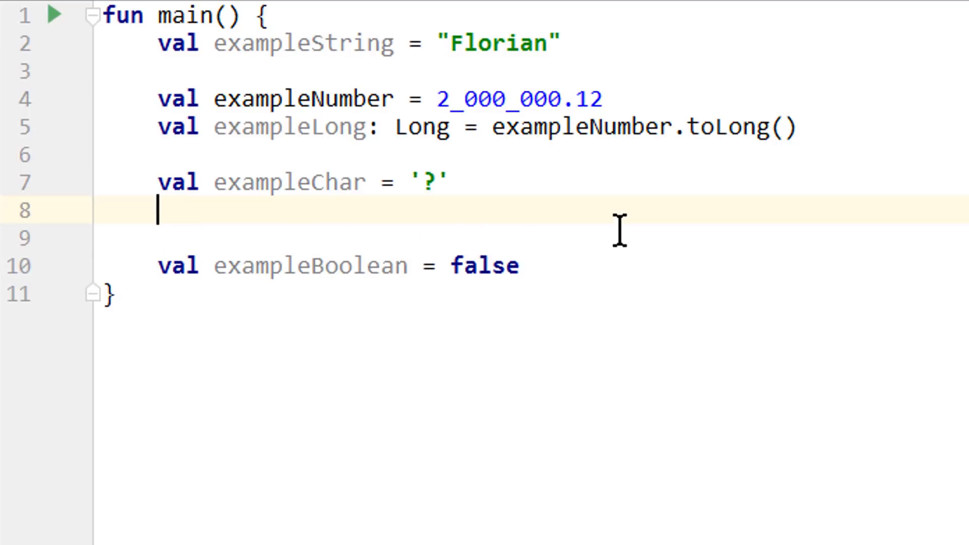
- Declare val exampleInt: Int initialised from exampleChar
{"action": "type", "text": "val"}
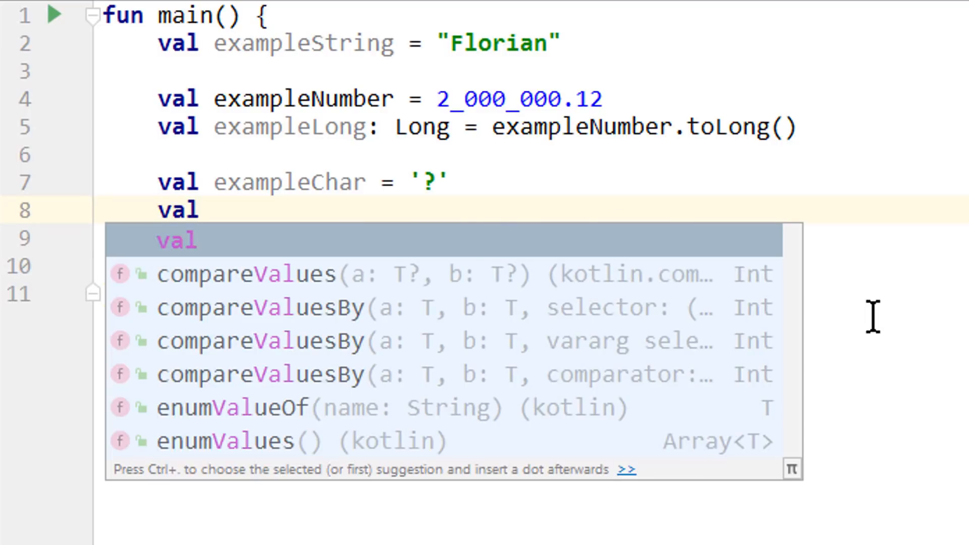
{"action": "type", "text": "exampleInt: I"}
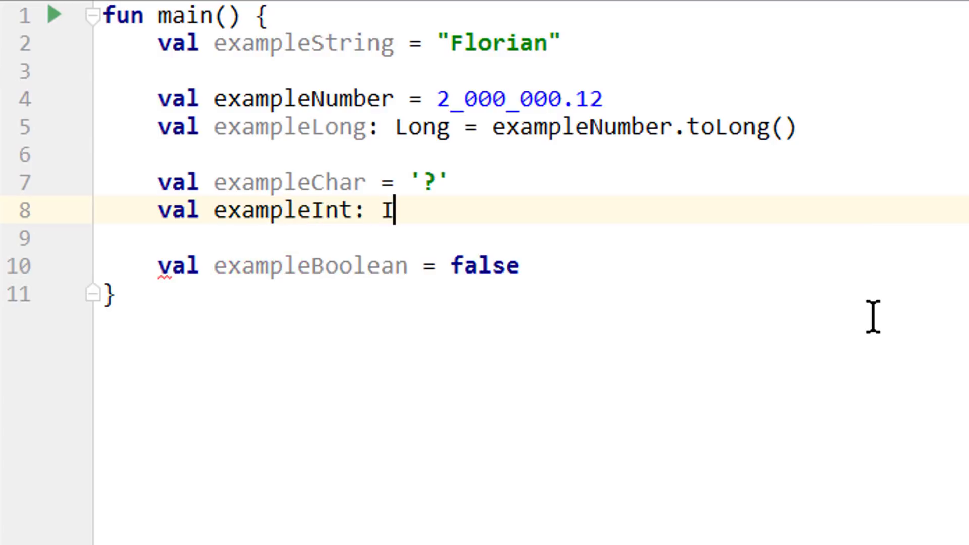
{"action": "type", "text": "nt ="}
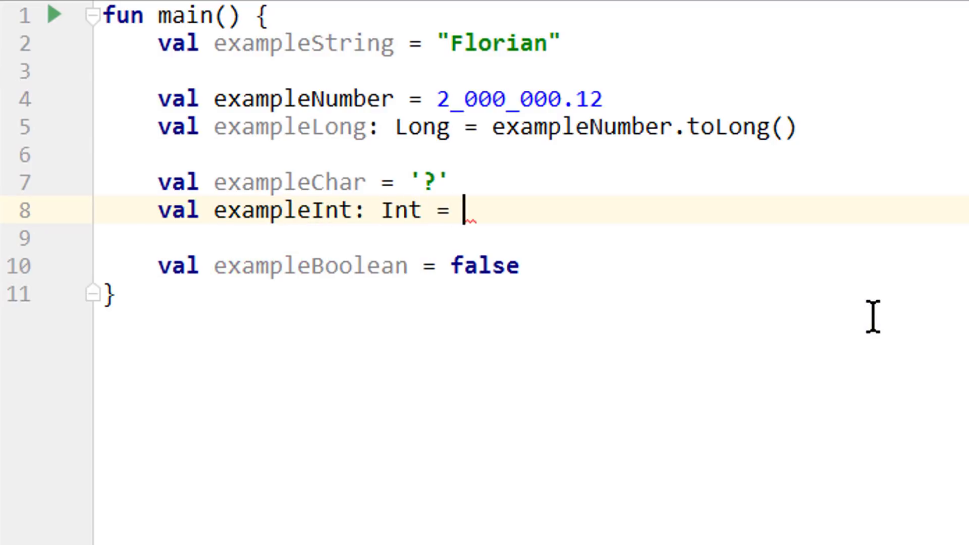
{"action": "type", "text": "exampleChar"}
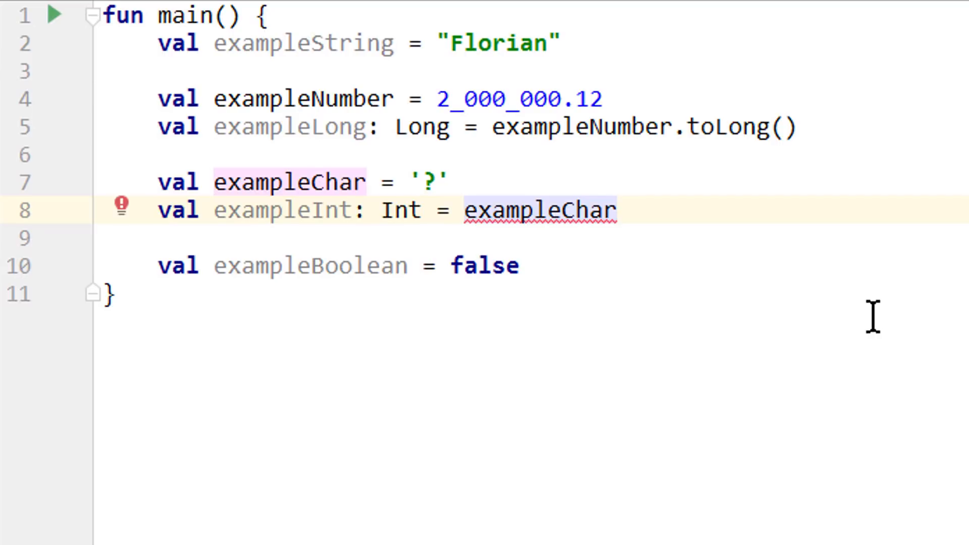
- Complete the initialiser as exampleChar.toInt() so the declaration compiles
{"action": "left_click", "coordinate": [615, 210]}
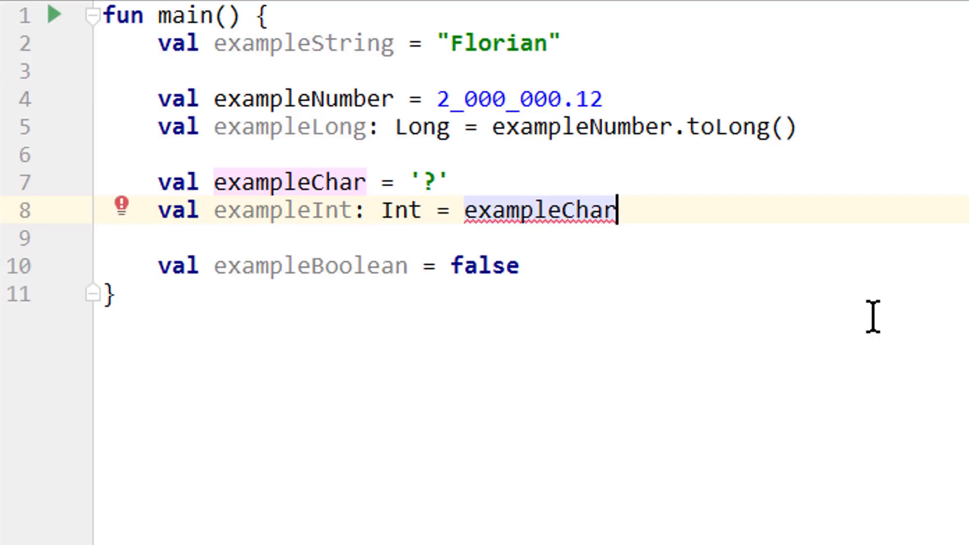
{"action": "type", "text": ".toInt("}
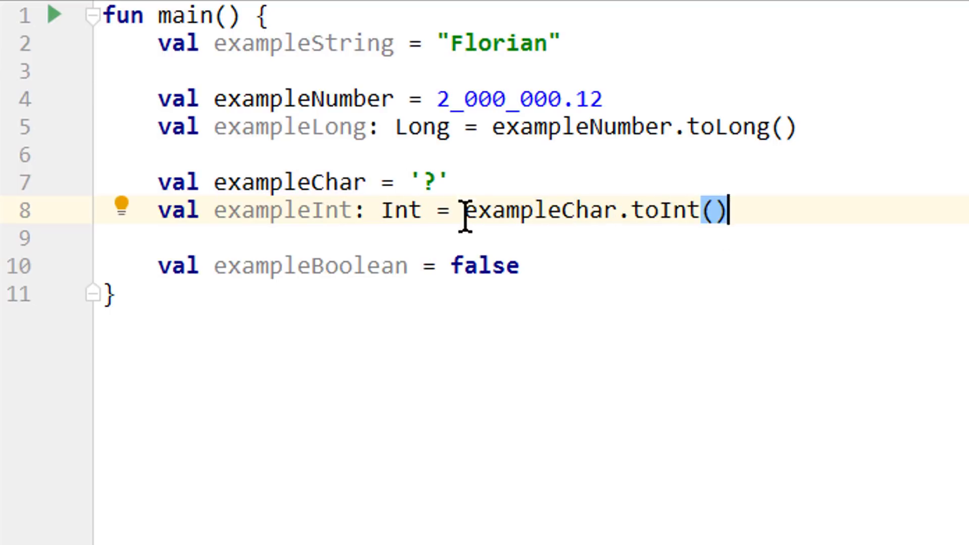
{"action": "mouse_move", "coordinate": [818, 249]}
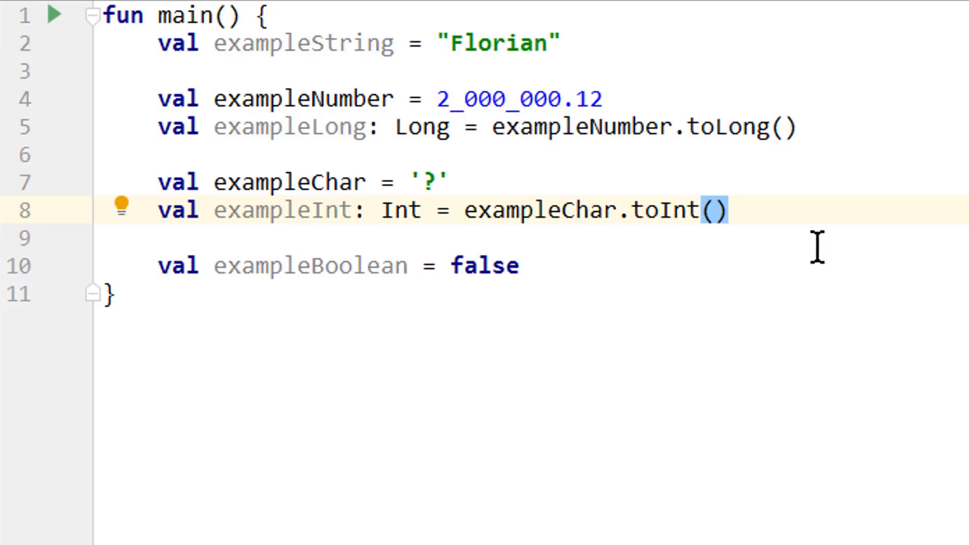
{"action": "left_click", "coordinate": [658, 210]}
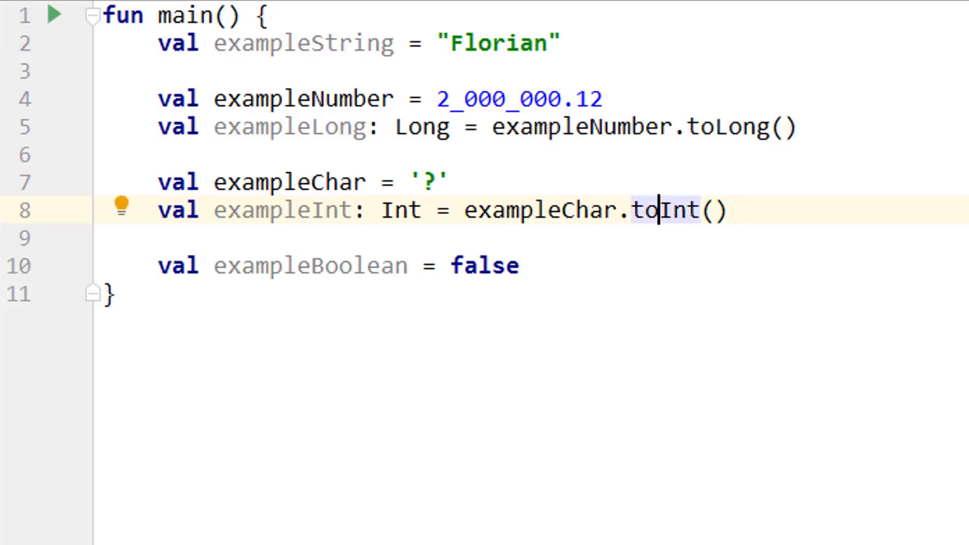
{"action": "type", "text": "Ch"}
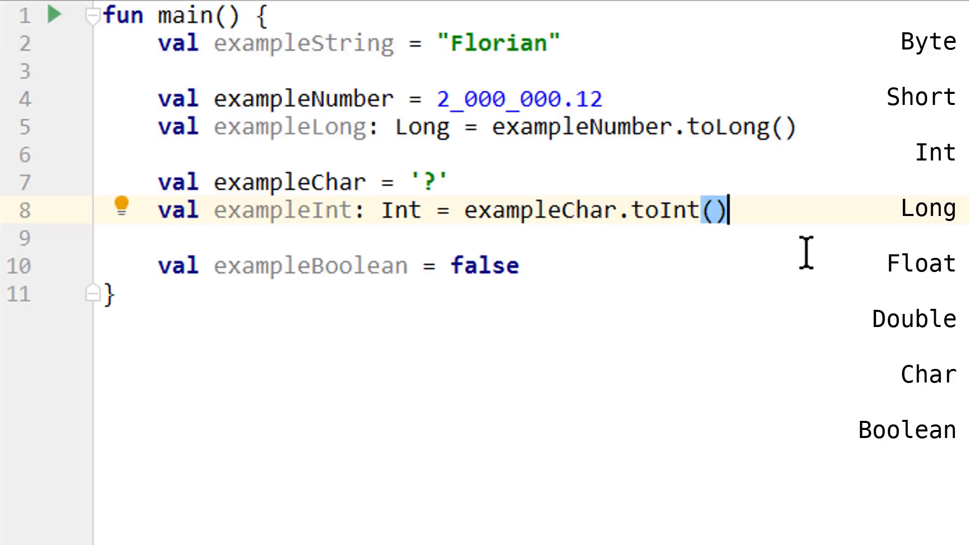
{"action": "mouse_move", "coordinate": [590, 201]}
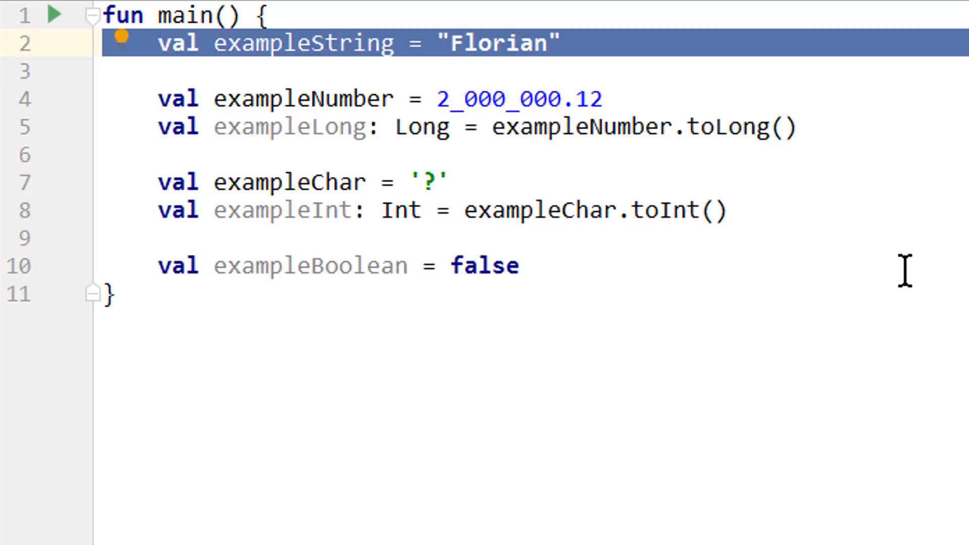
{"action": "left_click", "coordinate": [339, 43]}
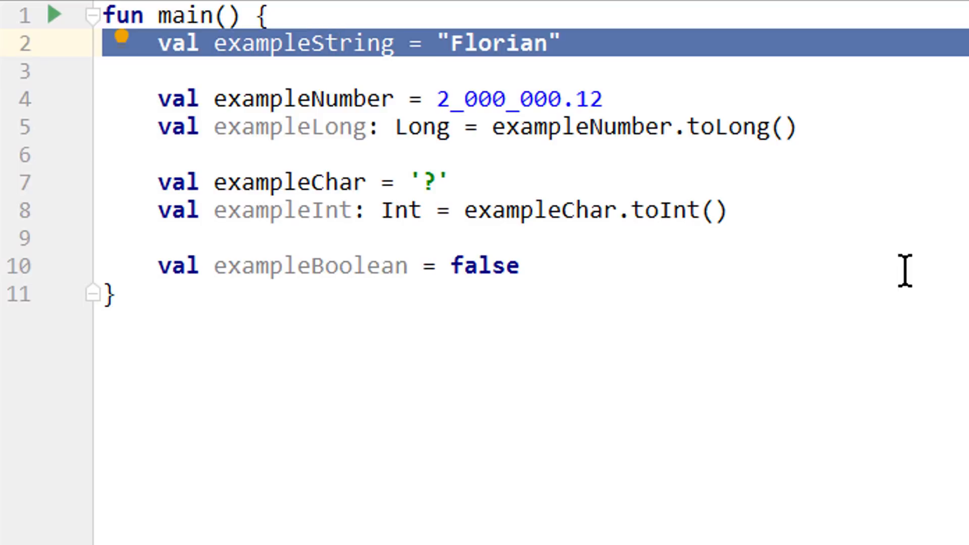
{"action": "mouse_move", "coordinate": [507, 266]}
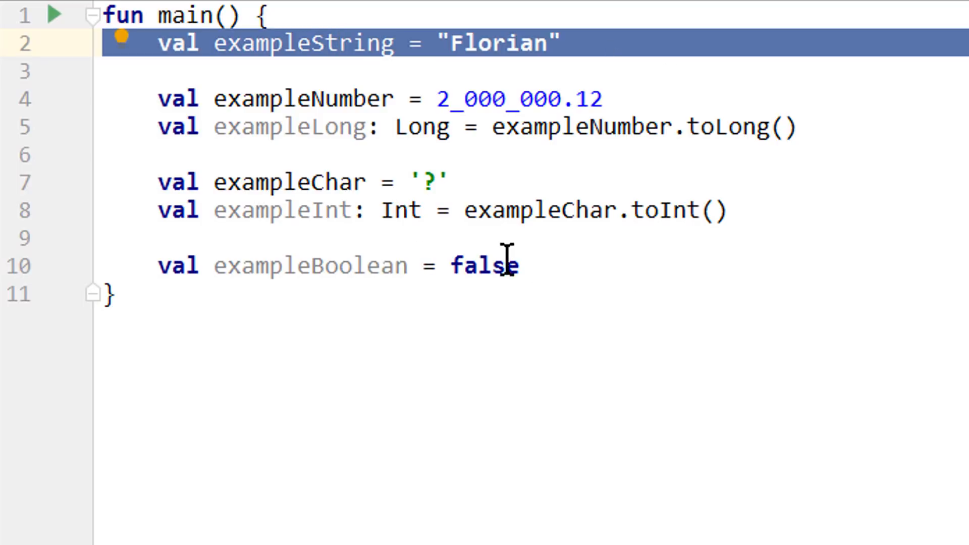
{"action": "mouse_move", "coordinate": [618, 59]}
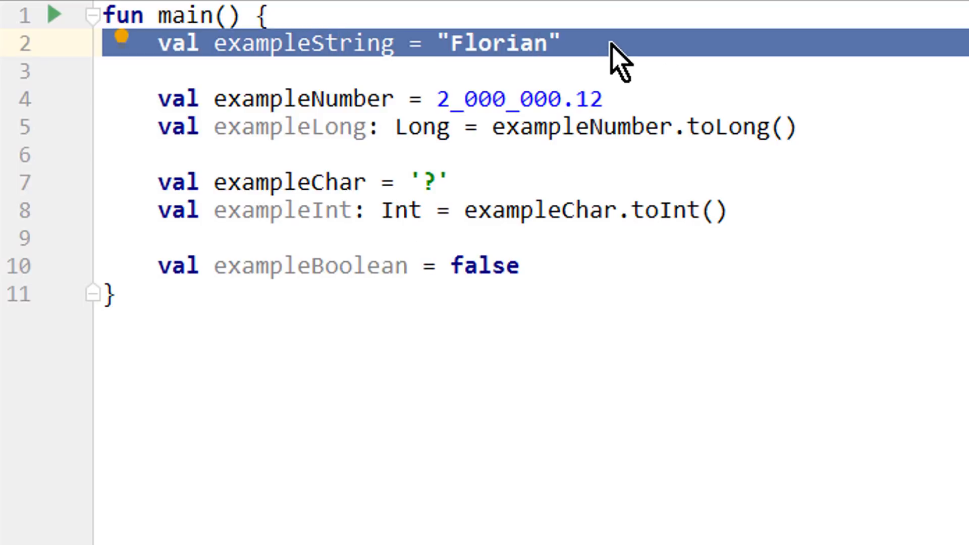
{"action": "left_click", "coordinate": [560, 44]}
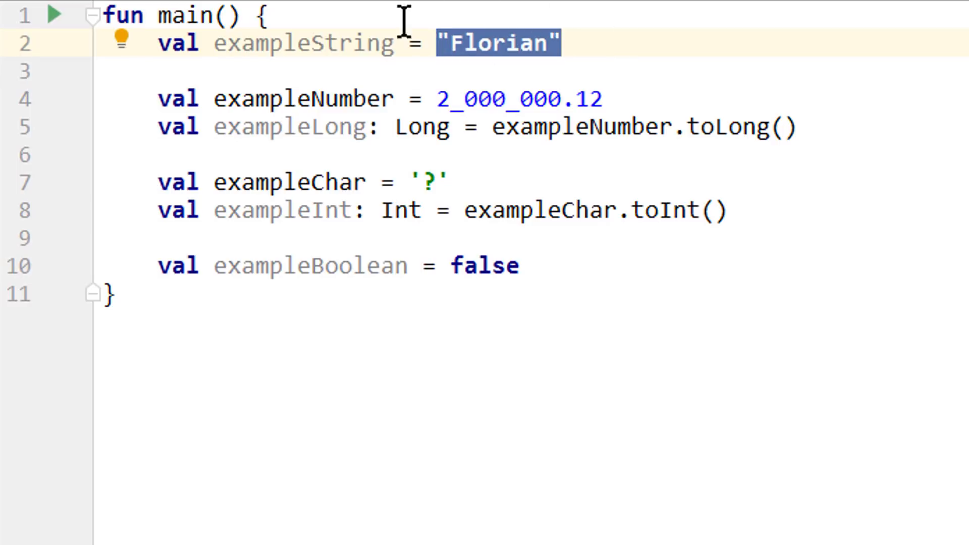
{"action": "left_click", "coordinate": [504, 44]}
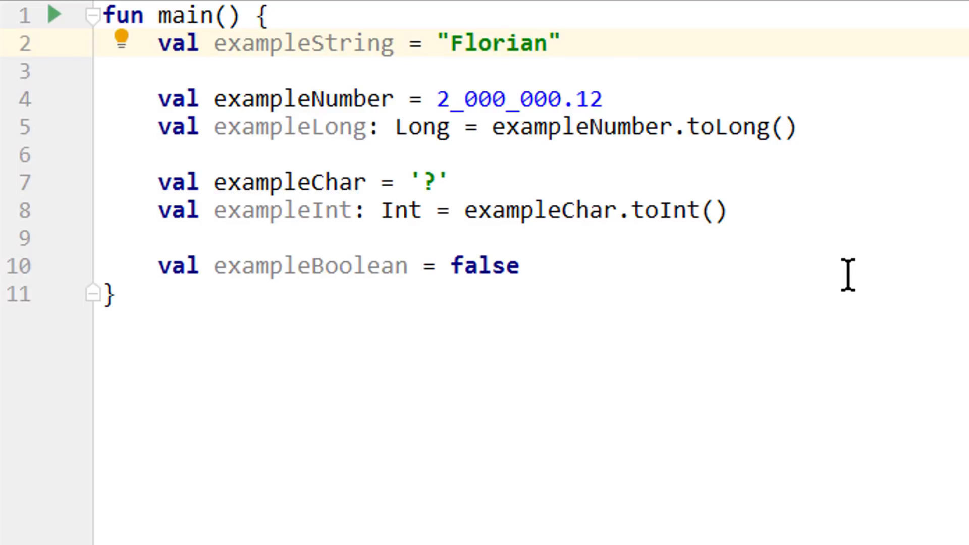
- Make exampleString "\"Florian\nWalther\"" with an escaped quote and newline
{"action": "type", "text": "\\n"}
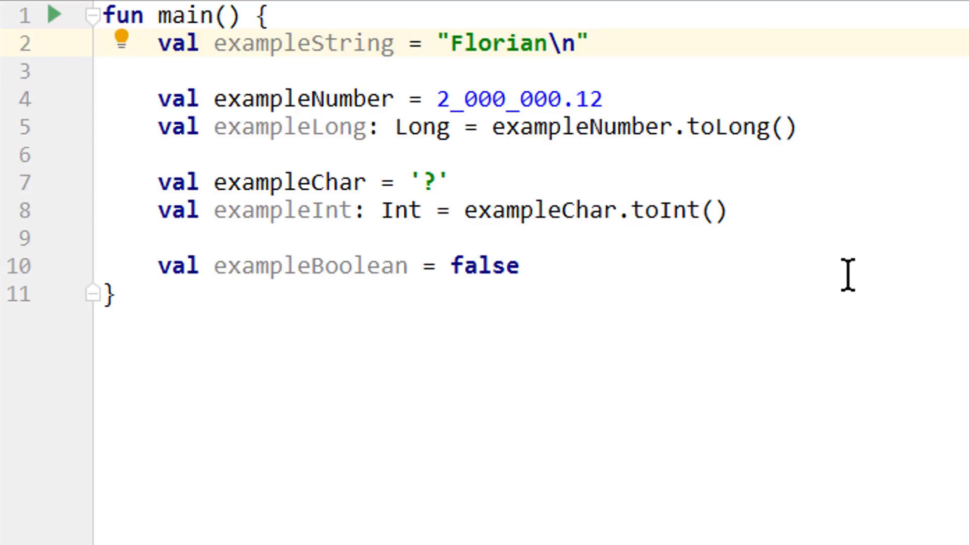
{"action": "type", "text": "Walthe"}
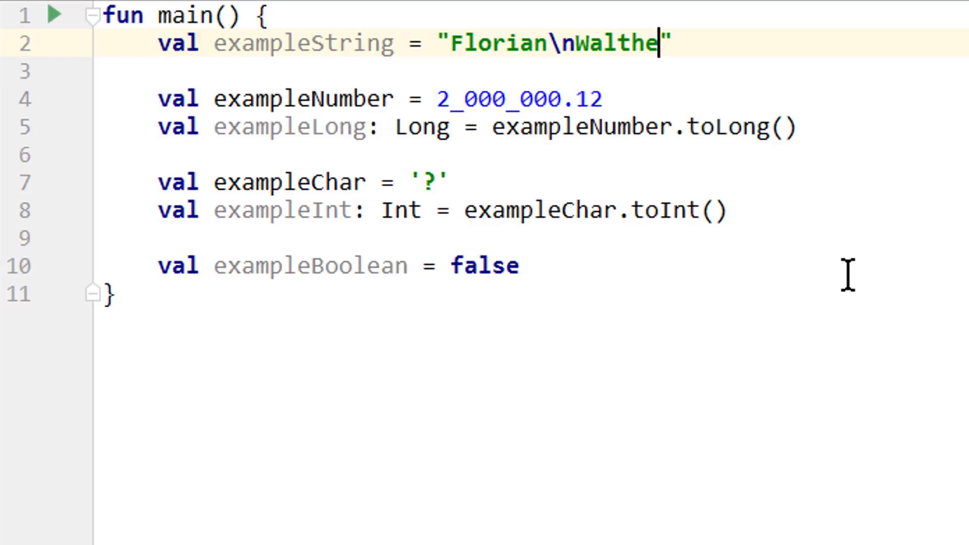
{"action": "type", "text": "r"}
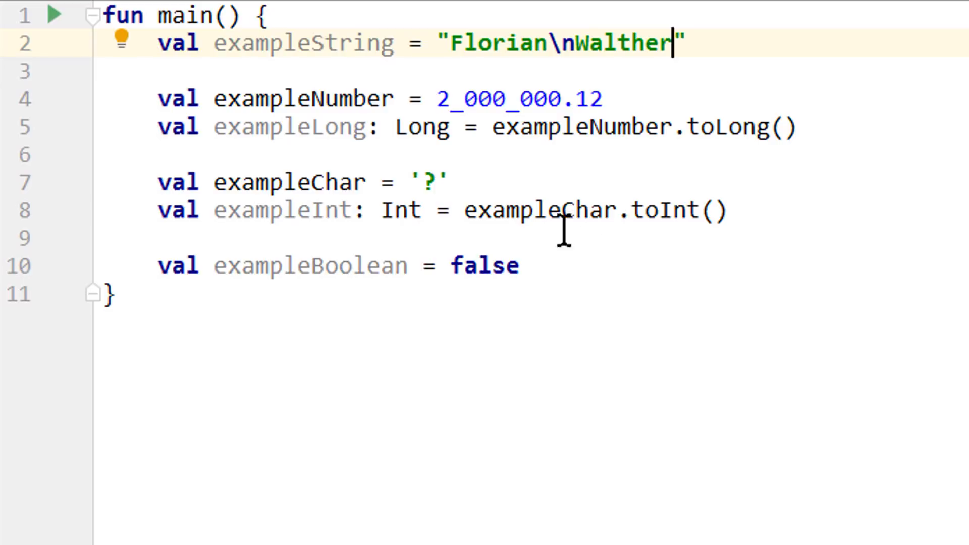
{"action": "left_click", "coordinate": [449, 43]}
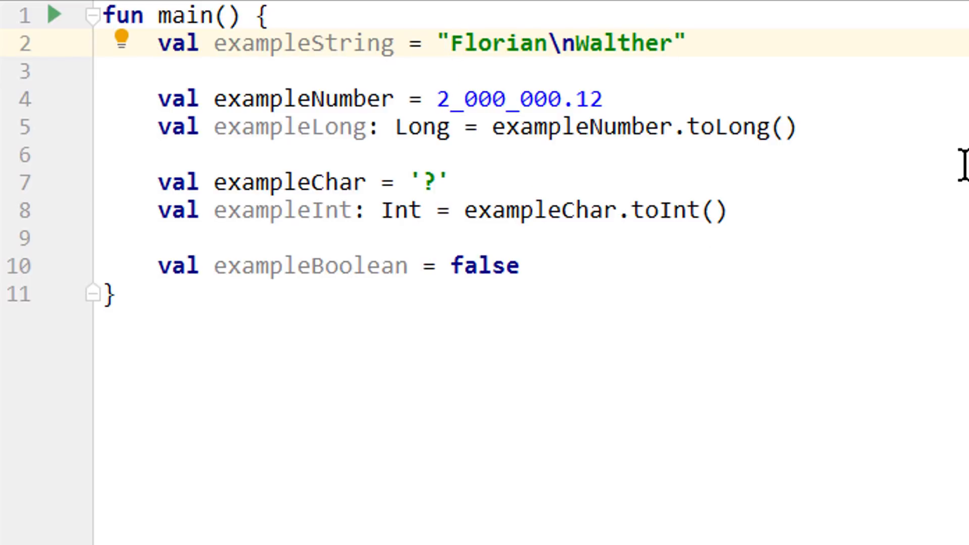
{"action": "left_click", "coordinate": [441, 43]}
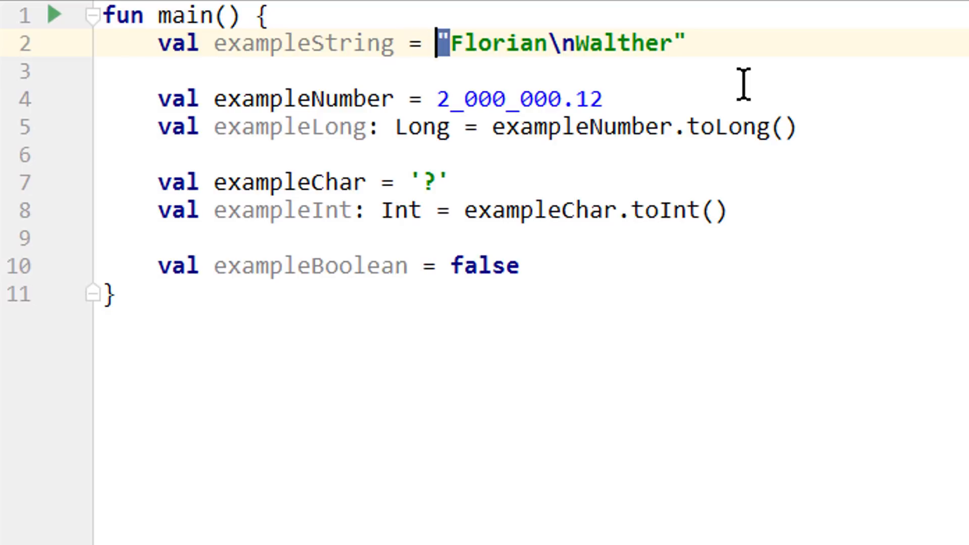
{"action": "type", "text": "\\"}
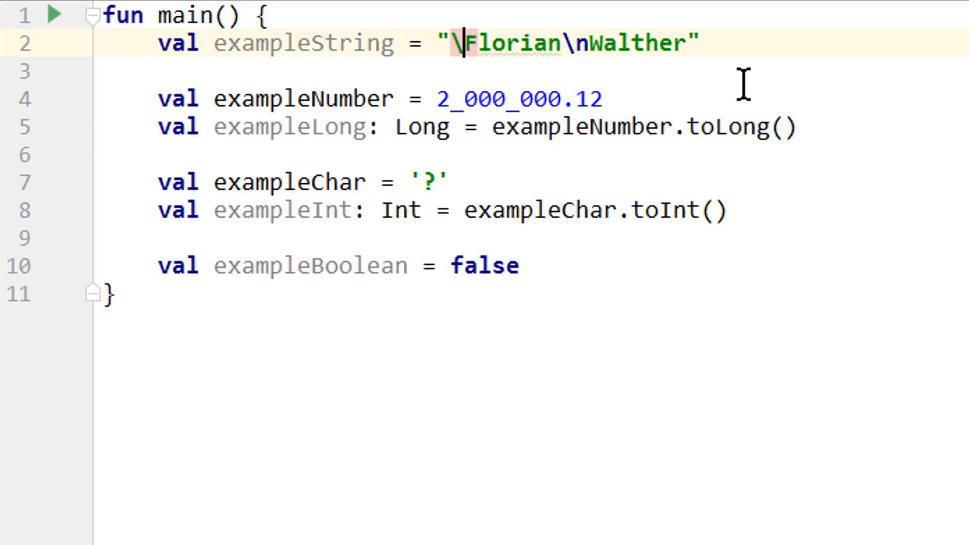
{"action": "type", "text": "\""}
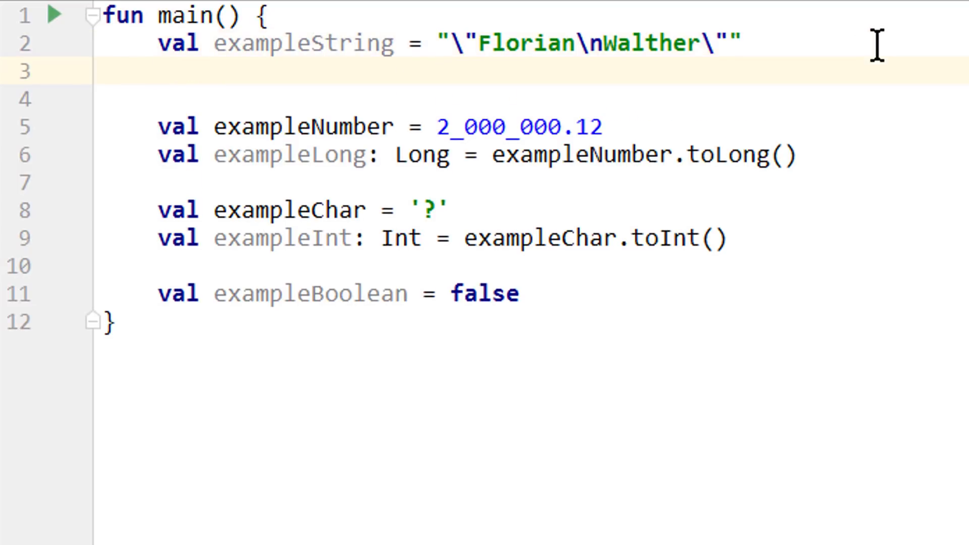
- Add print(exampleString) and run main to show Florian and Walther on two lines
{"action": "type", "text": "print(exampleString)"}
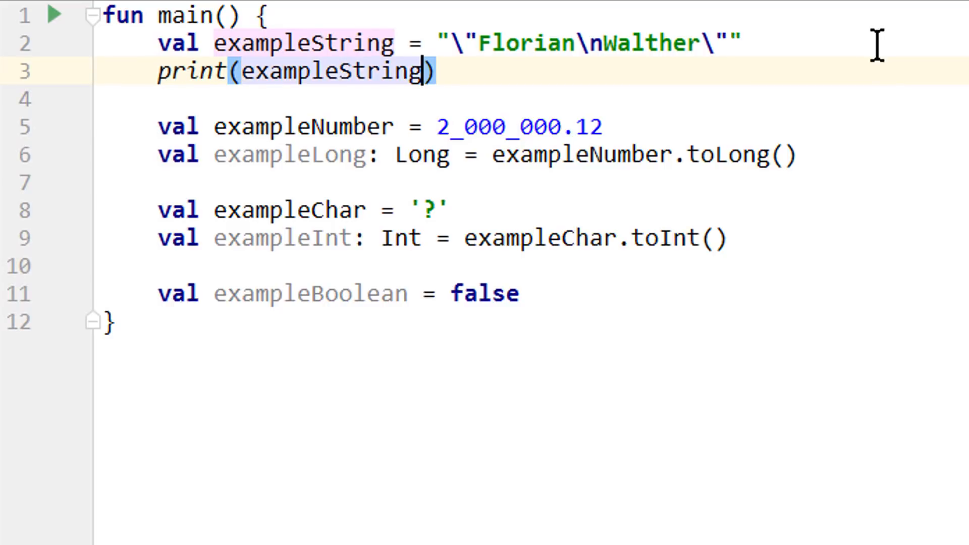
{"action": "left_click", "coordinate": [32, 259]}
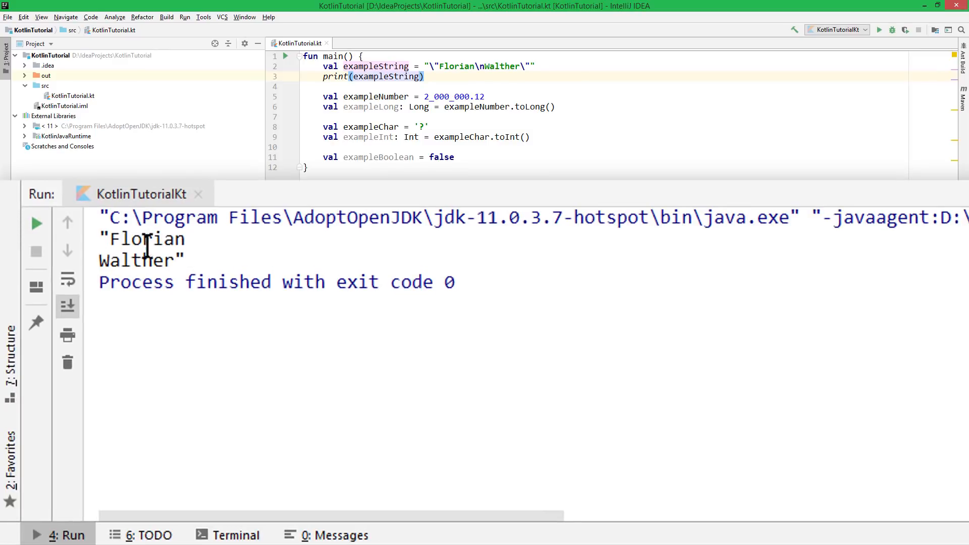
{"action": "mouse_move", "coordinate": [232, 303]}
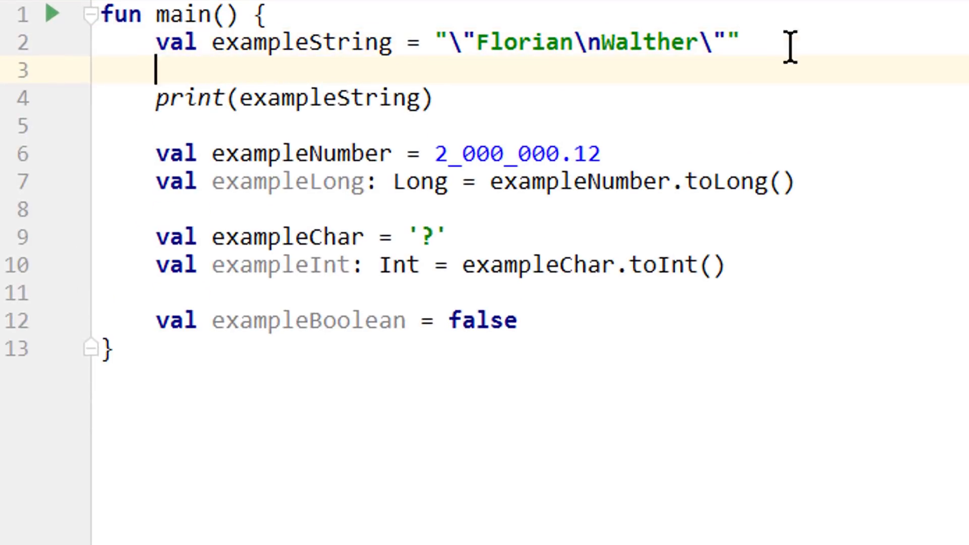
- Declare exampleRawString as a triple-quoted raw string with "Florian and Walther" on two lines
{"action": "type", "text": "val exampleRawString = \"\"\" \"\""}
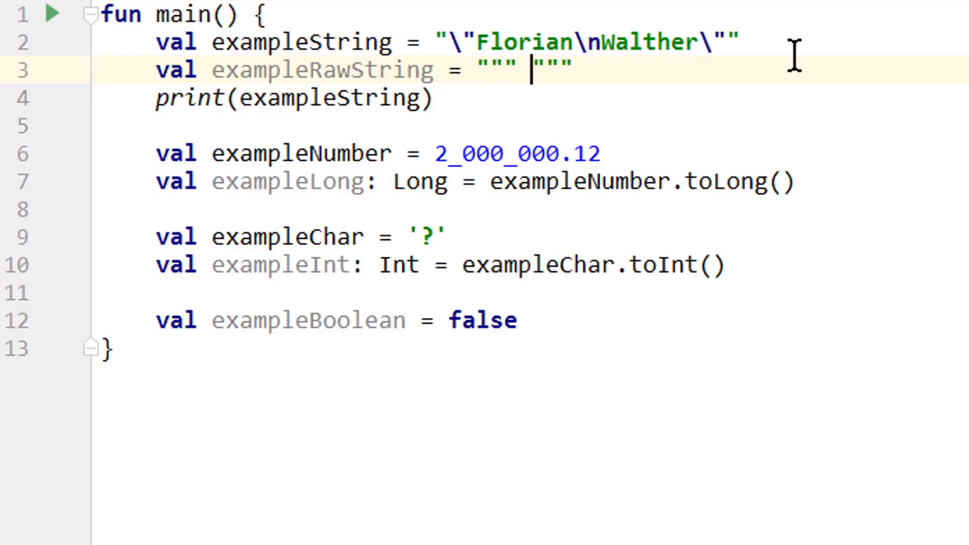
{"action": "type", "text": "\"F"}
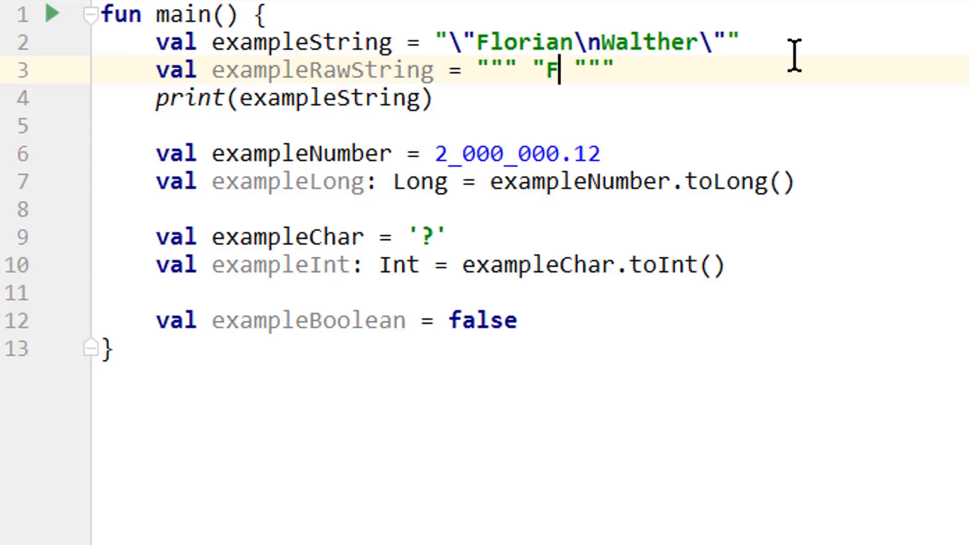
{"action": "type", "text": "lorian"}
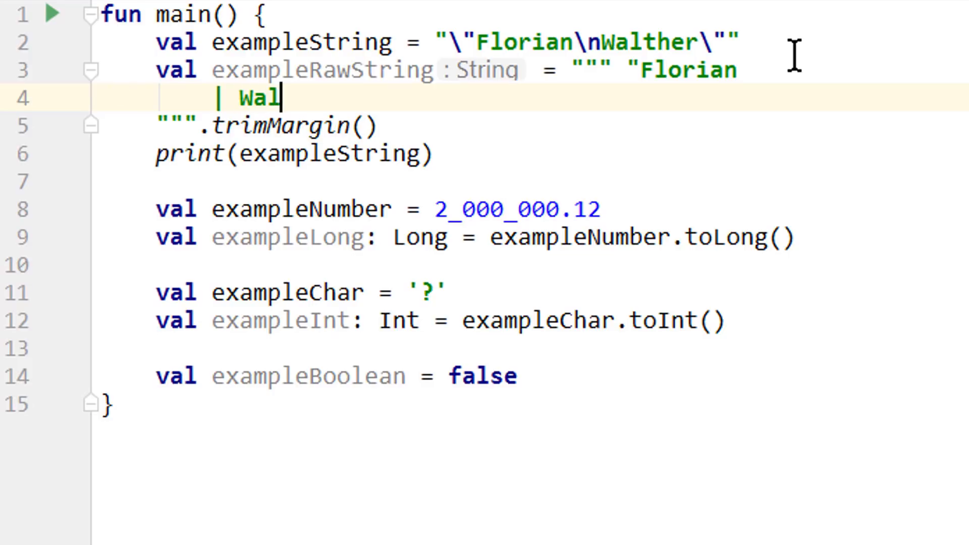
{"action": "type", "text": "ther\""}
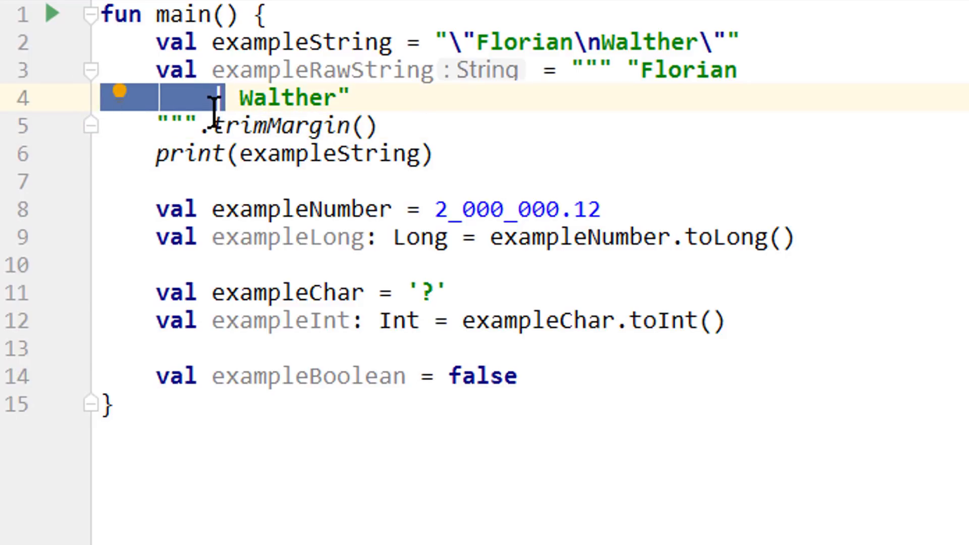
{"action": "mouse_move", "coordinate": [149, 123]}
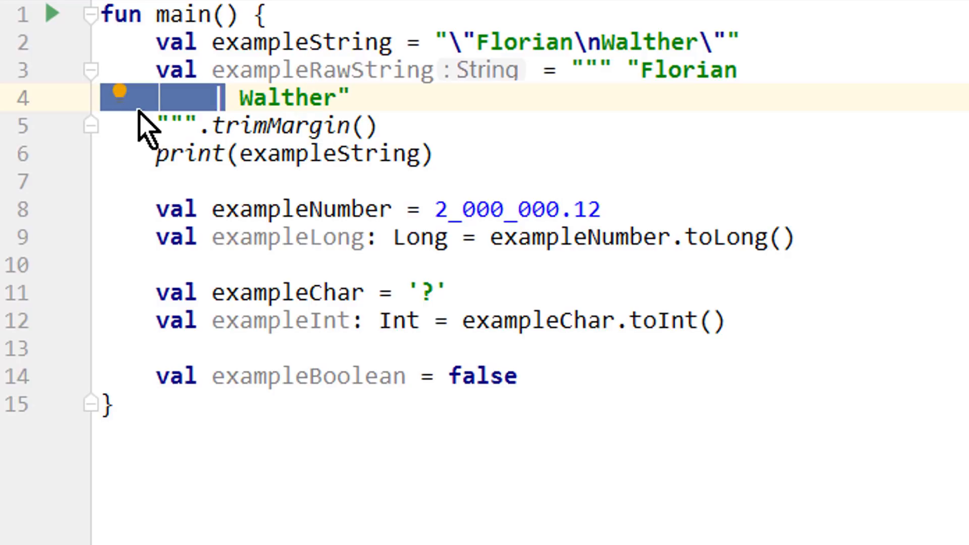
{"action": "mouse_move", "coordinate": [224, 208]}
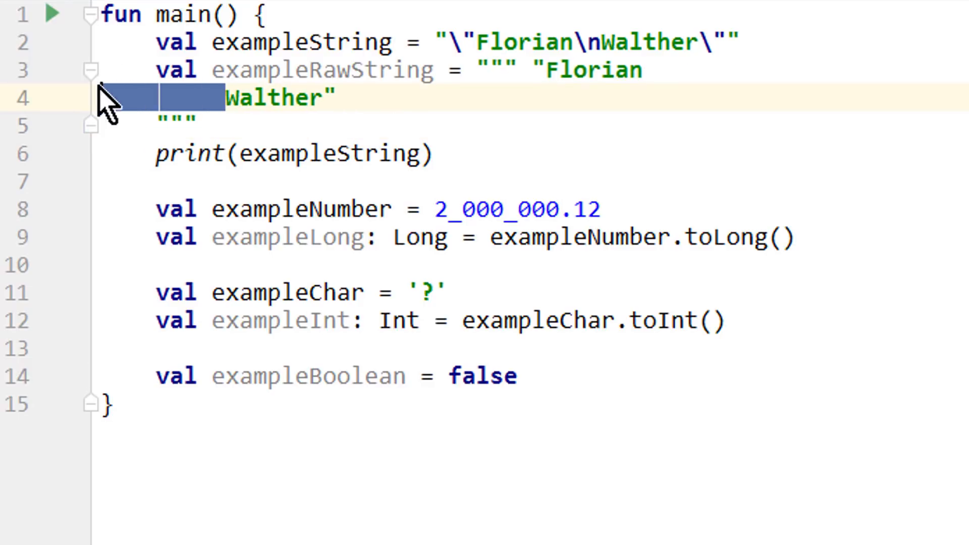
{"action": "mouse_move", "coordinate": [385, 251]}
{"action": "type", "text": "Raw"}
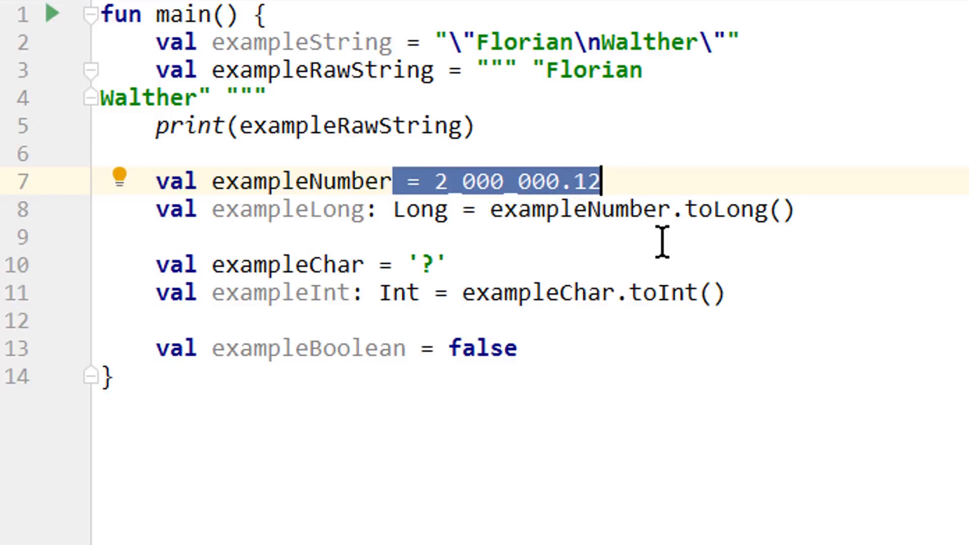
- Turn the declaration into val exampleNumber: Double with no initial value
{"action": "key", "text": "Delete"}
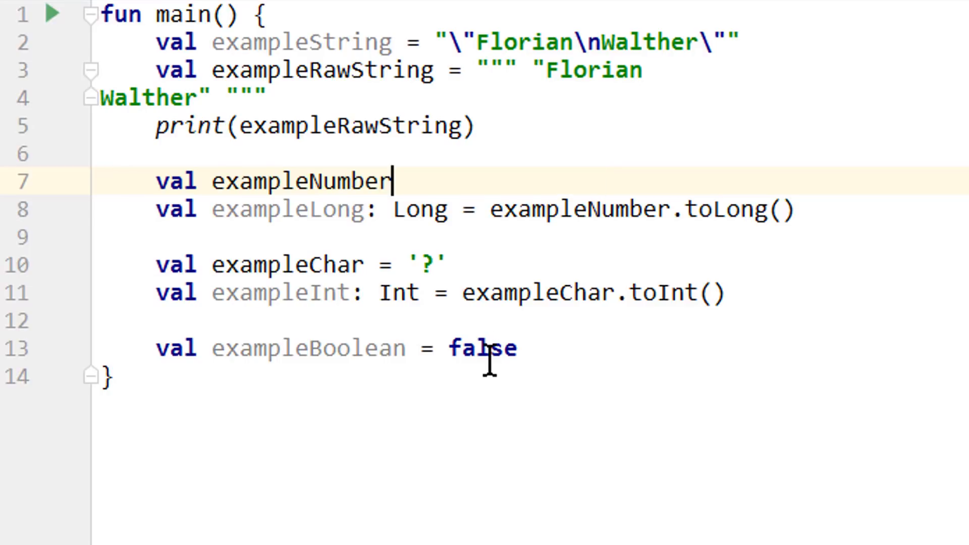
{"action": "left_click", "coordinate": [300, 179]}
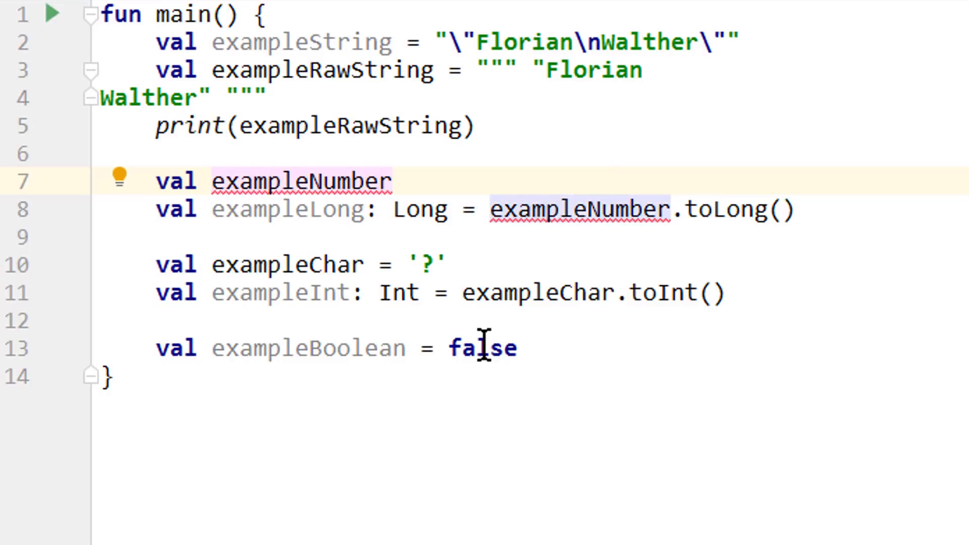
{"action": "left_click", "coordinate": [386, 181]}
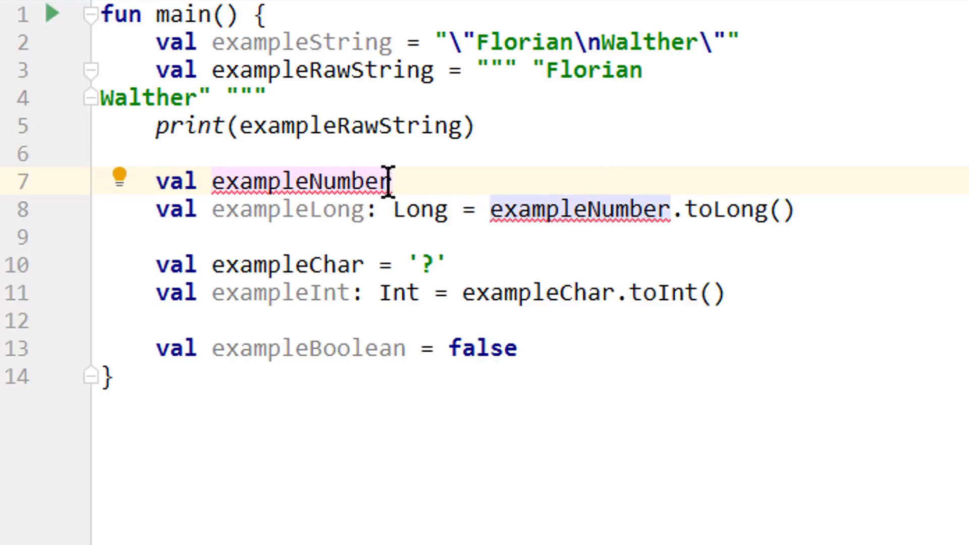
{"action": "mouse_move", "coordinate": [757, 423]}
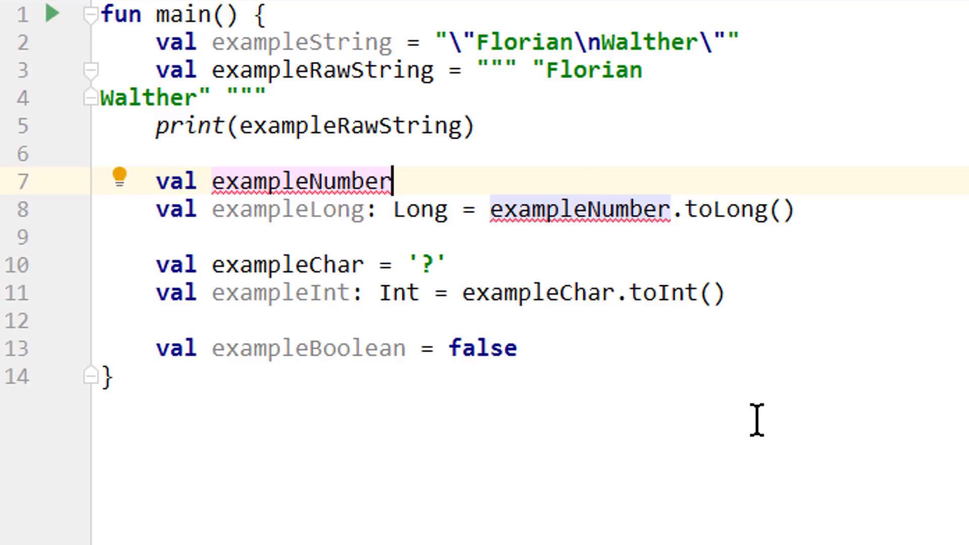
{"action": "type", "text": ": Double"}
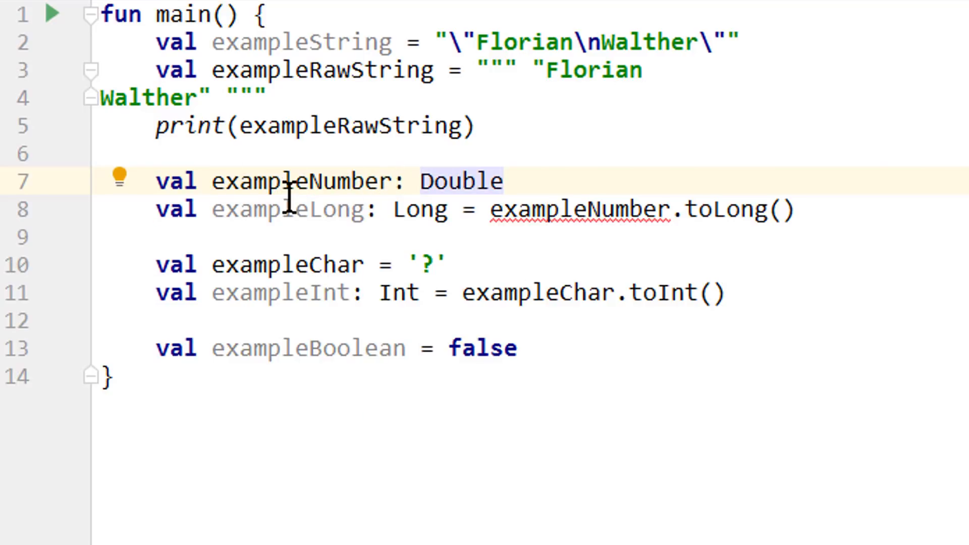
{"action": "mouse_move", "coordinate": [554, 209]}
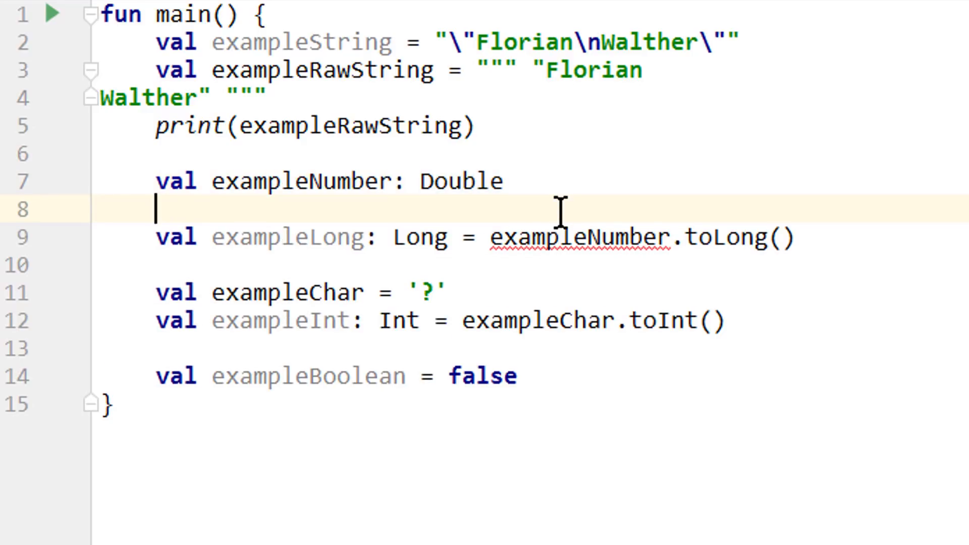
- Assign exampleNumber = 2_000_000.12 on its own following line
{"action": "type", "text": "exampleNumber"}
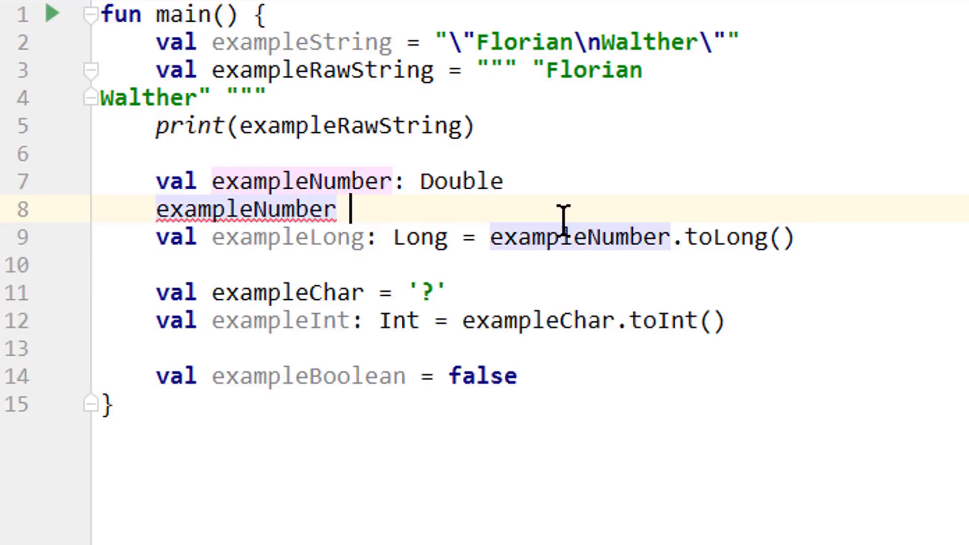
{"action": "type", "text": "= 2_000_000."}
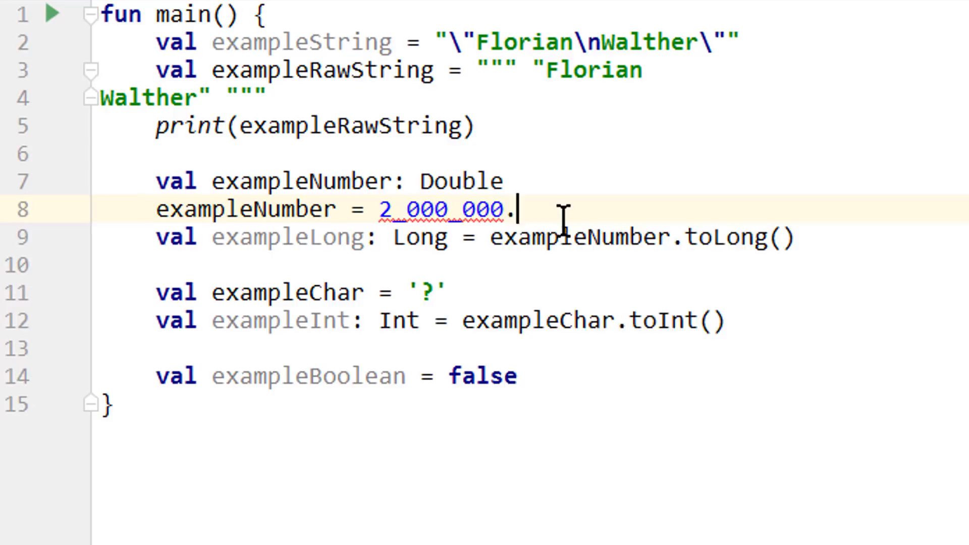
{"action": "type", "text": "12"}
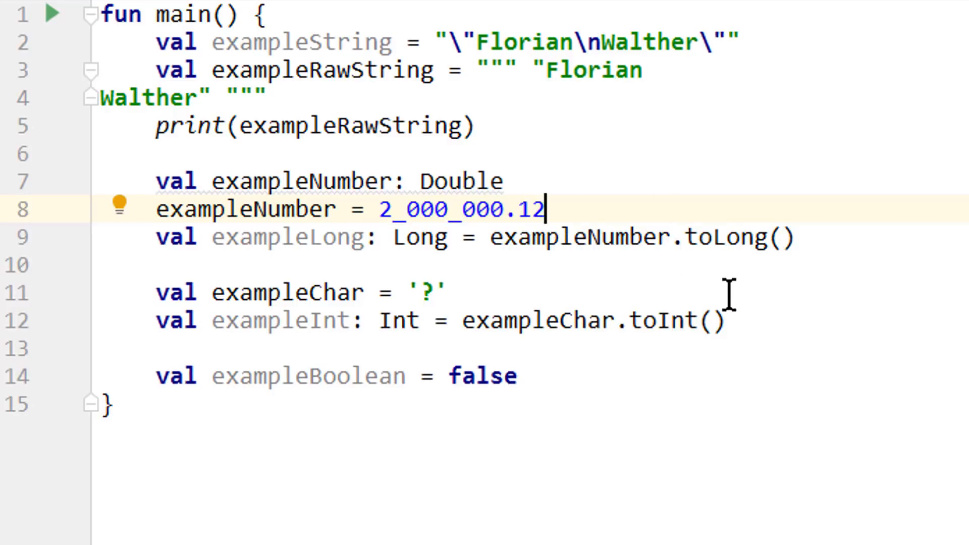
{"action": "left_click", "coordinate": [504, 181]}
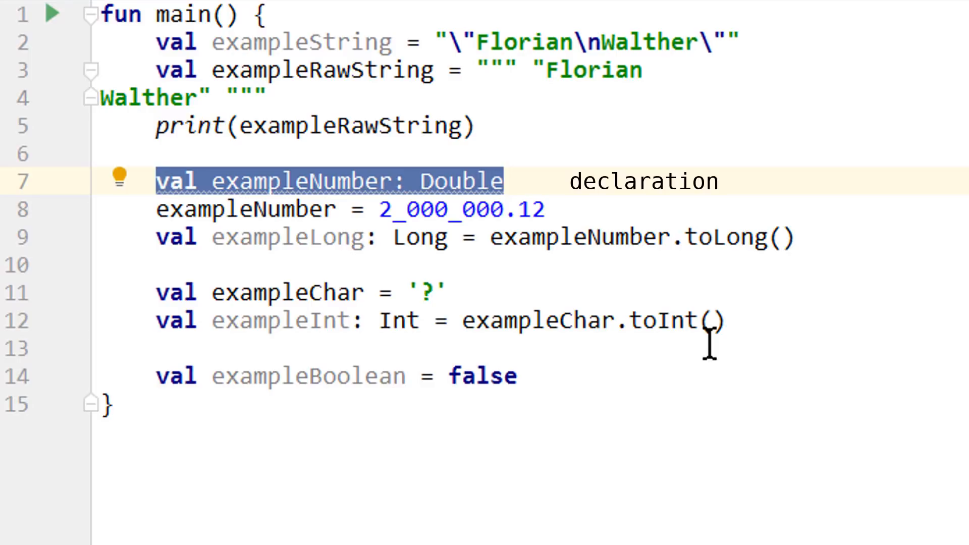
{"action": "mouse_move", "coordinate": [590, 475]}
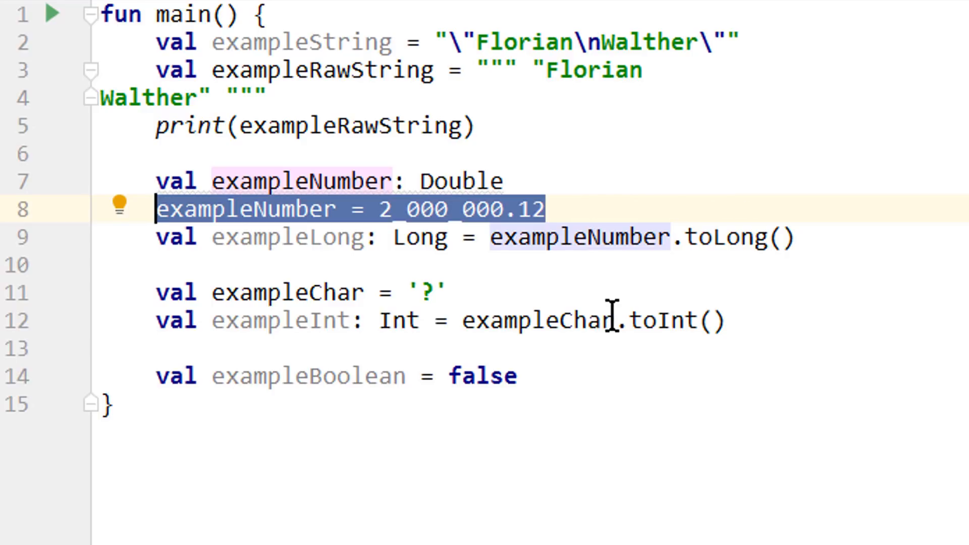
{"action": "mouse_move", "coordinate": [711, 210]}
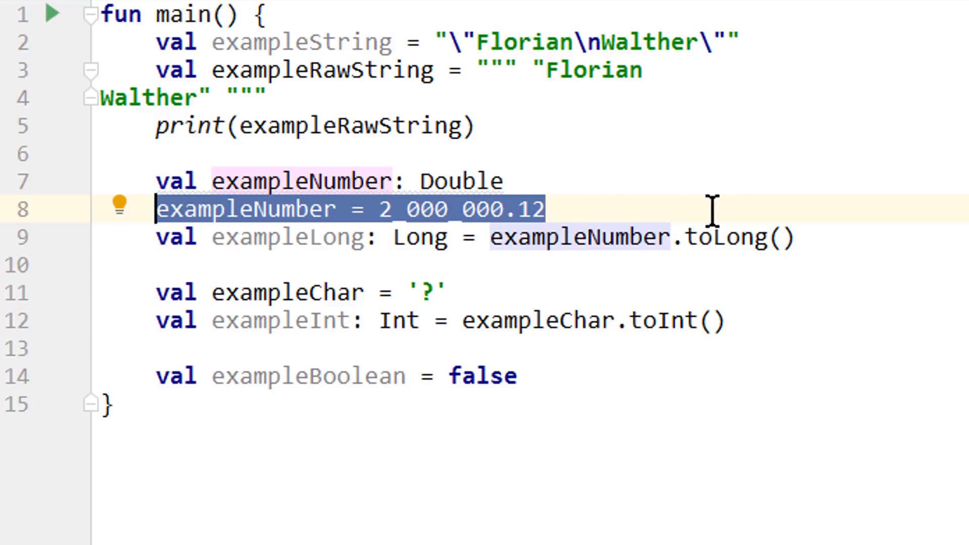
{"action": "mouse_move", "coordinate": [460, 237]}
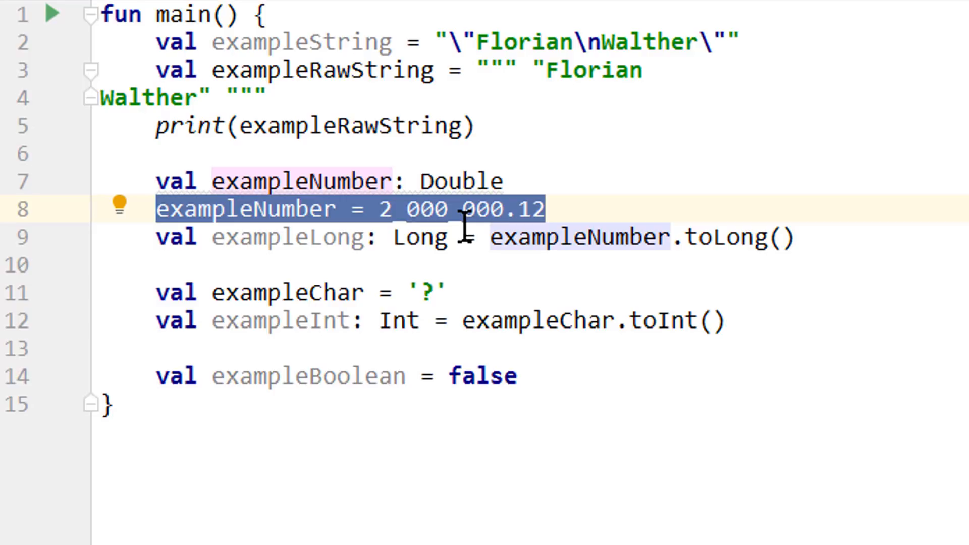
{"action": "mouse_move", "coordinate": [701, 444]}
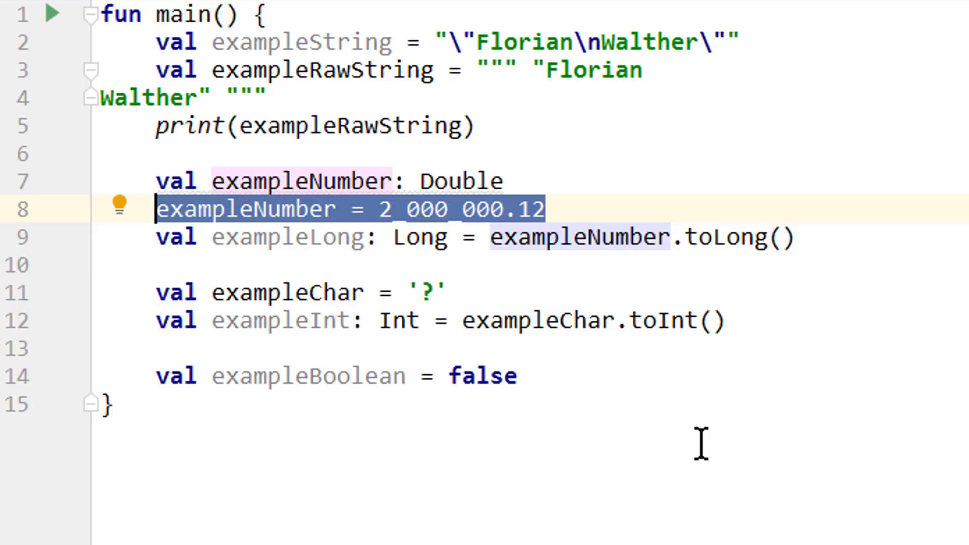
{"action": "mouse_move", "coordinate": [388, 493]}
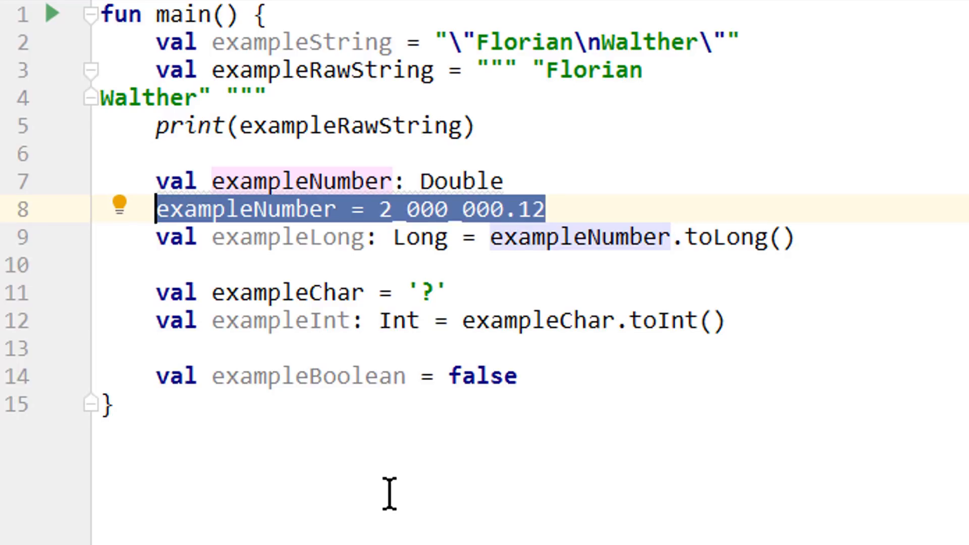